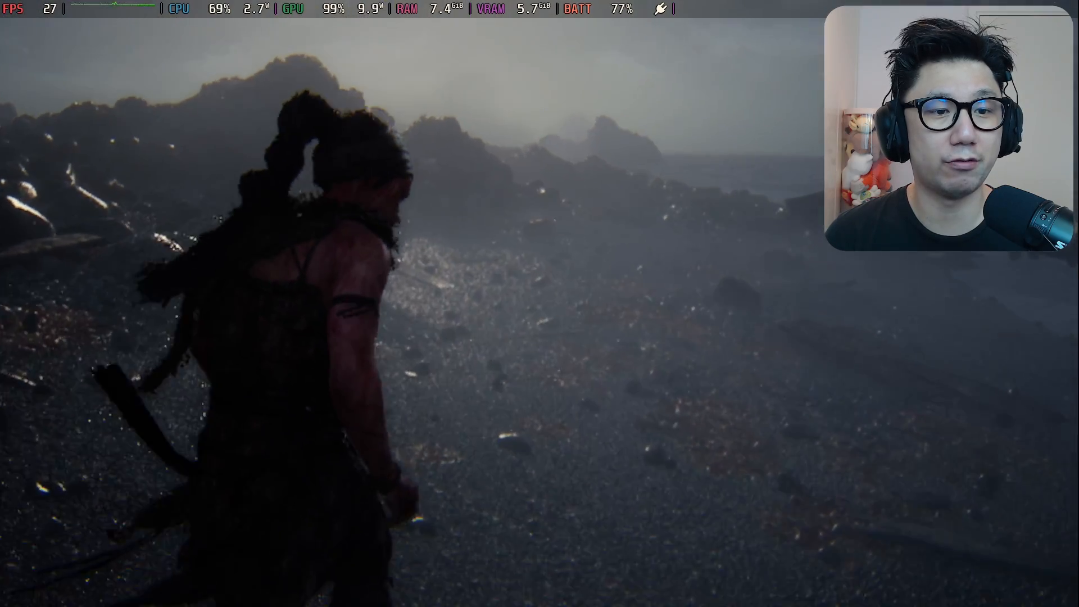
Pause Hellblade II and look through its settings menu.
key(w)
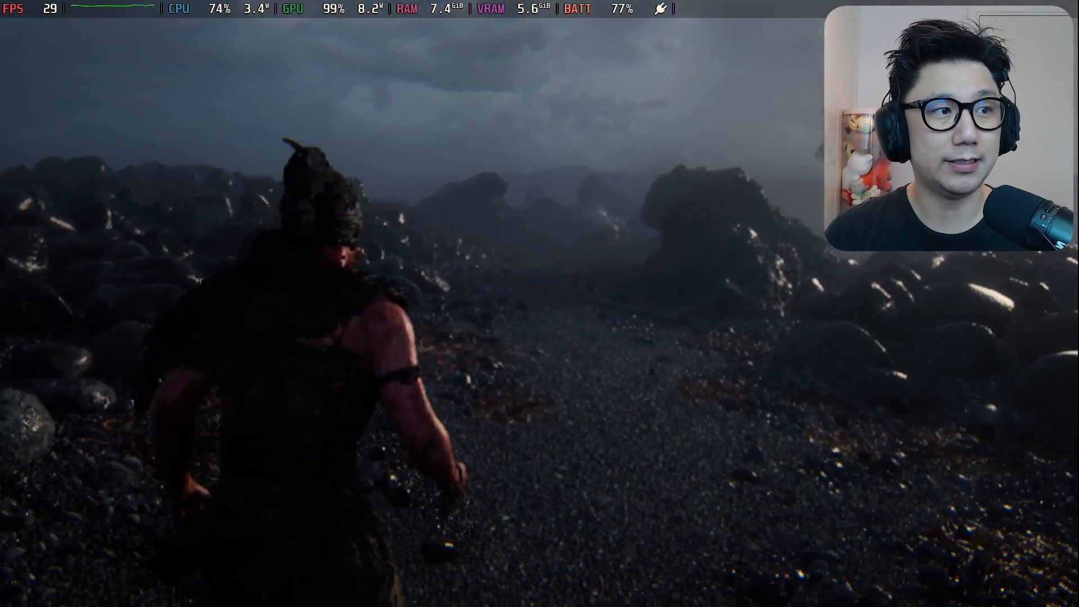
key(Escape)
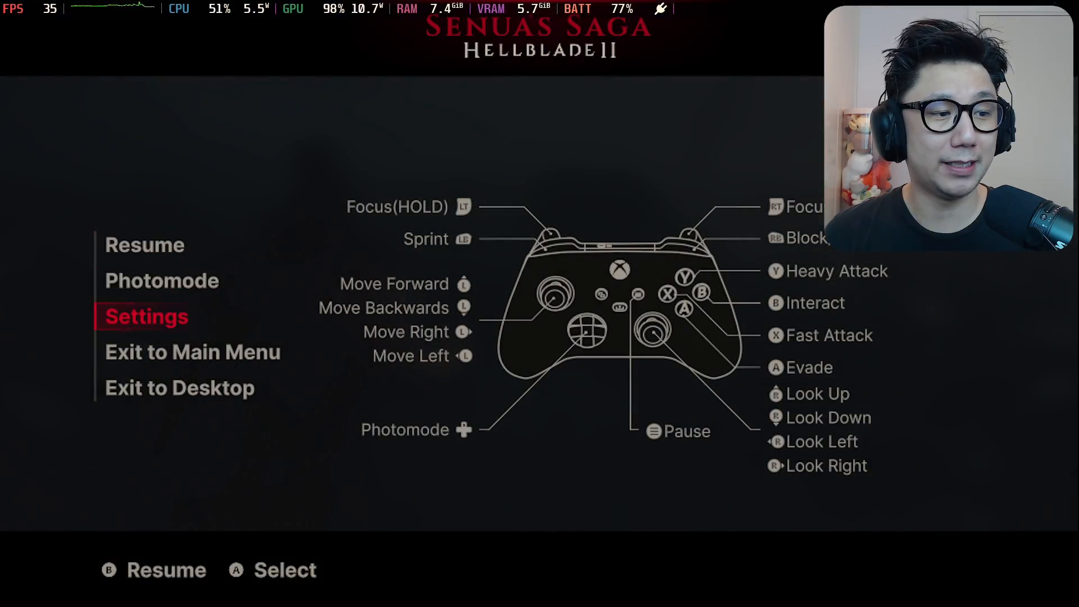
click(146, 316)
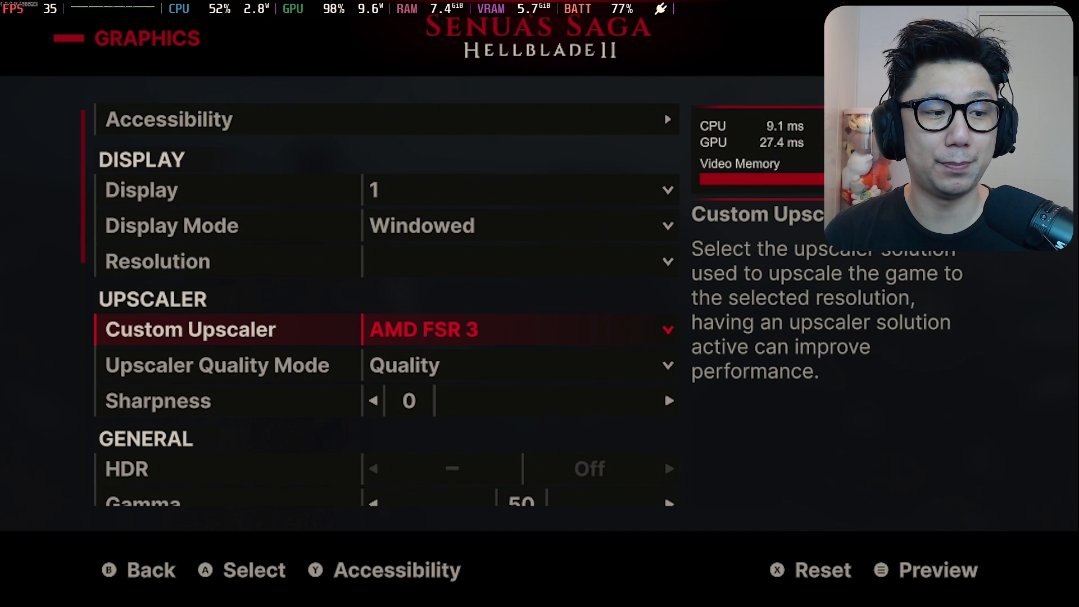
scroll(down, 3)
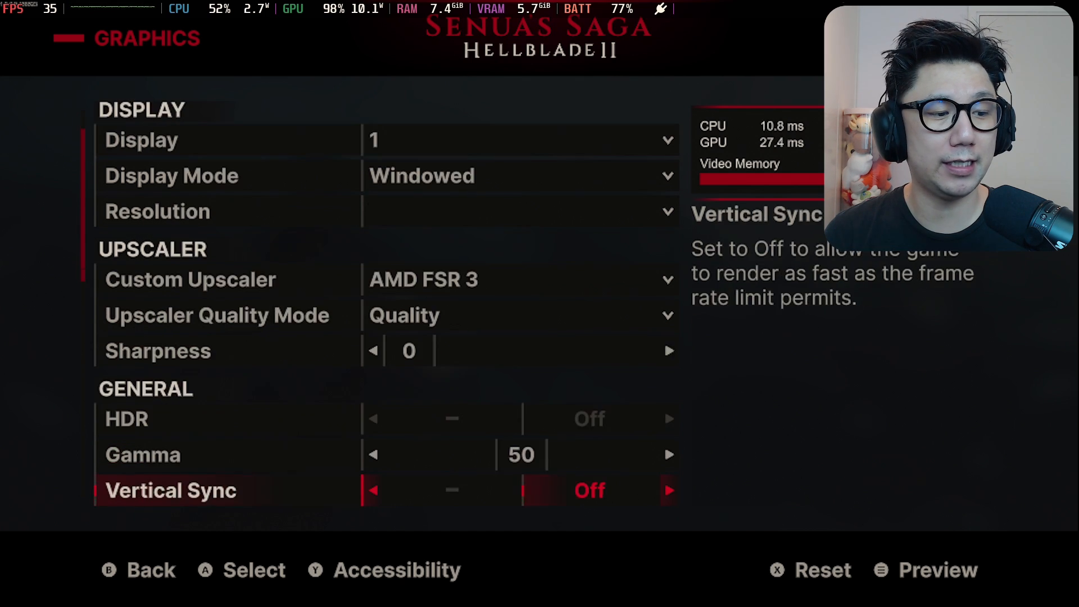
scroll(down, 3)
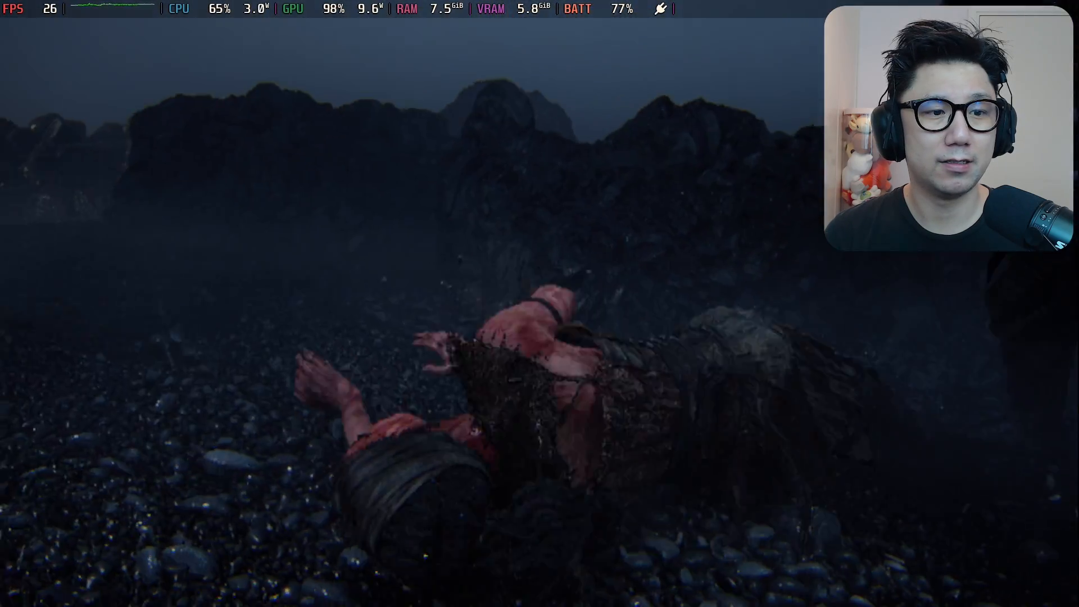
In Graphics settings, set Custom Upscaler to NVIDIA DLSS and Frame Generation to On.
key(Escape)
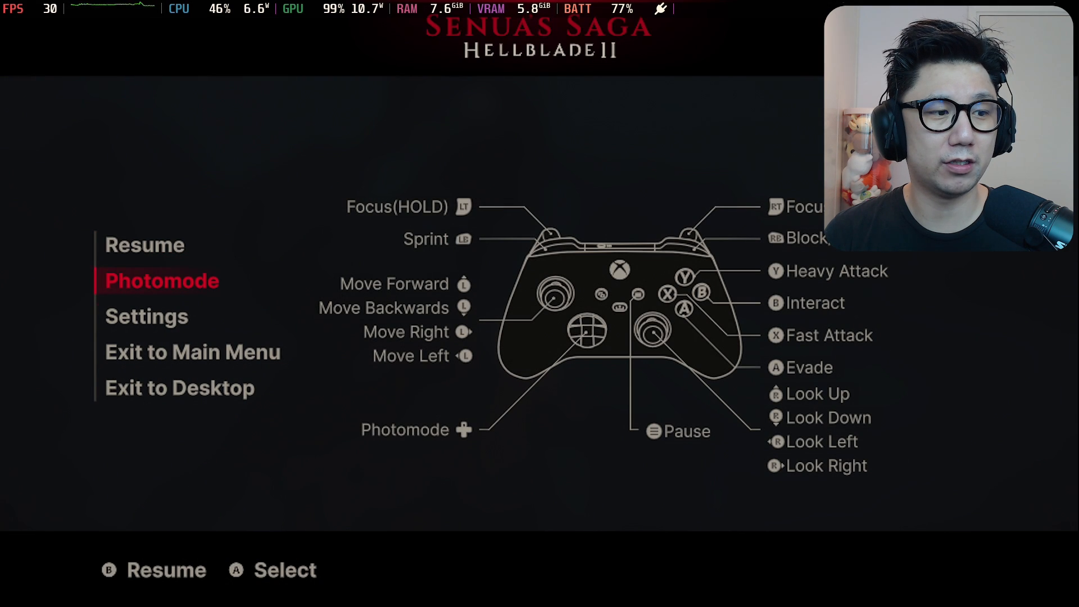
click(146, 316)
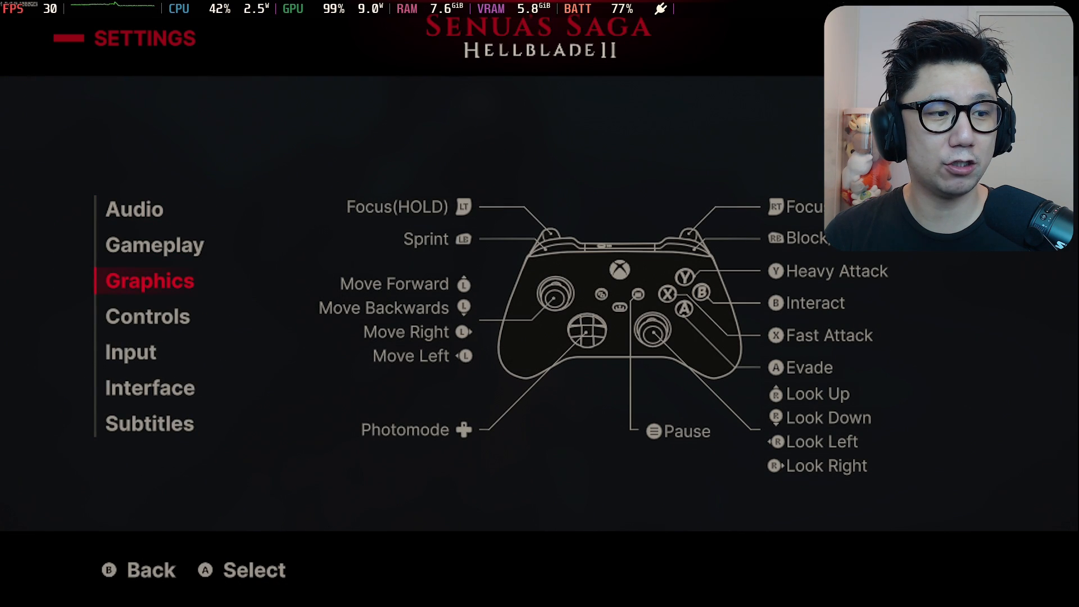
click(150, 281)
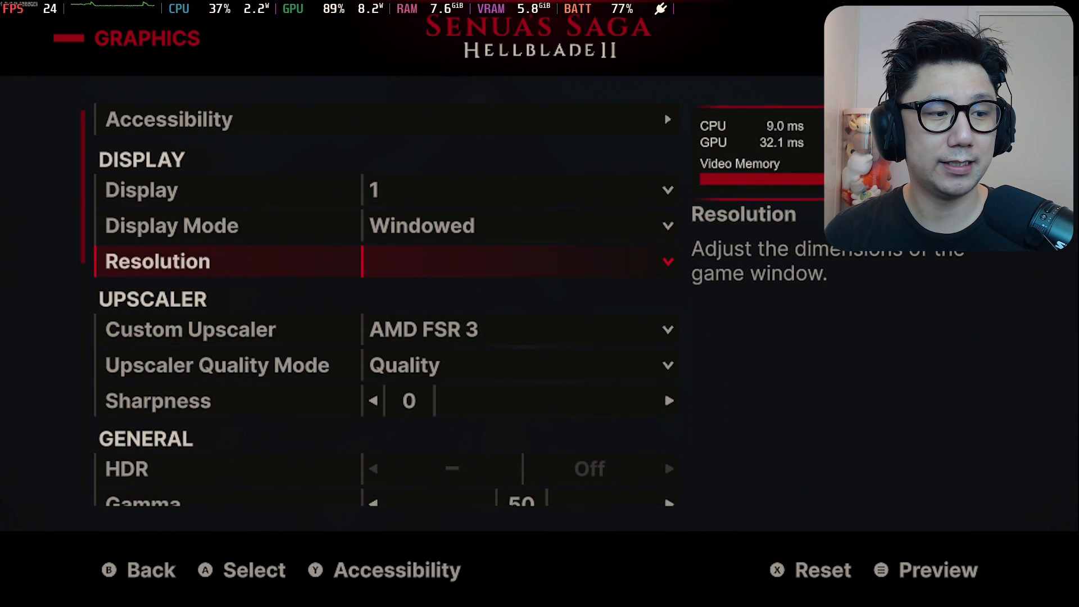
click(516, 329)
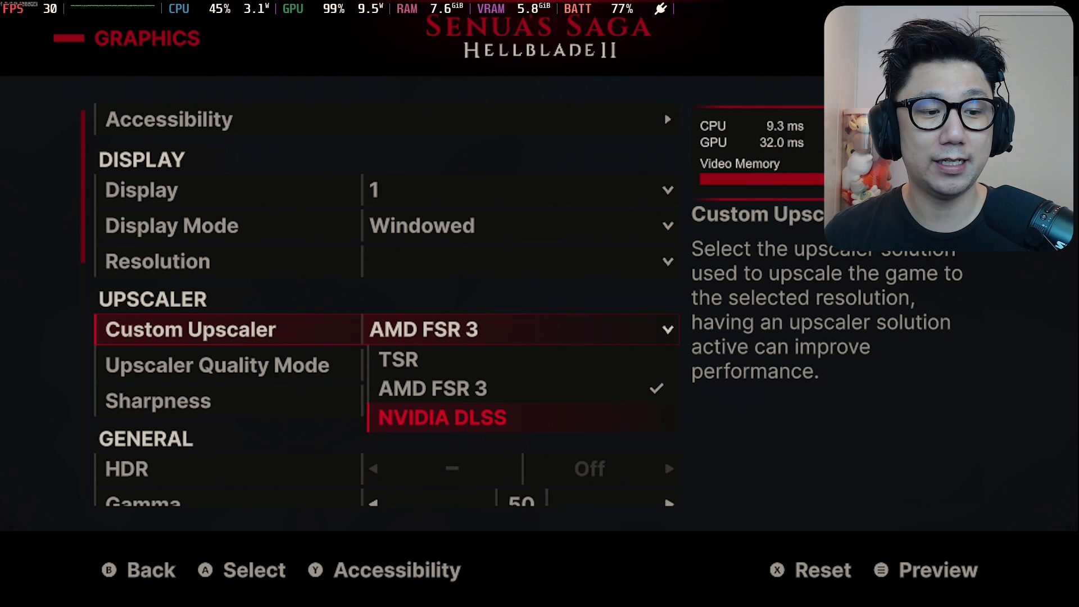
click(443, 419)
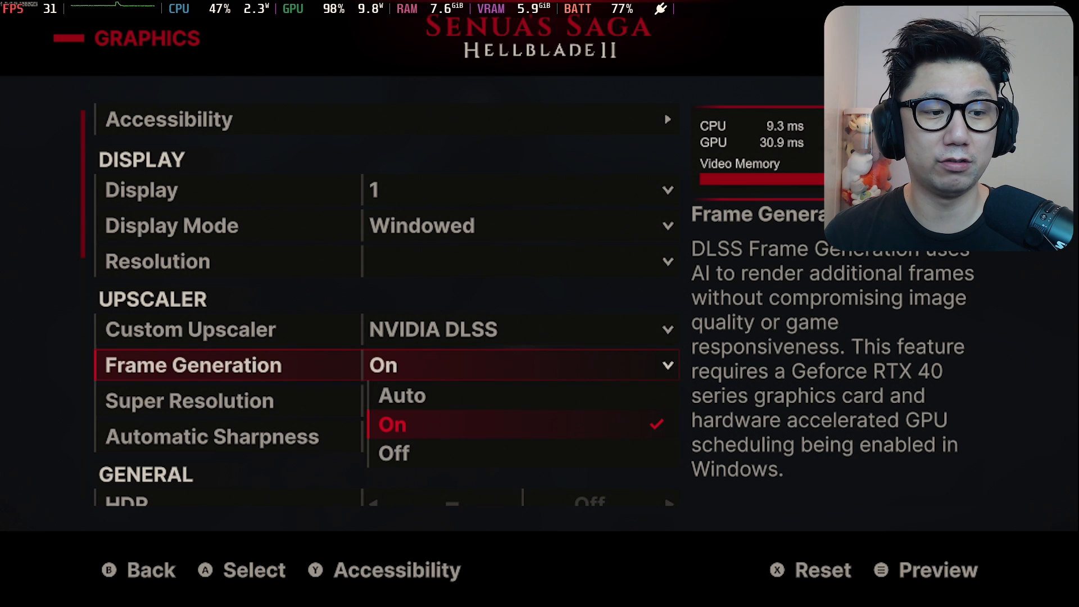
click(392, 425)
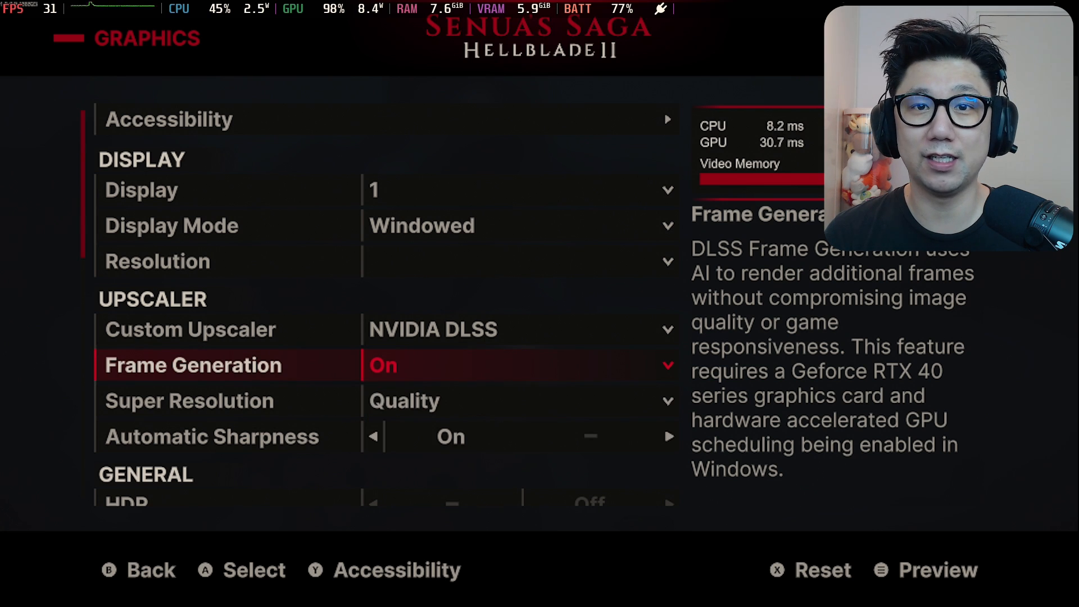
key(up)
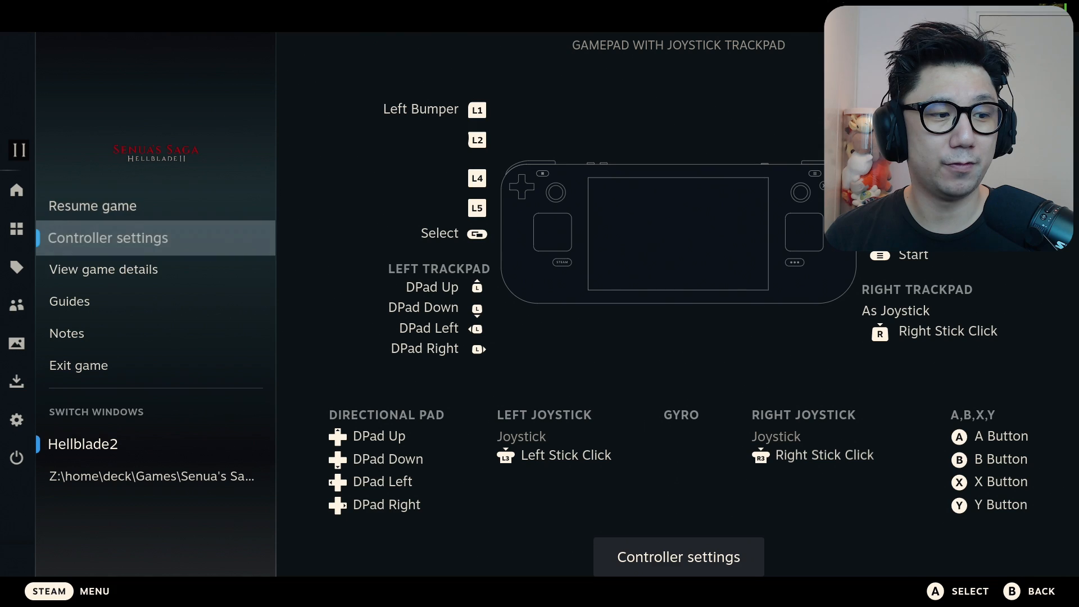
Exit the game and switch the Steam Deck from Game Mode to the desktop.
click(78, 365)
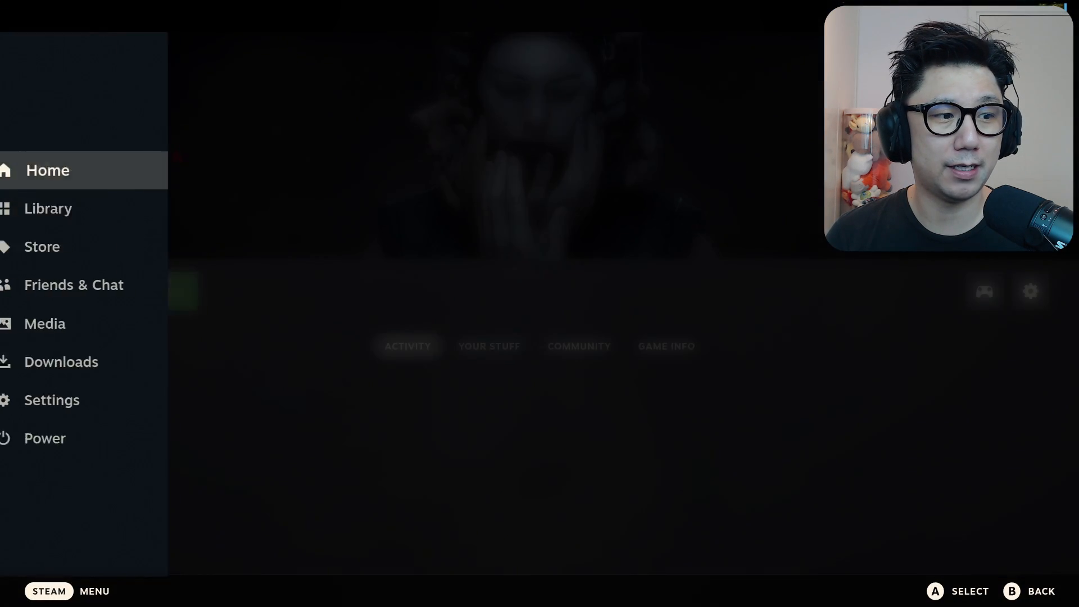
click(44, 438)
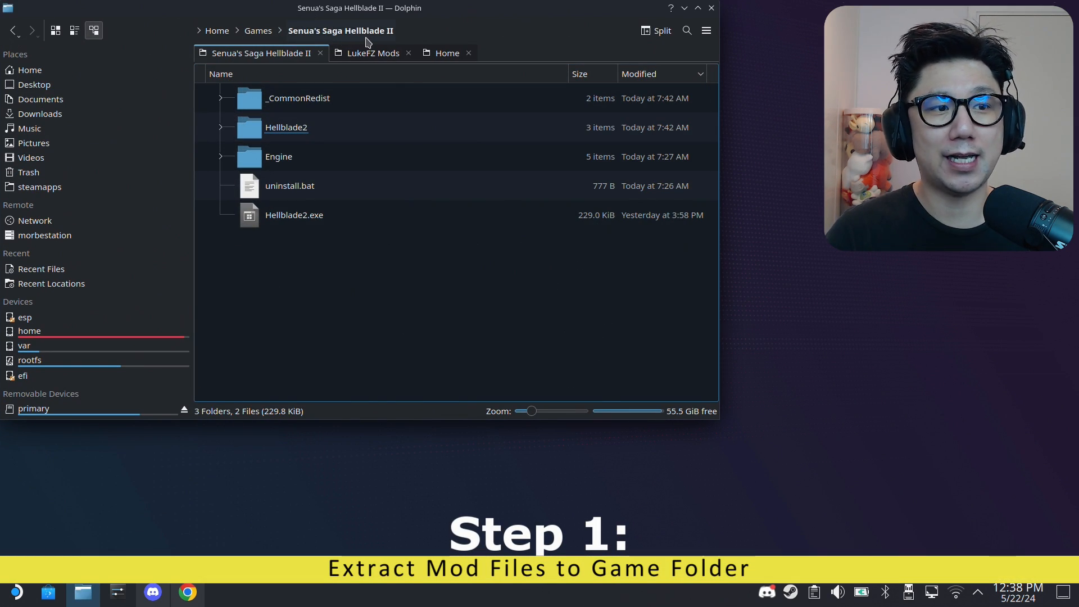
mouse_move(386, 276)
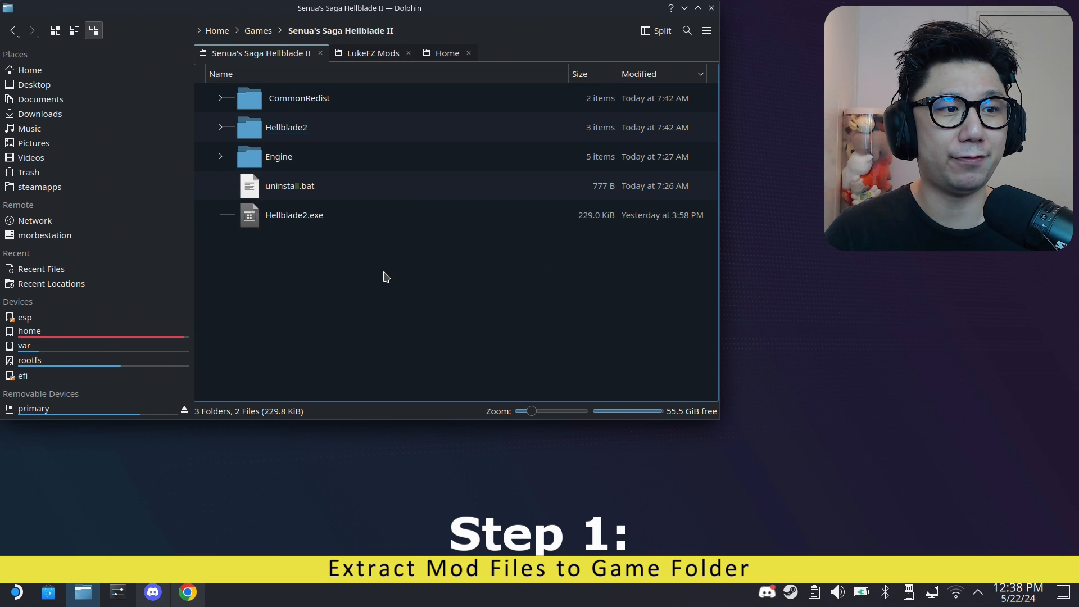
Navigate into Hellblade2 > Binaries > Win64 in the first Dolphin tab.
click(294, 215)
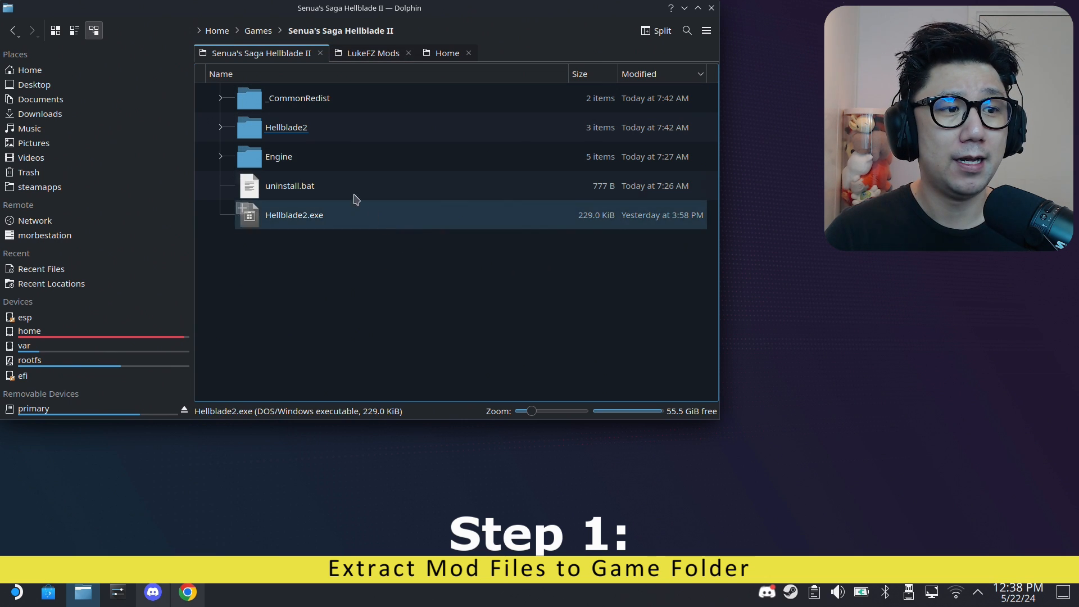
click(285, 127)
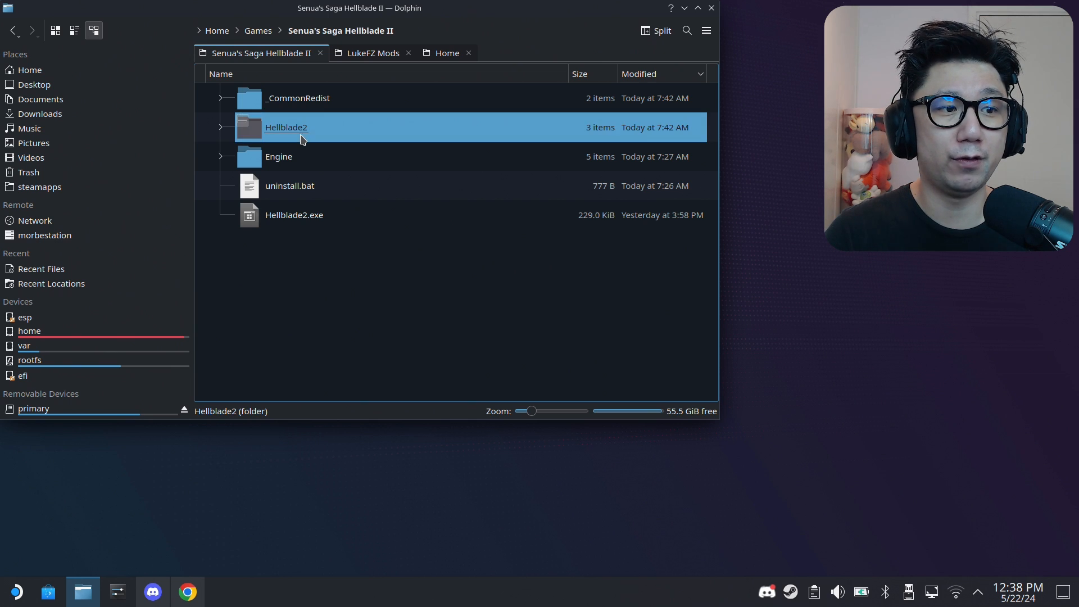
double_click(285, 127)
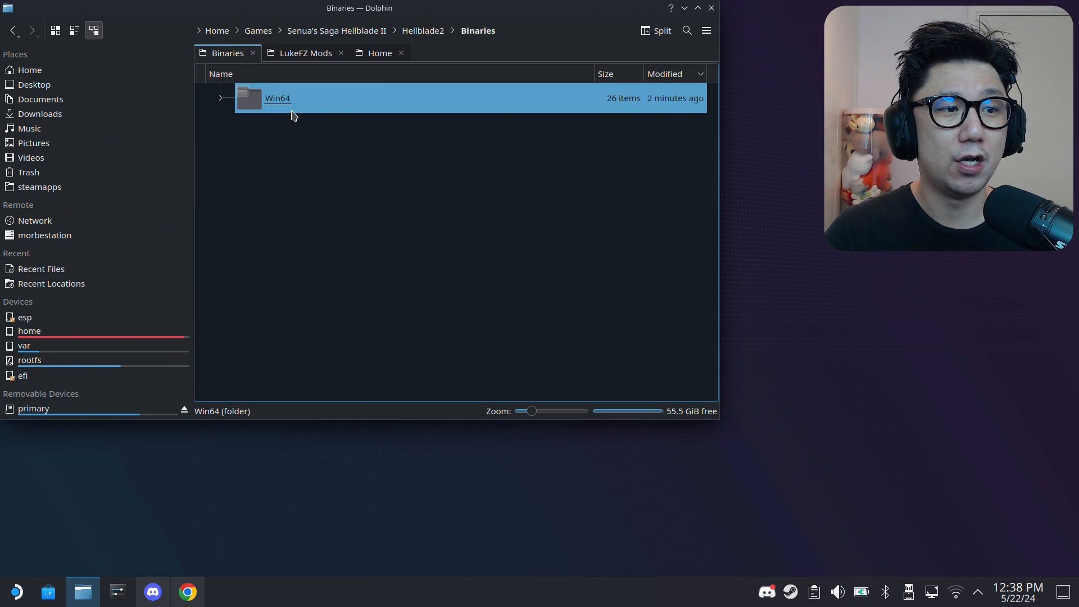
double_click(277, 98)
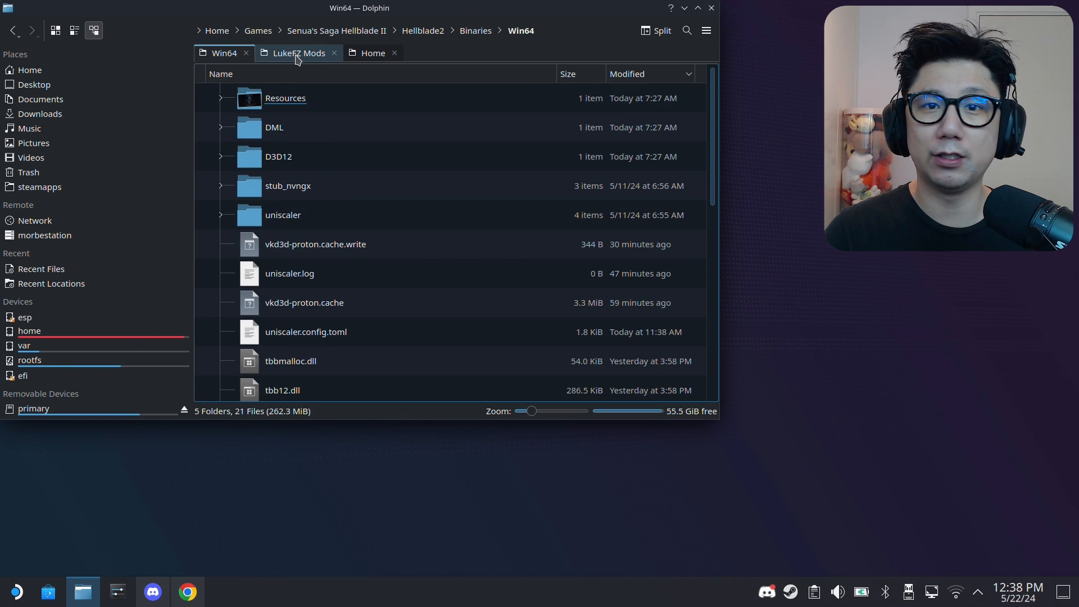
In the LukeFZ Mods tab open Uniscaler > preview 8, then return to the Win64 tab.
click(297, 52)
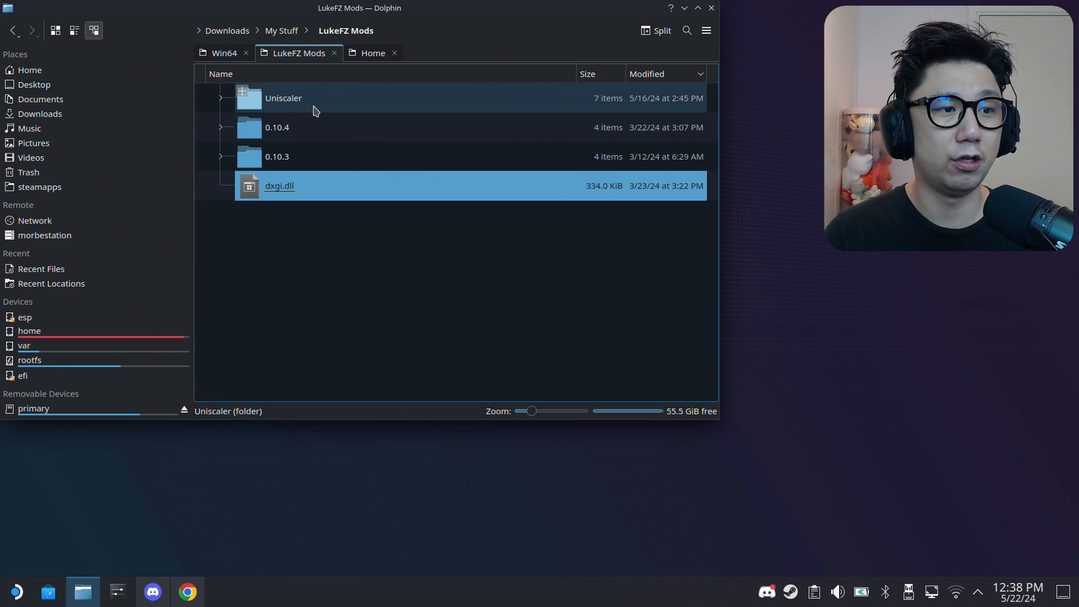
double_click(284, 98)
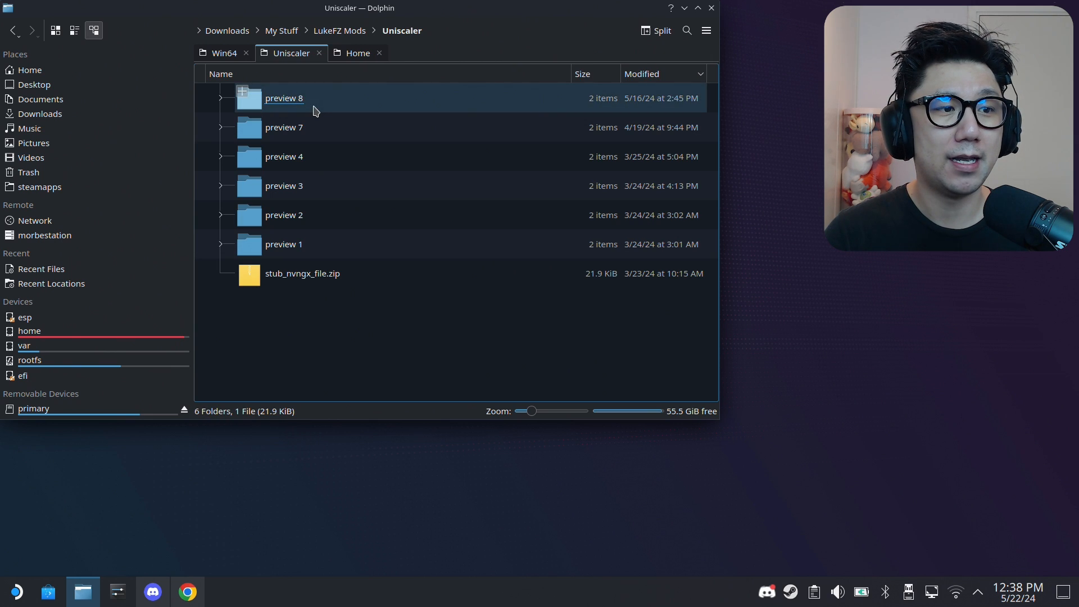
double_click(283, 98)
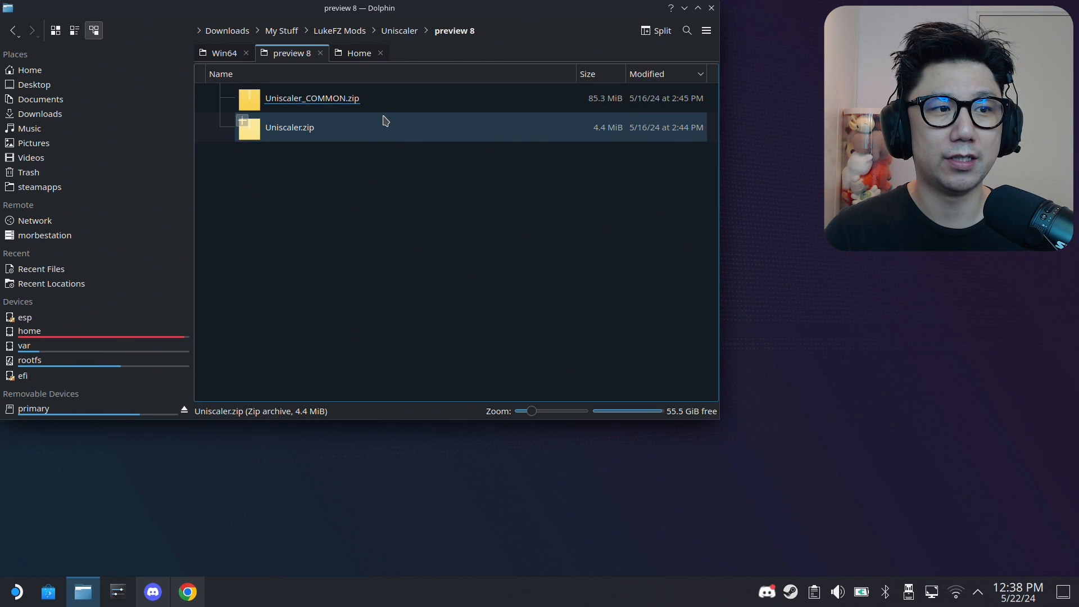
mouse_move(292, 149)
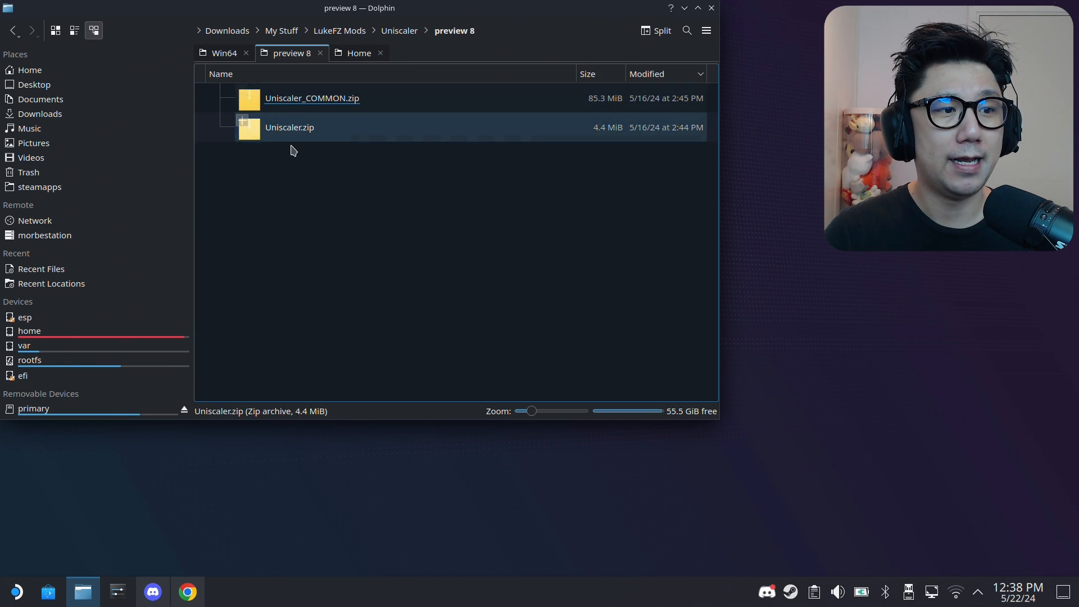
click(327, 182)
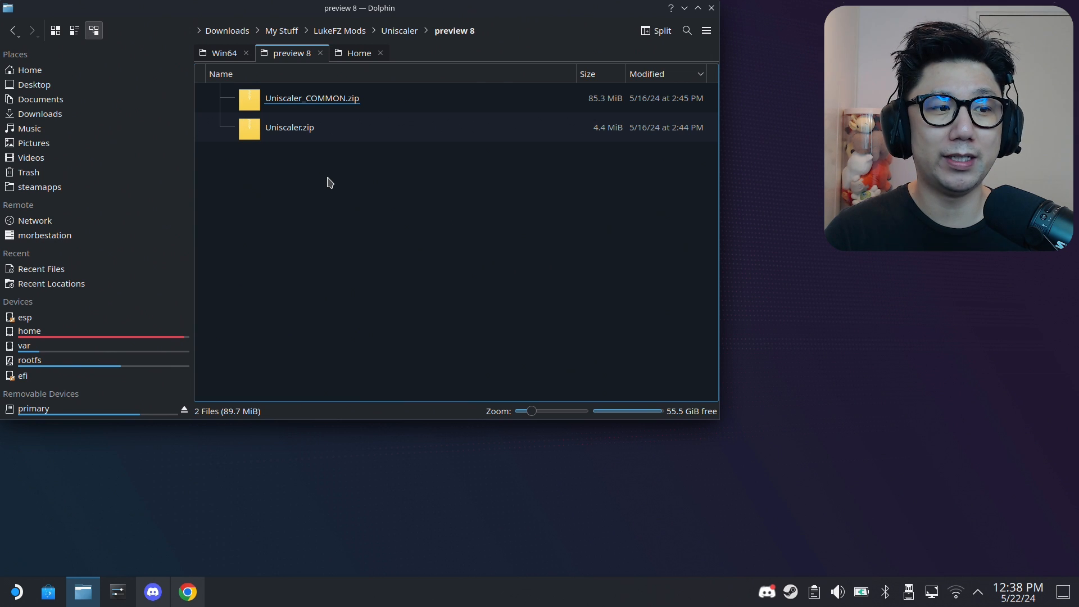
mouse_move(308, 185)
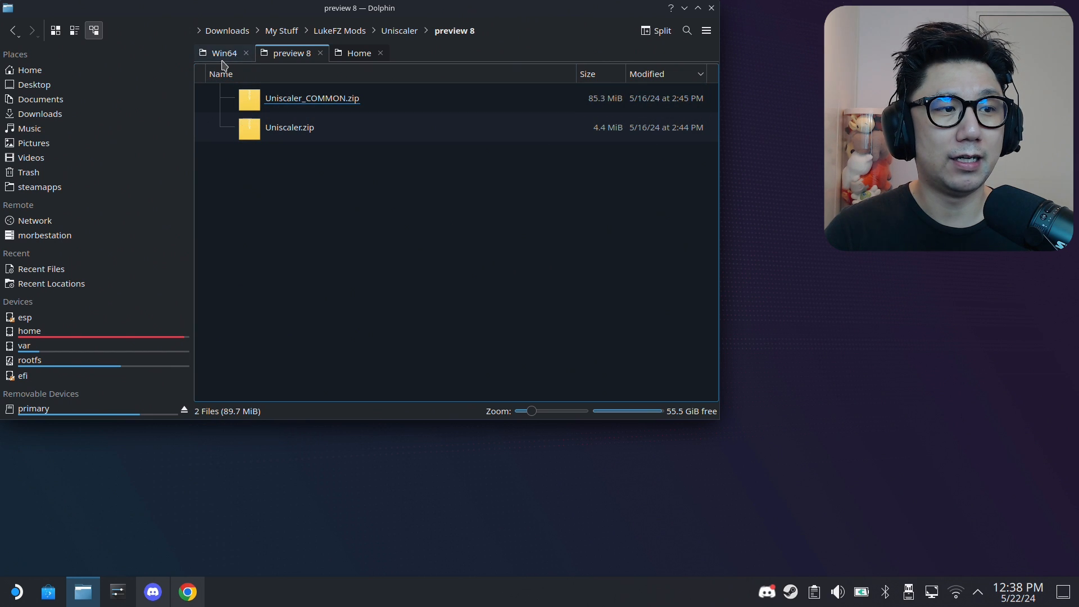
click(223, 53)
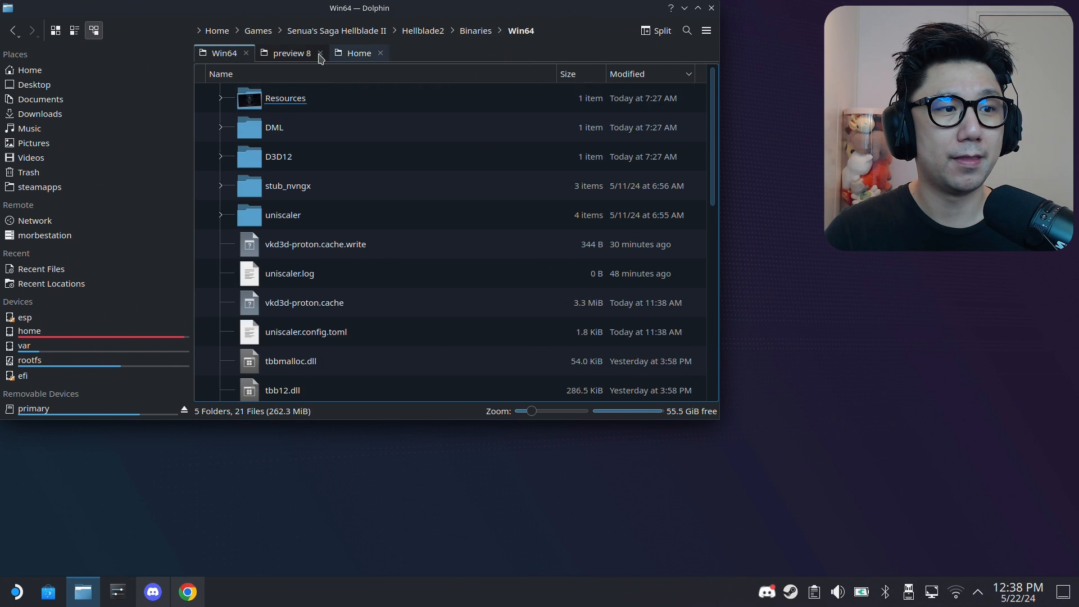
Extract Uniscaler.asi from Uniscaler.zip into Win64, overwriting the existing copy.
click(290, 53)
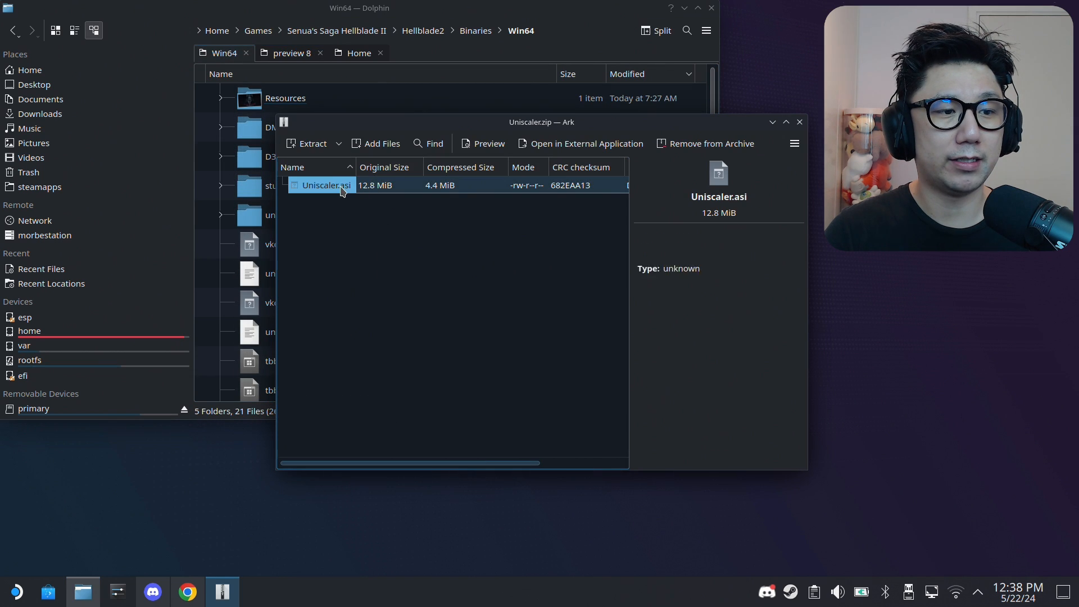
click(308, 143)
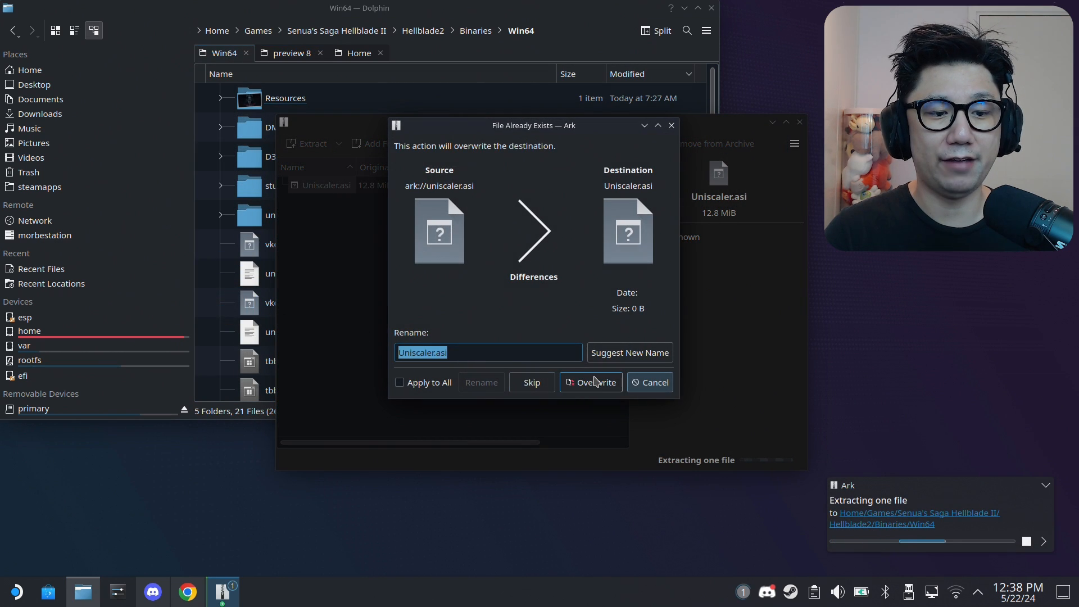
click(590, 382)
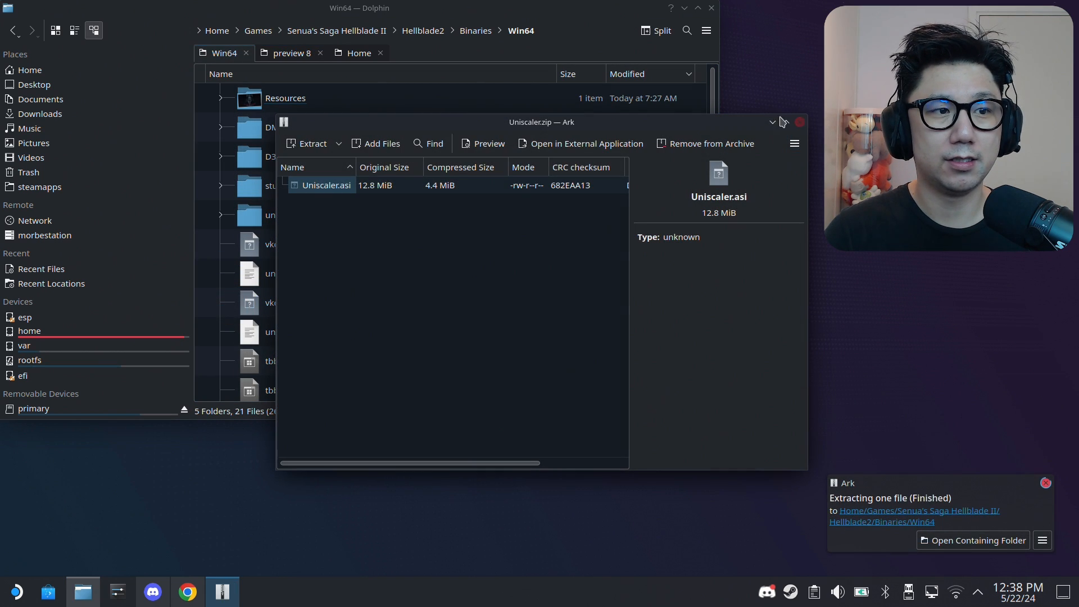
click(799, 121)
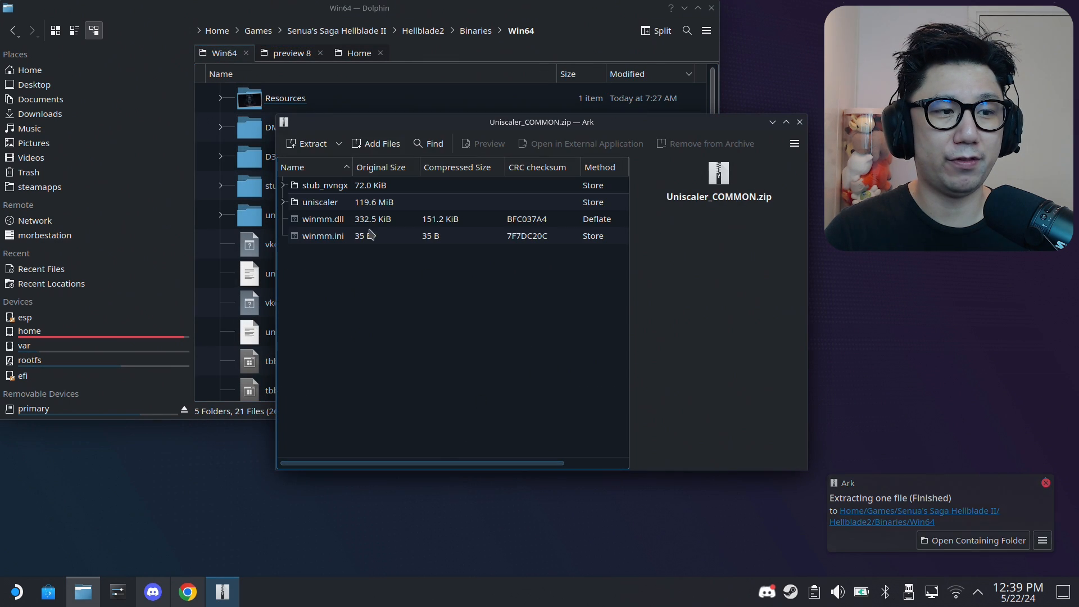
Extract all four Uniscaler_COMMON archive items into Win64, replacing winmm.ini.
key(ctrl+a)
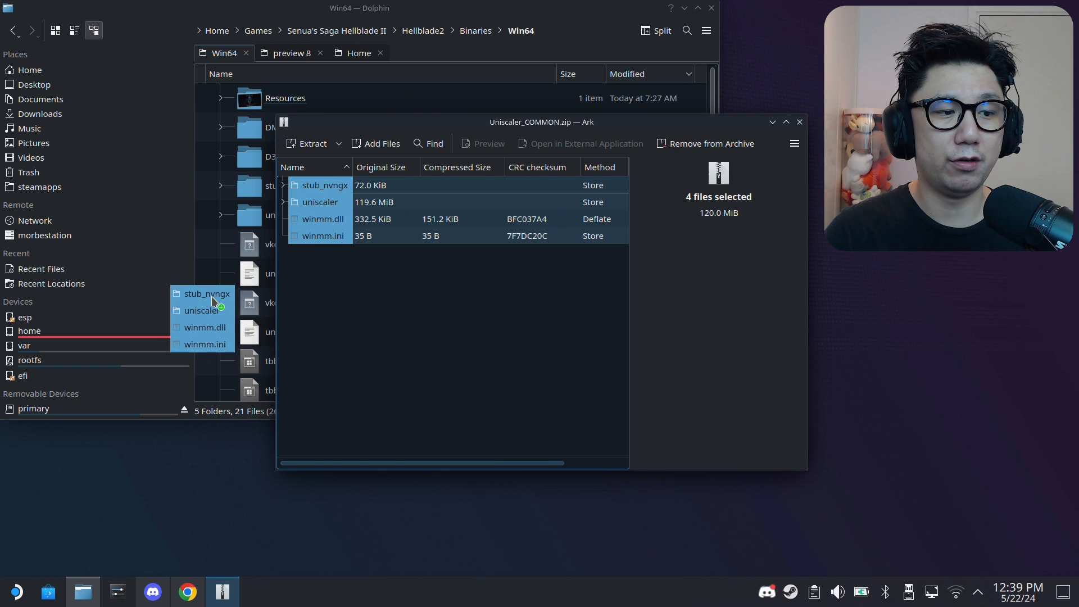
click(308, 142)
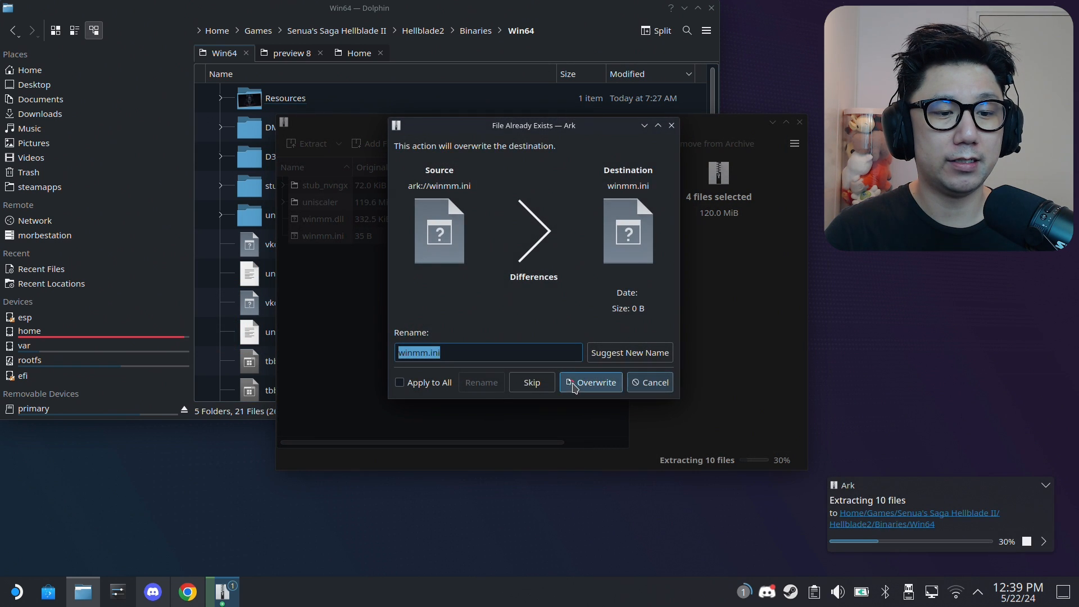
click(590, 383)
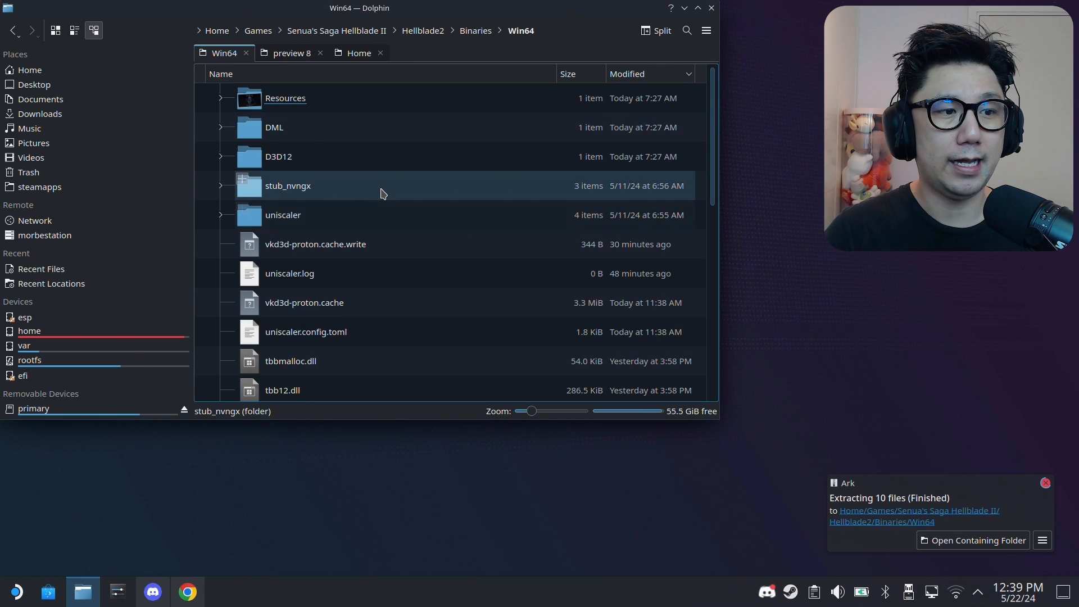
Open stub_nvngx in a new tab and copy nvngx.dll into the Win64 folder.
click(288, 186)
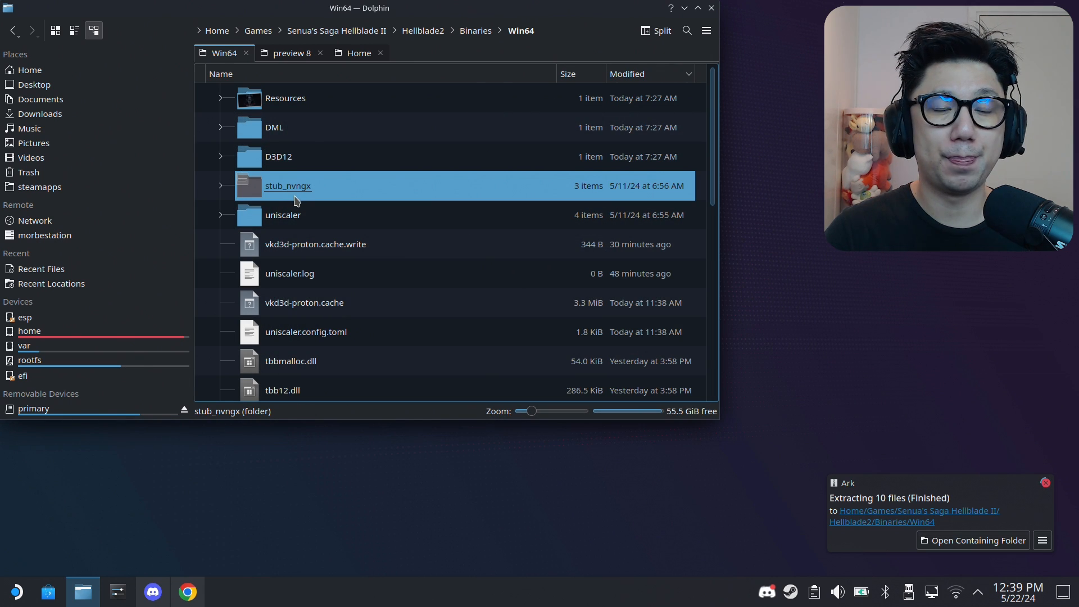
right_click(295, 200)
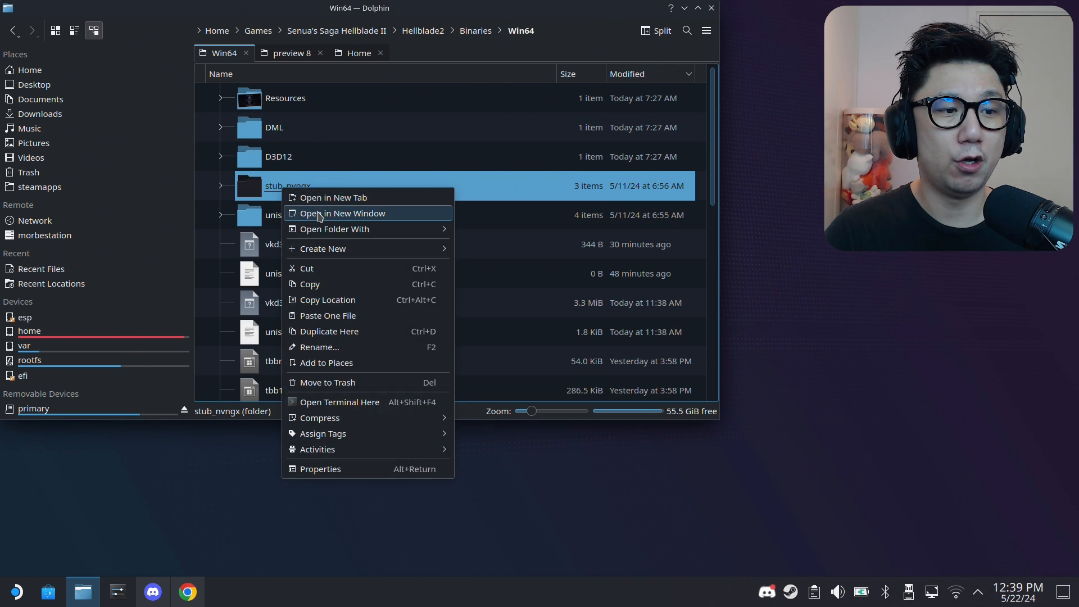
click(333, 198)
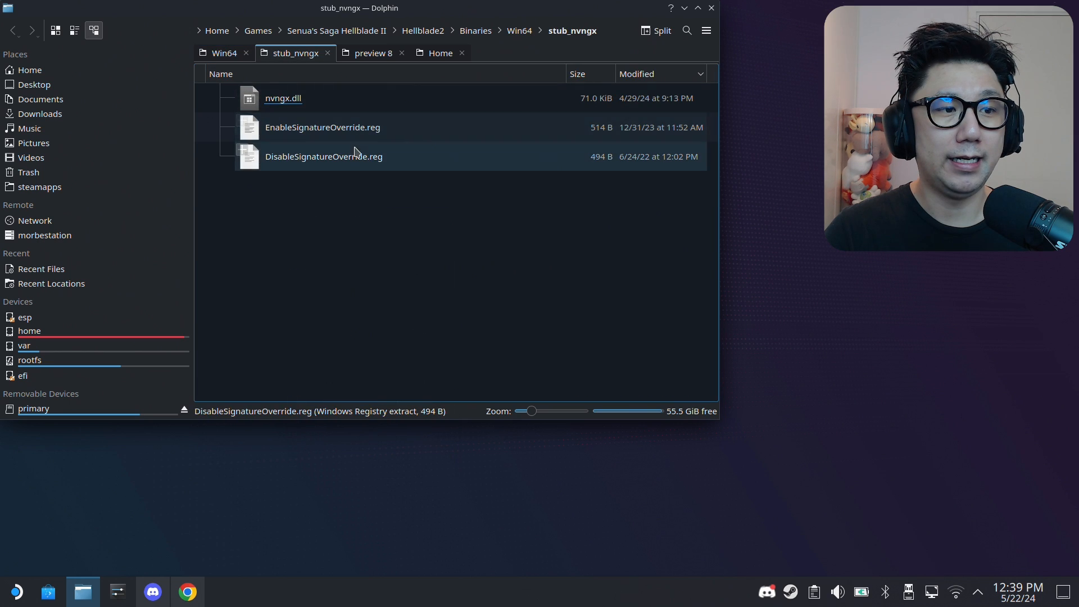
click(282, 98)
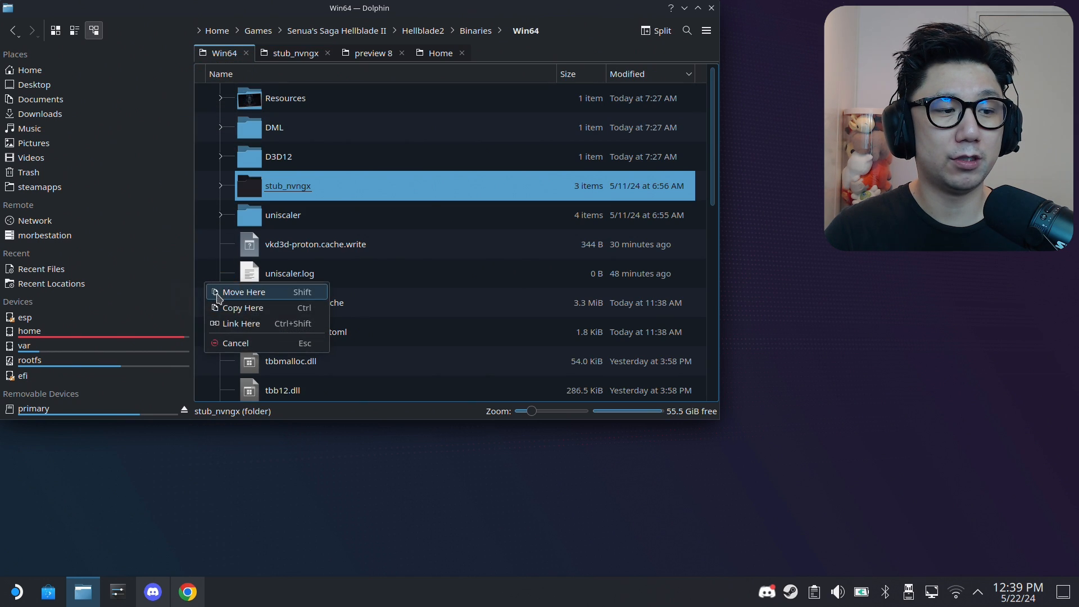
click(243, 308)
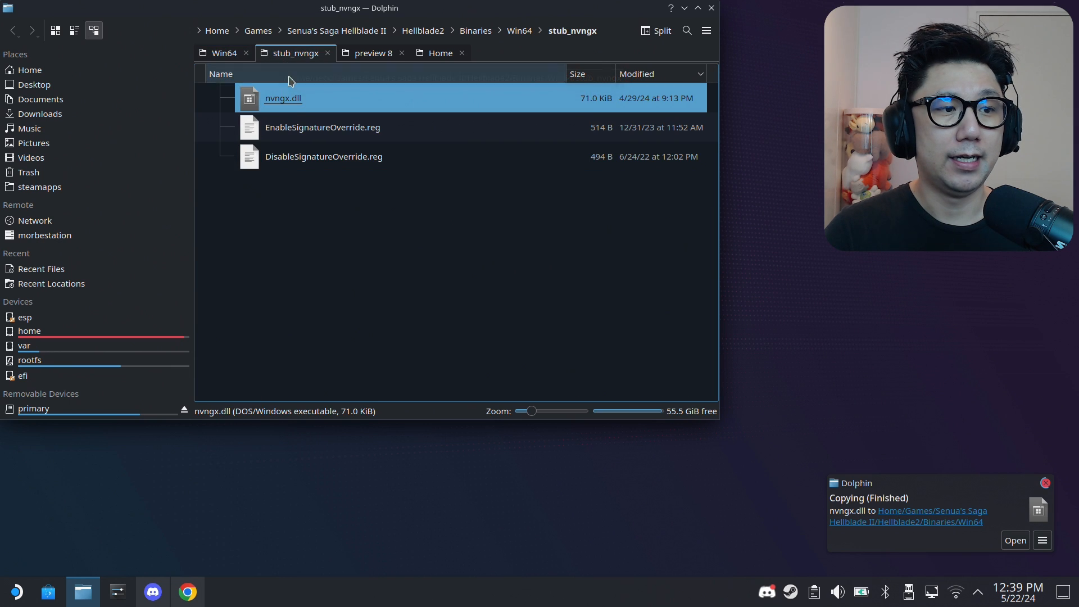
Copy EnableSignatureOverride.reg into the Downloads folder.
click(323, 127)
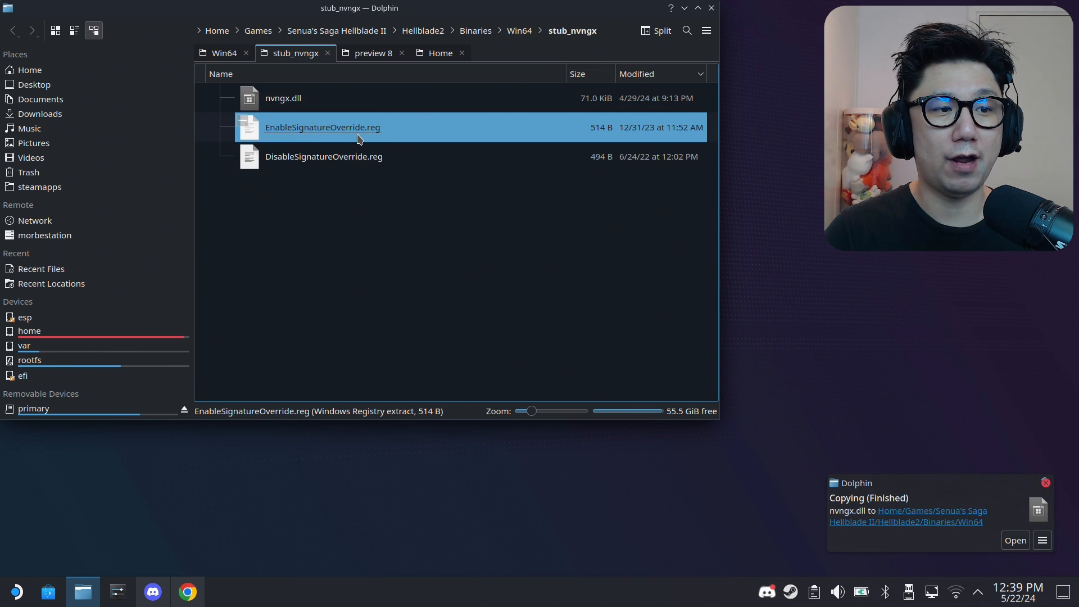
drag(322, 127, 354, 149)
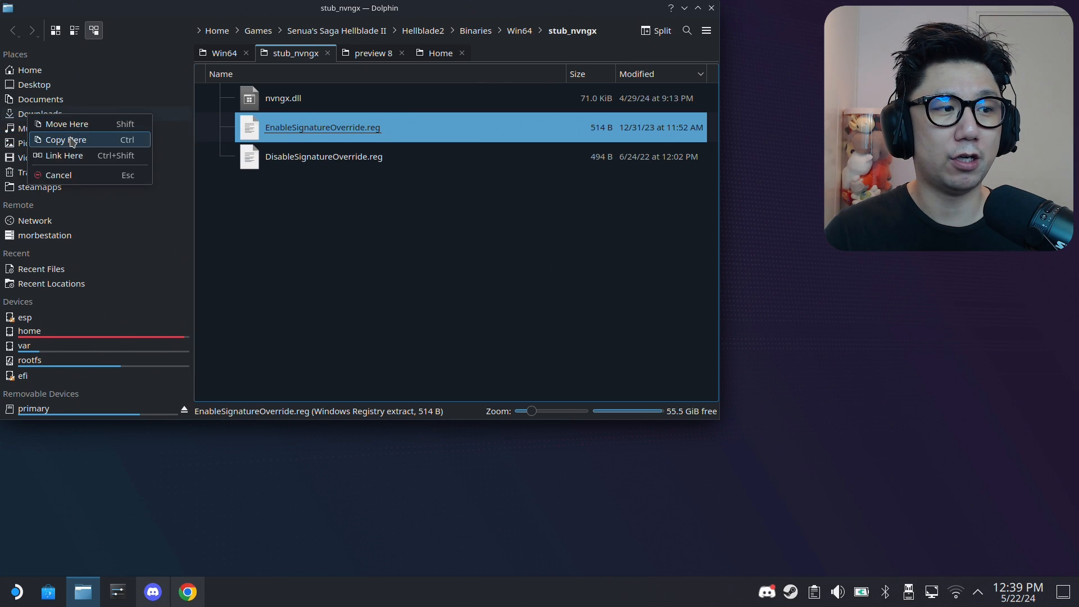
click(65, 139)
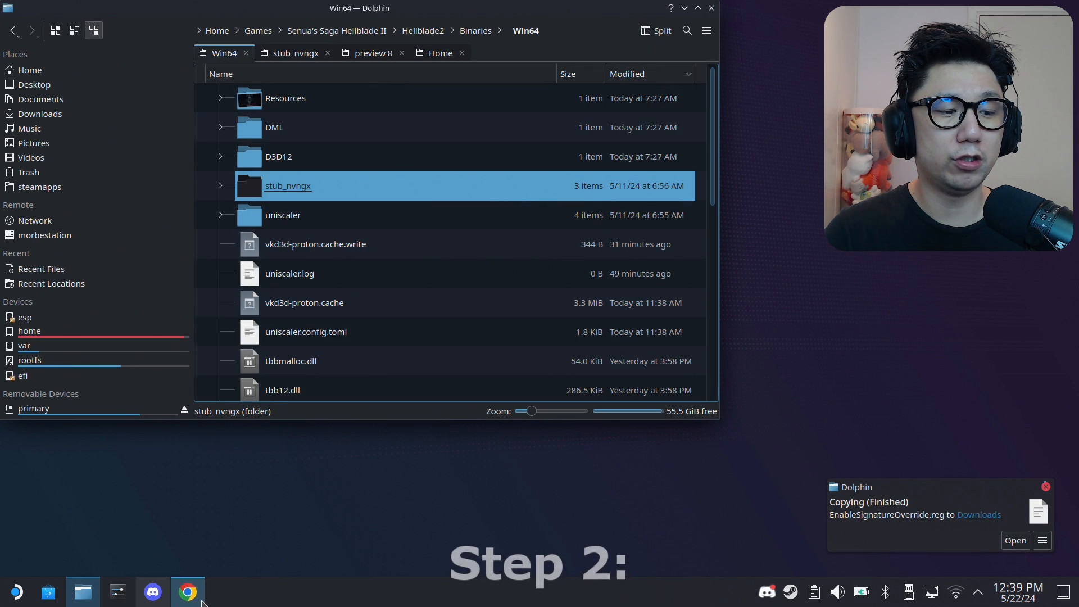
Bring up Chrome showing the GitHub d3d12-proxy releases page with dxgi.dll.
click(187, 592)
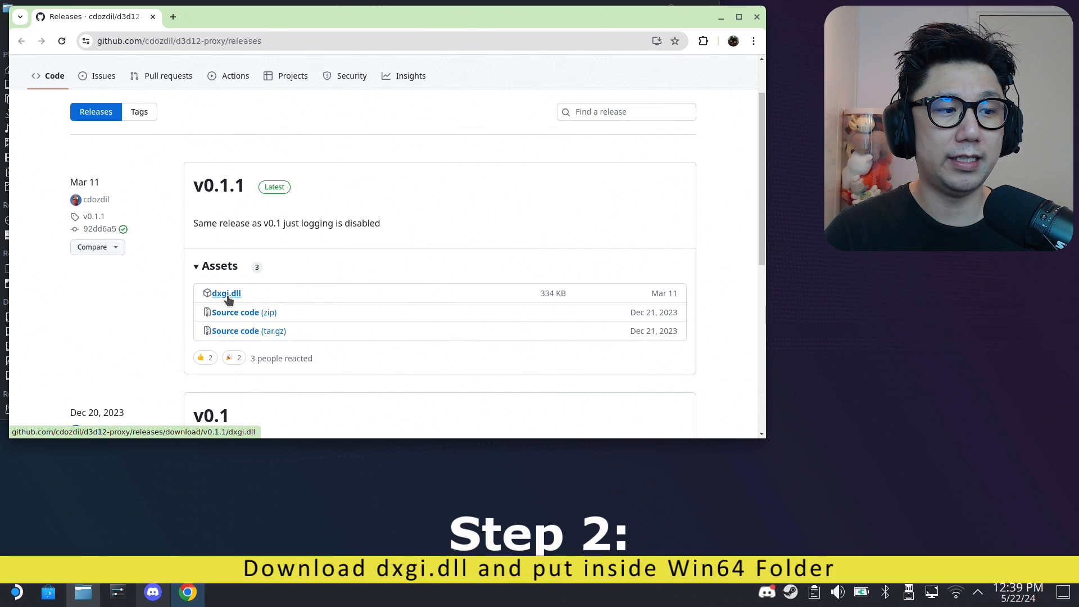
mouse_move(379, 310)
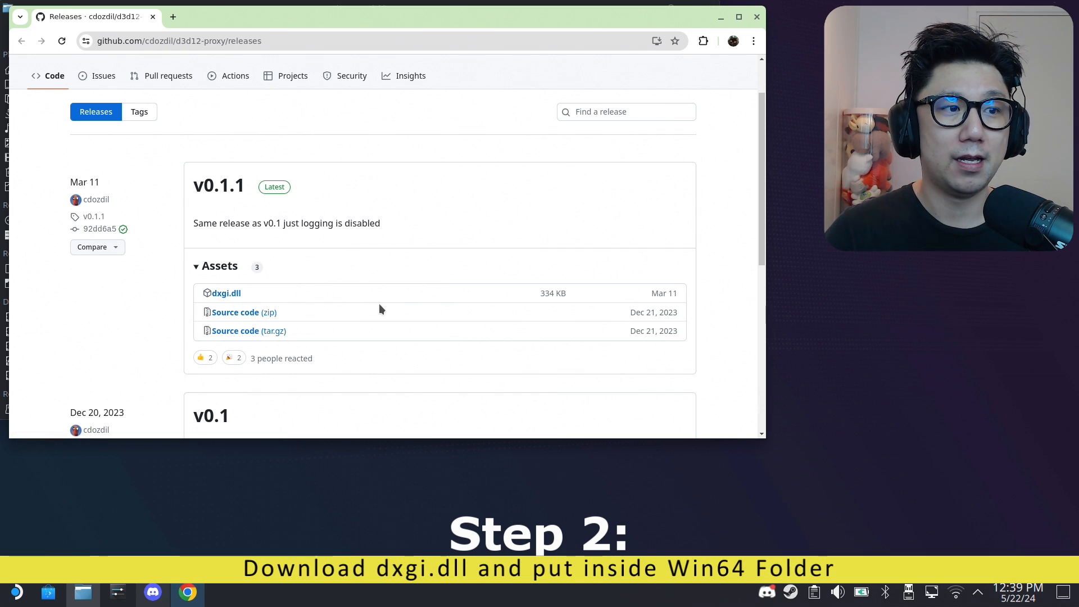
mouse_move(386, 172)
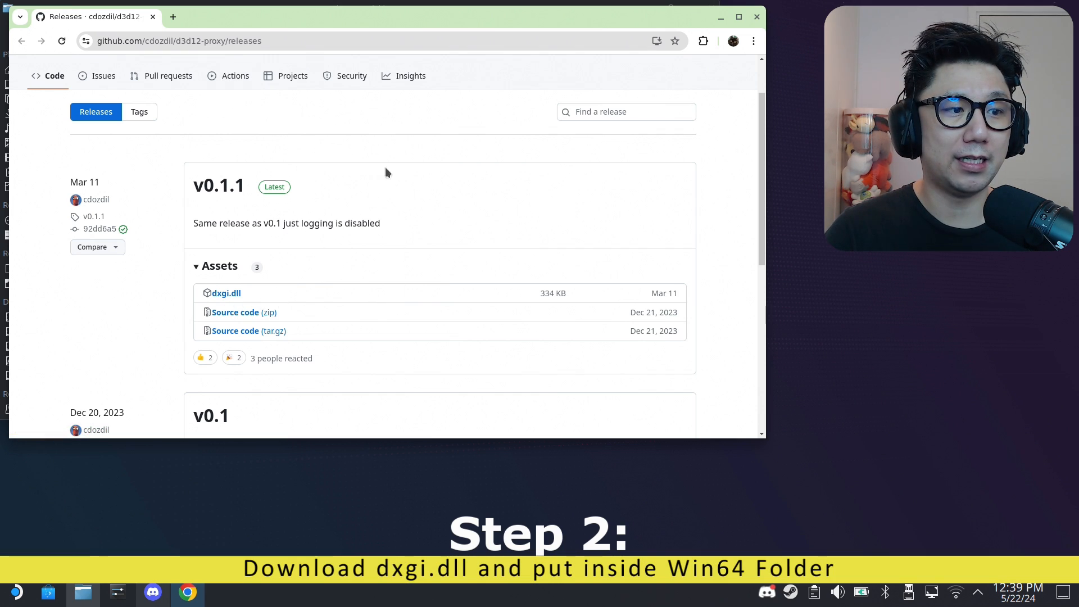
mouse_move(219, 185)
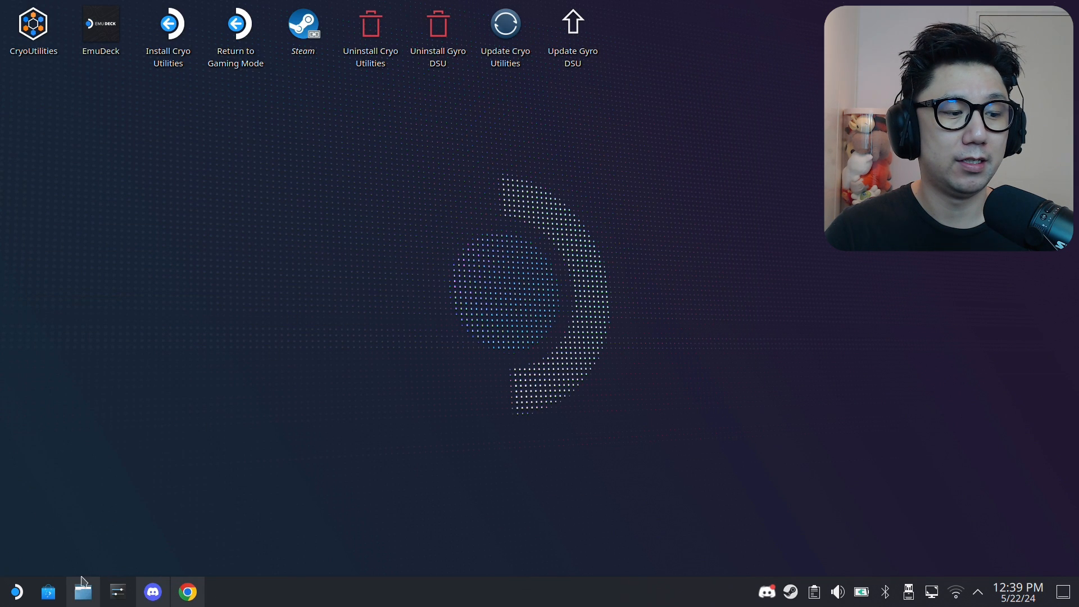
Copy dxgi.dll from LukeFZ Mods into Win64, overwriting the existing copy.
click(82, 591)
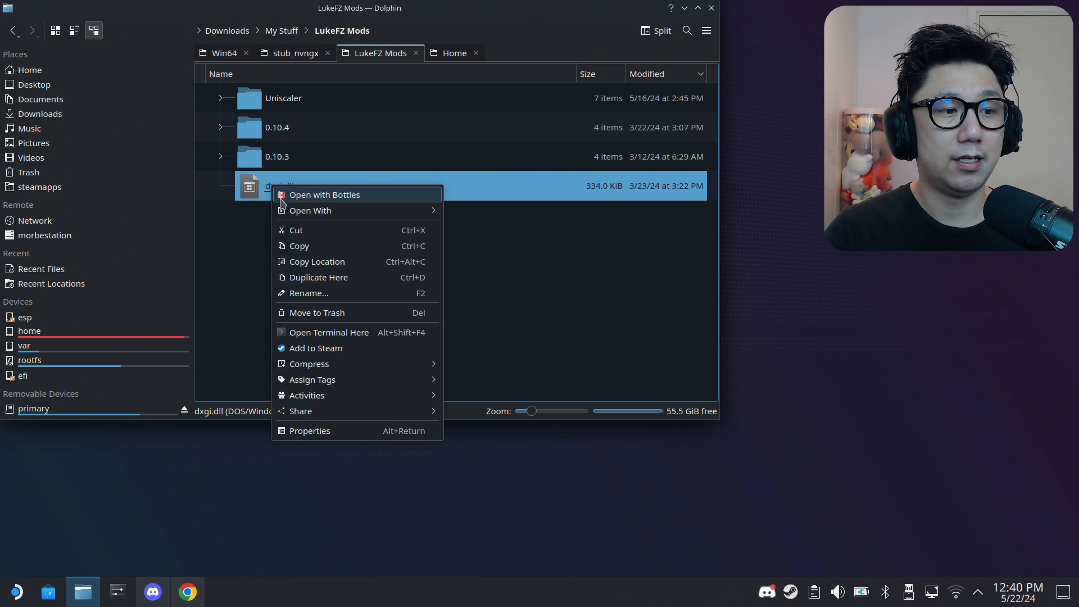
click(223, 52)
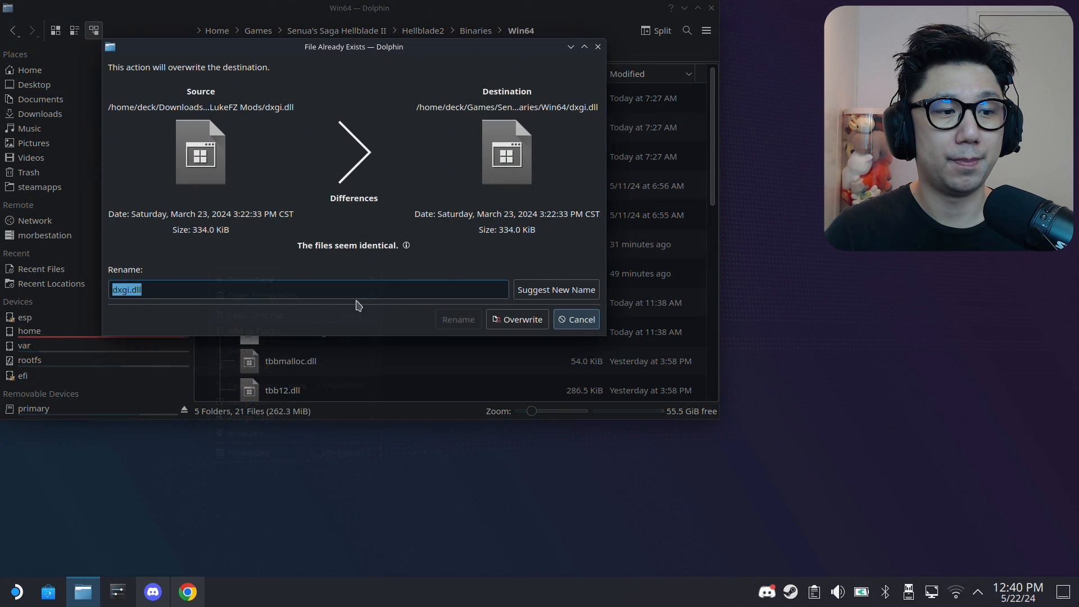
click(518, 319)
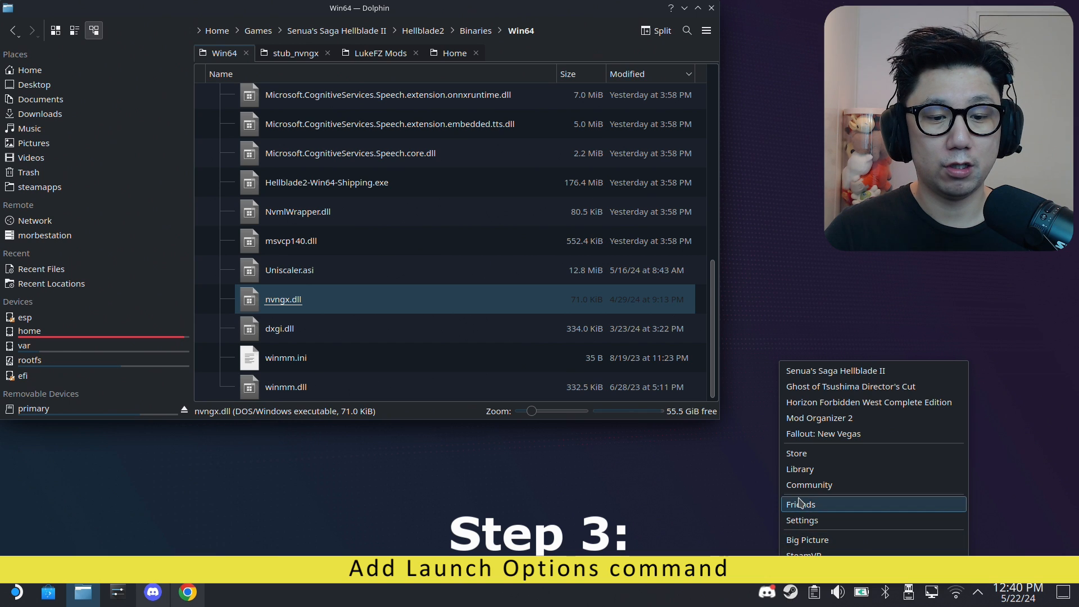
Set Hellblade II's launch options to WINEDLLOVERRIDES="winmm=n,b" %COMMAND% in Steam Properties.
click(799, 469)
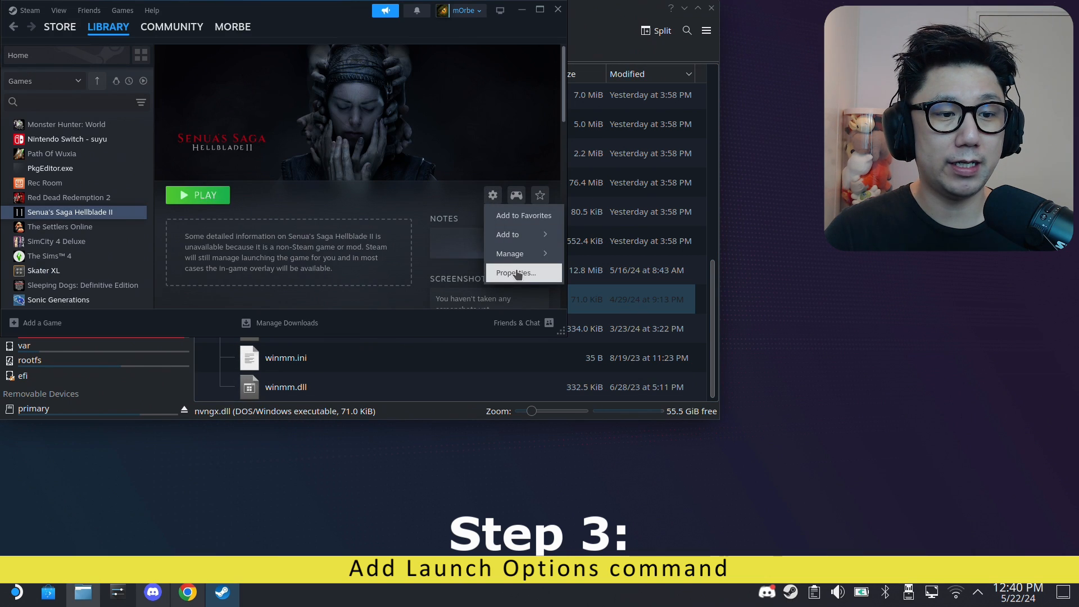
click(516, 272)
text(WINEDLLOVERRIDES="winmm=n,b" %COMMAND%)
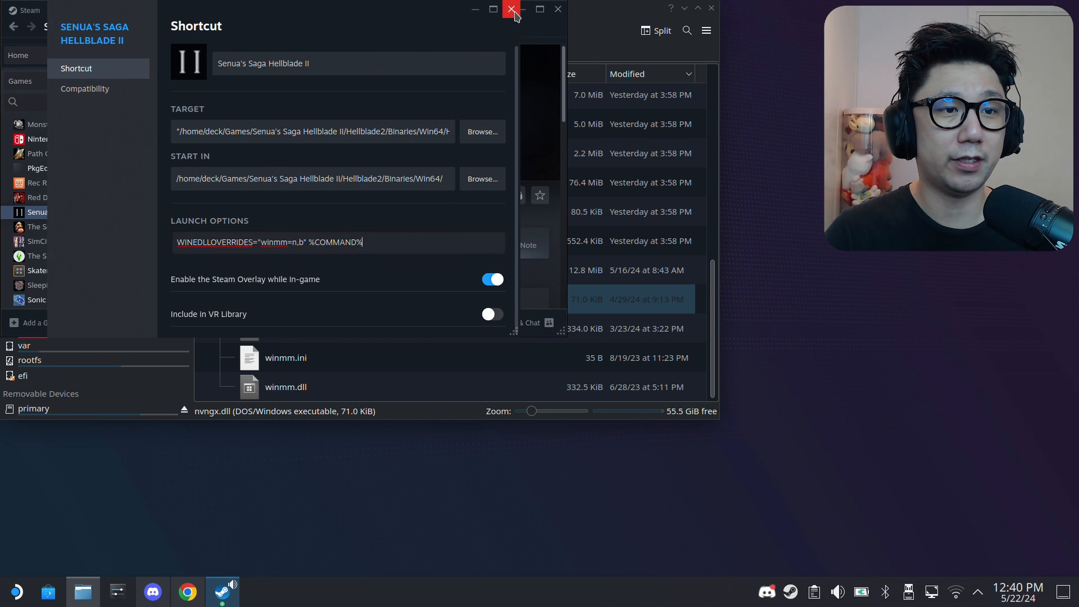
click(513, 9)
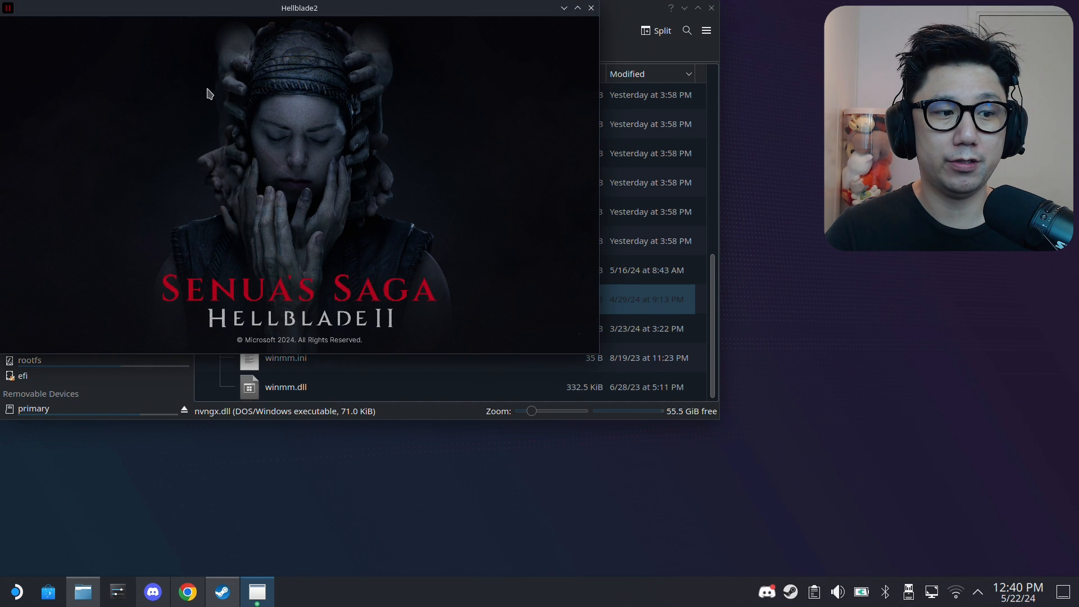
mouse_move(338, 156)
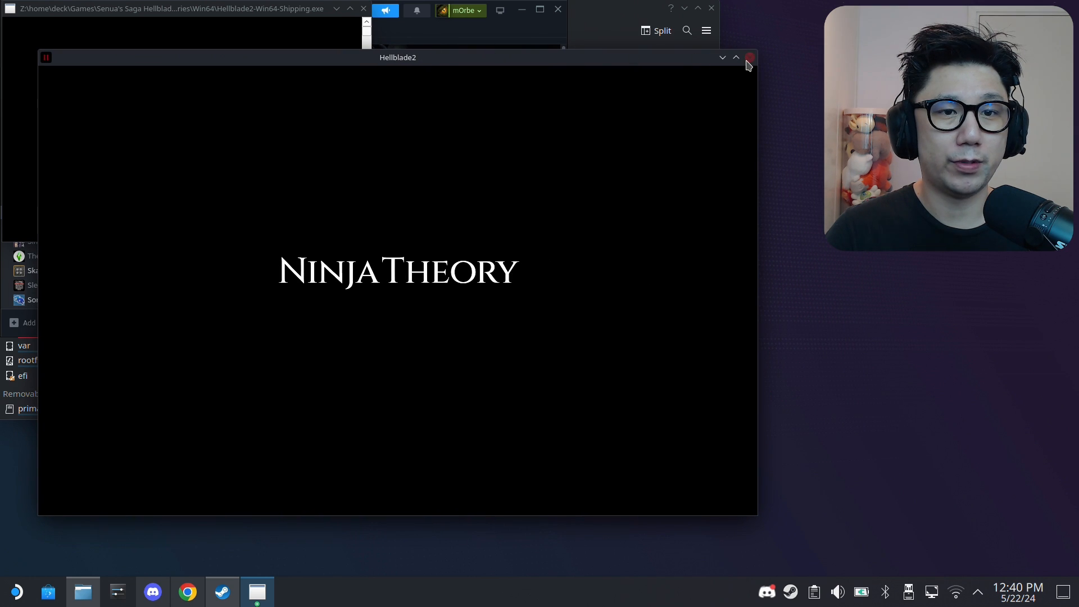
Close the game, confirm Exit to desktop, and return to Dolphin's Win64 folder.
click(749, 57)
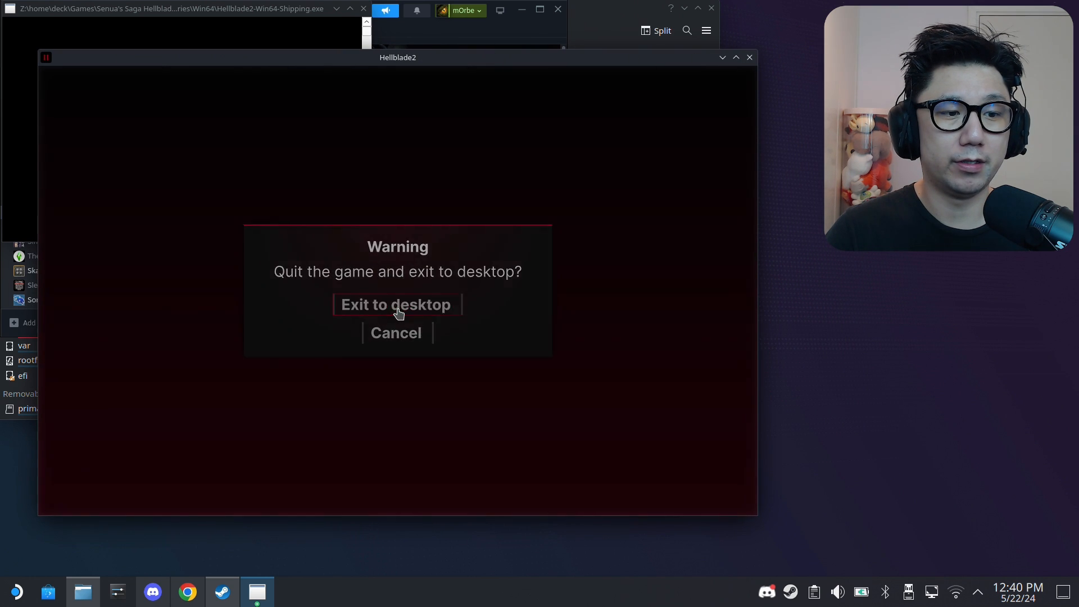
click(396, 305)
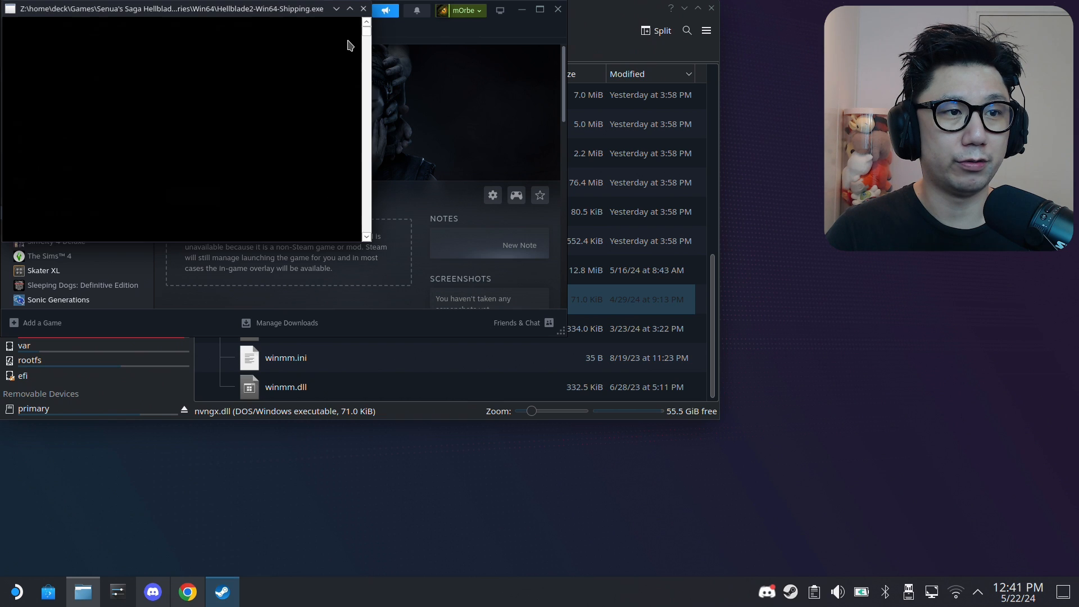
click(286, 386)
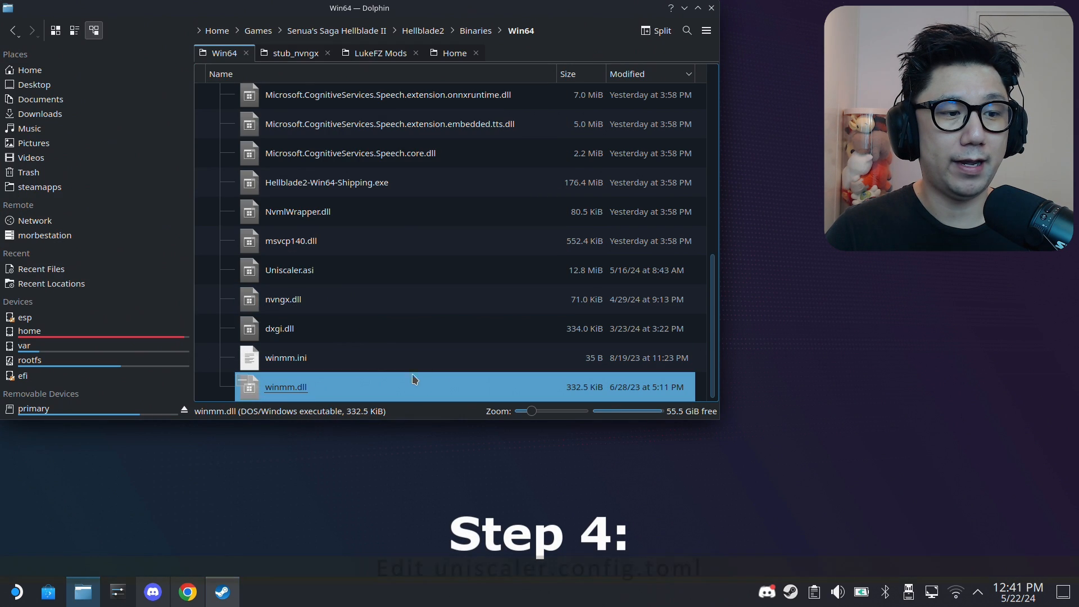
Open uniscaler.config.toml from the Win64 folder in Kate.
scroll(up, 3)
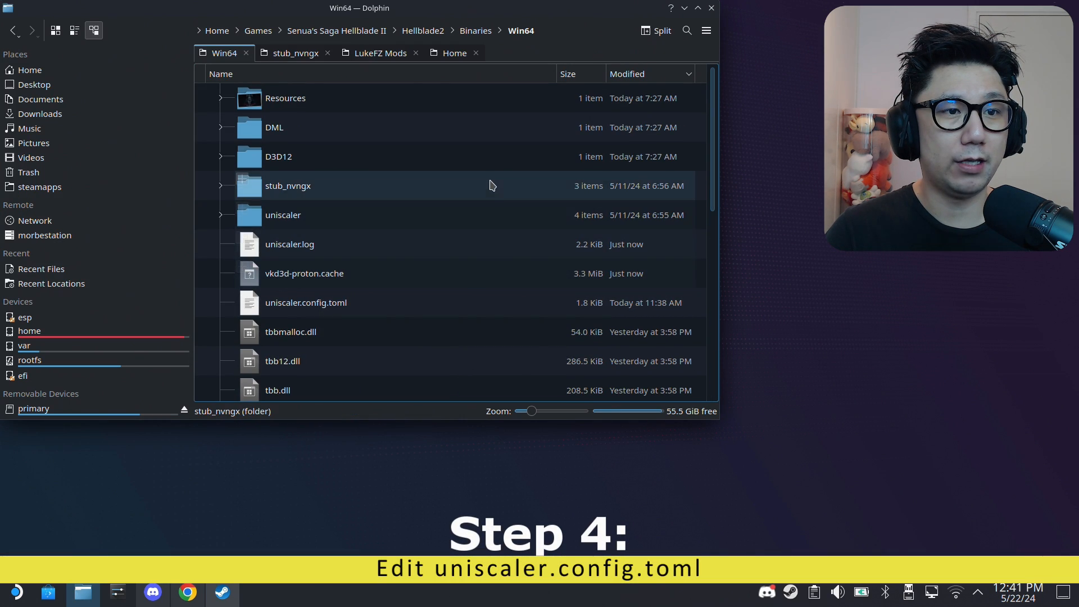
click(289, 244)
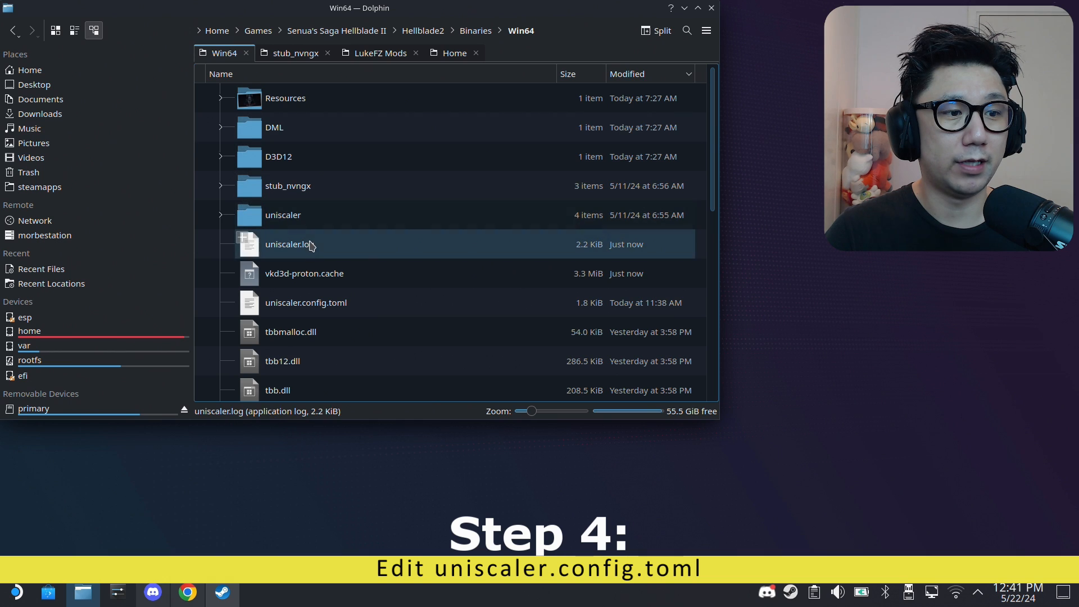
click(306, 303)
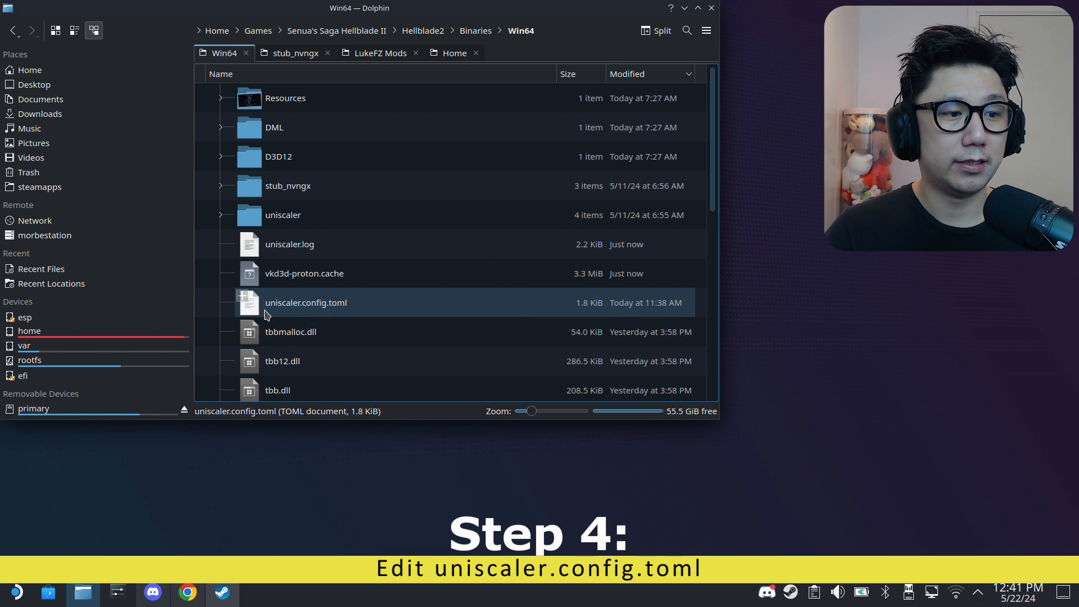
click(306, 302)
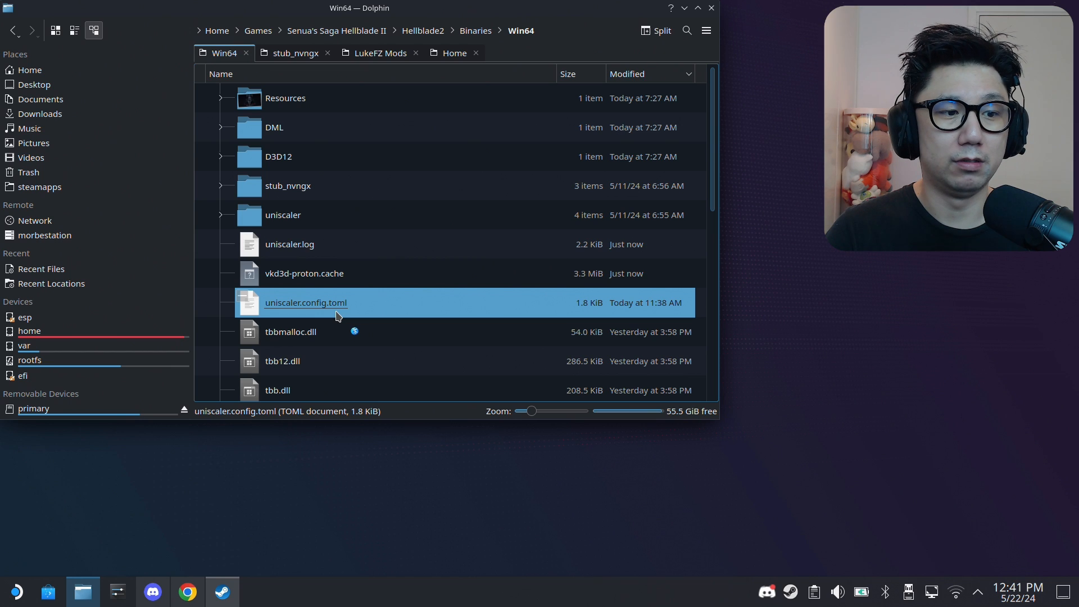
double_click(305, 302)
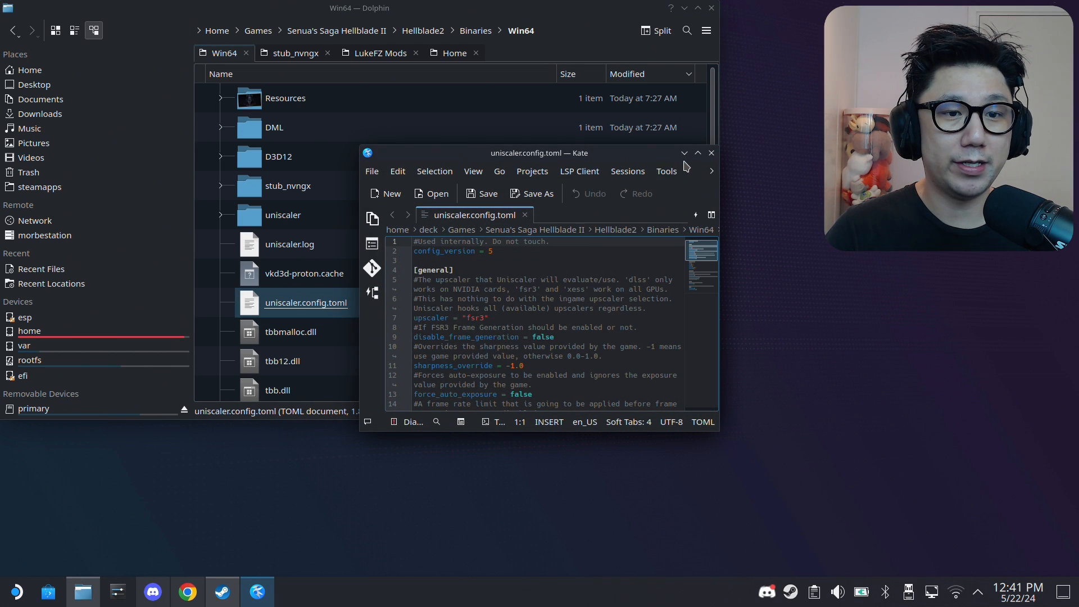
Enlarge Kate, highlight the compatibility values set to true, and put away the d3d12-proxy releases page.
scroll(down, 3)
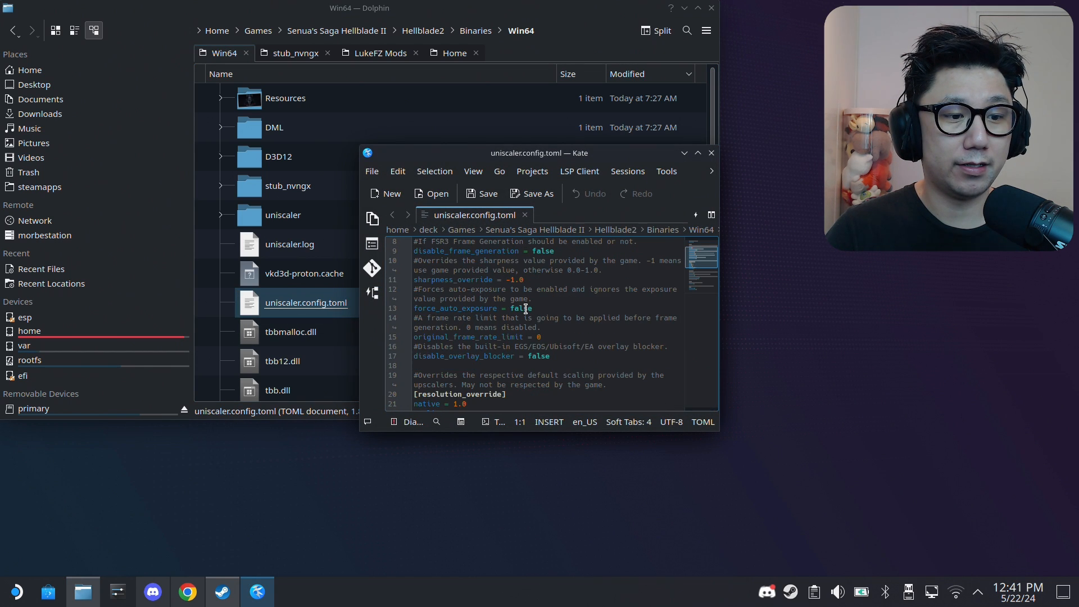
scroll(up, 3)
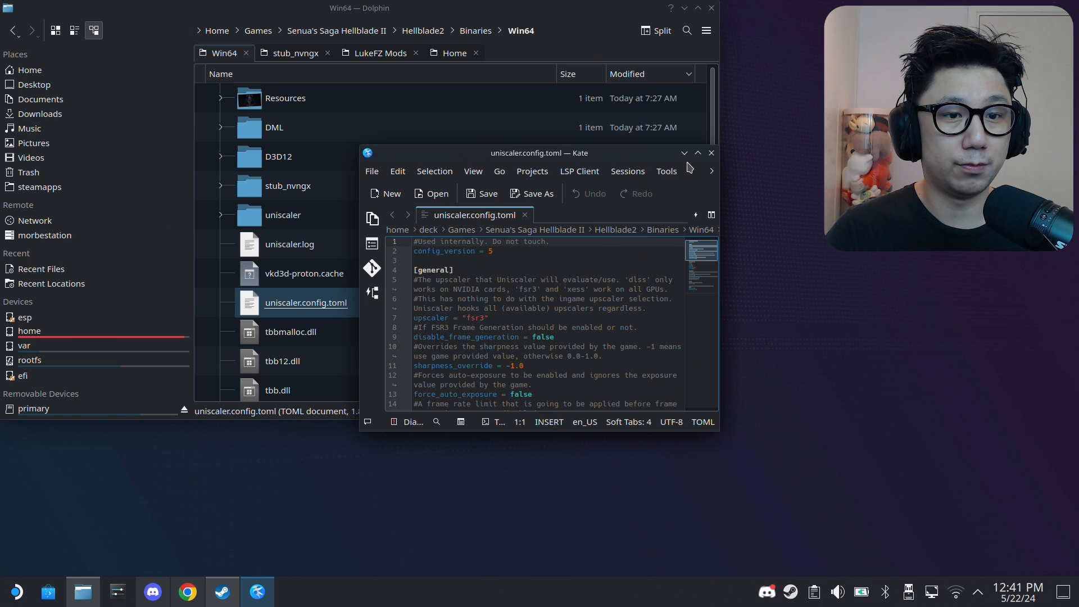
drag(507, 152, 307, 44)
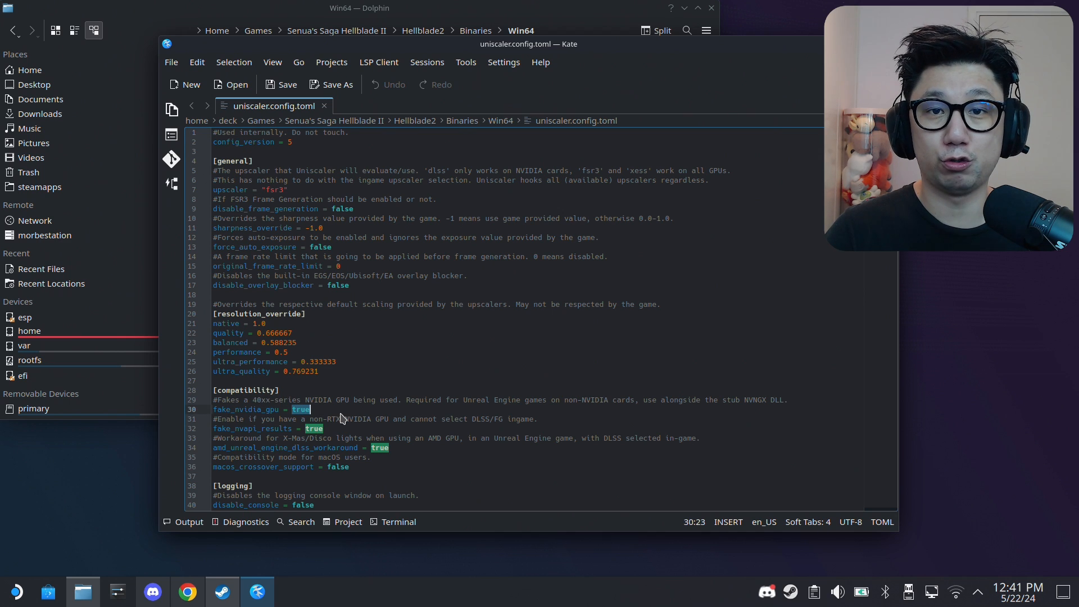
click(295, 409)
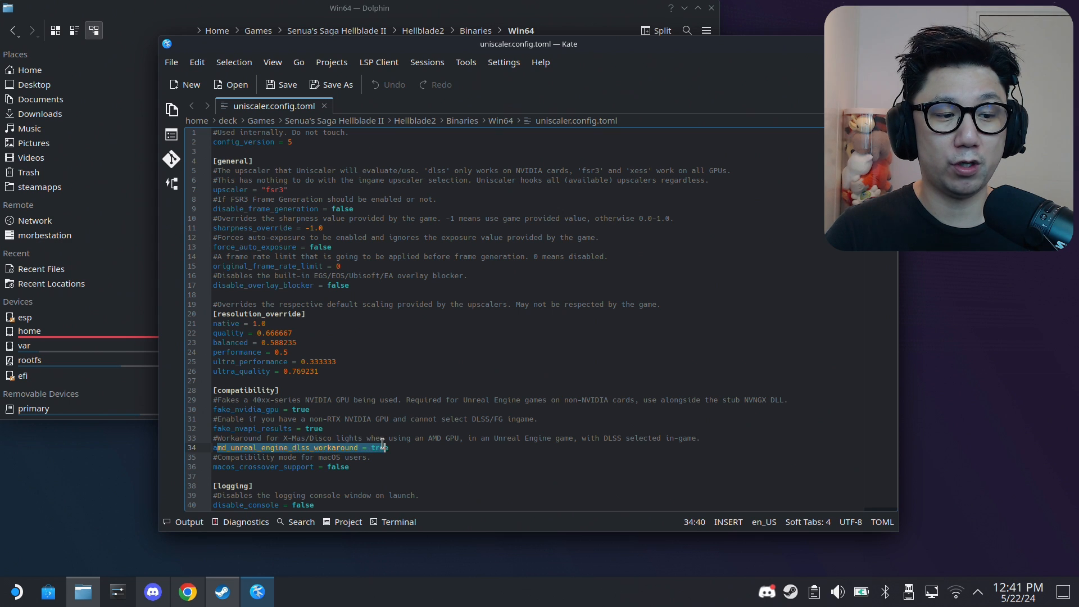
click(250, 429)
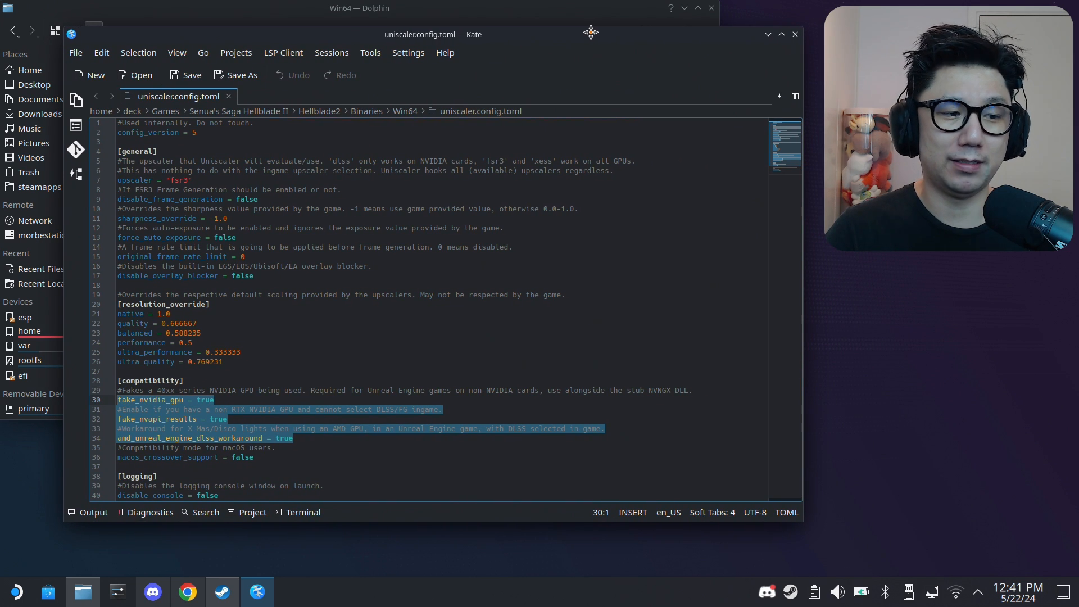
mouse_move(707, 33)
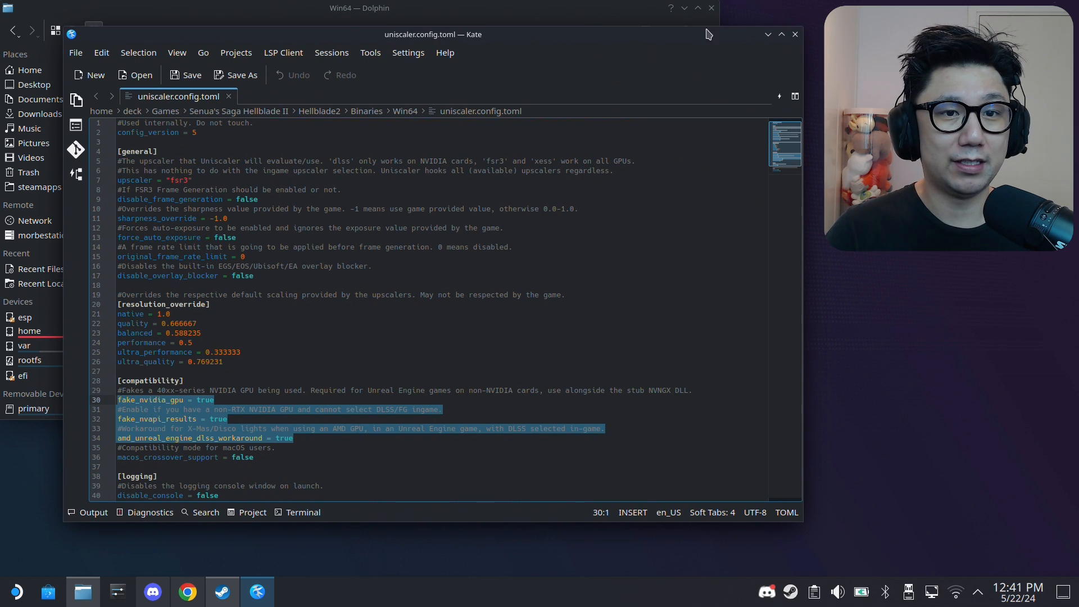
mouse_move(795, 35)
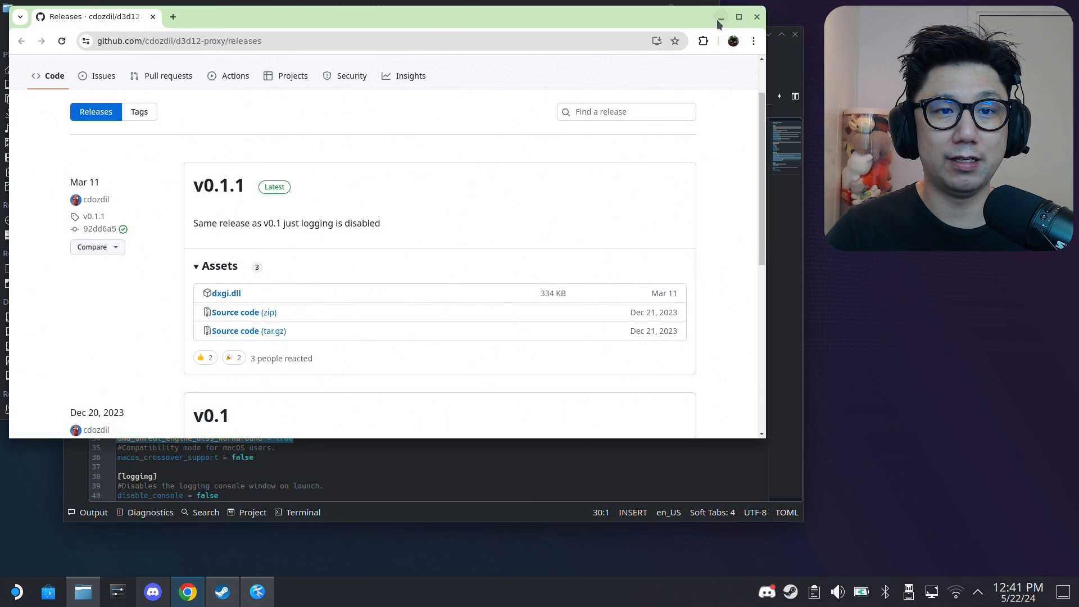
click(721, 17)
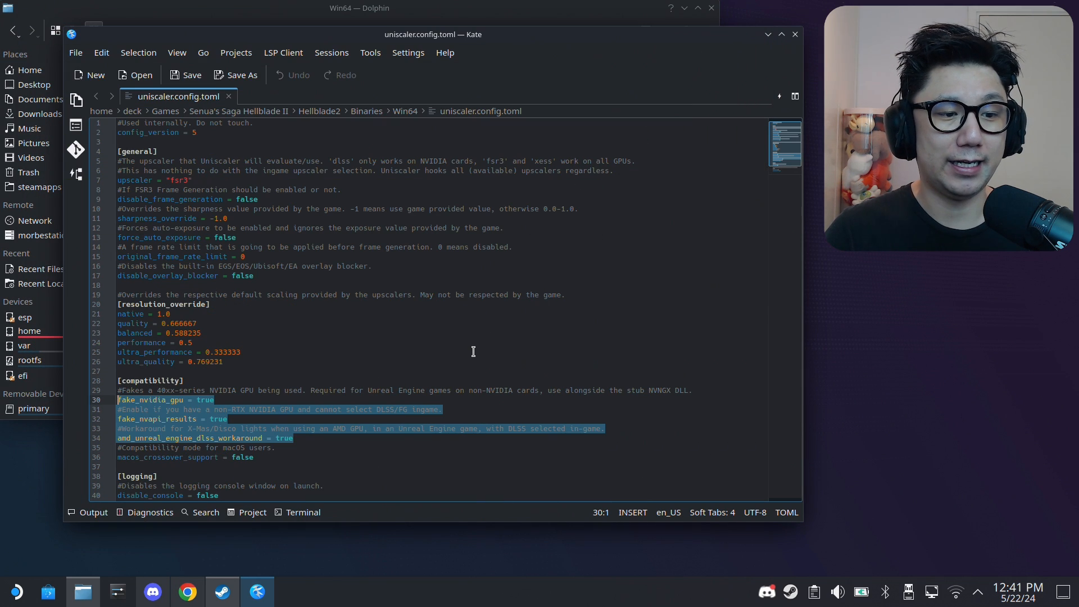
mouse_move(308, 448)
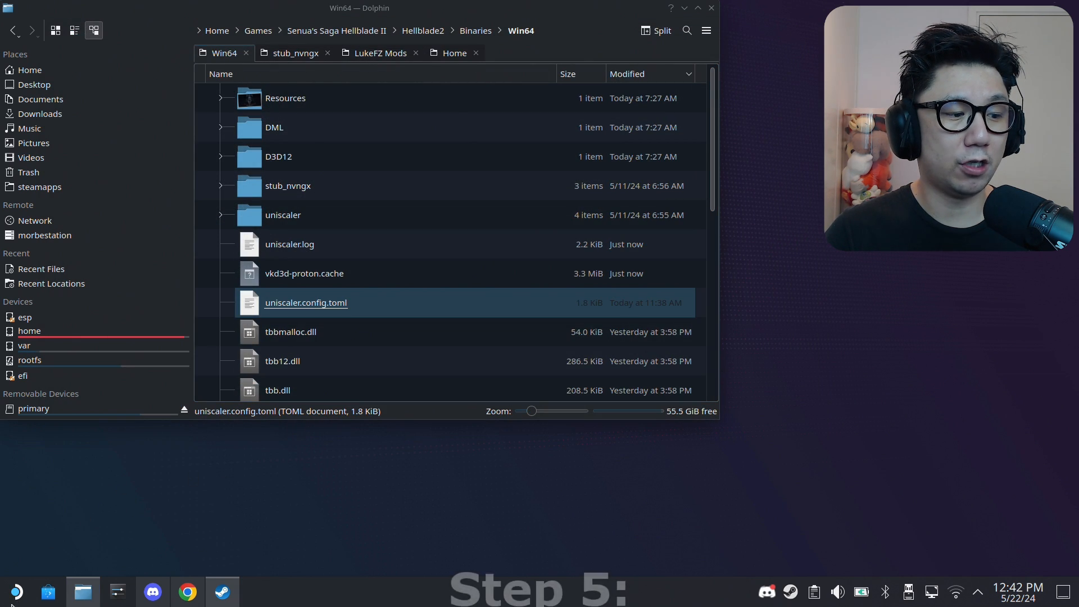
Launch Discover from the application launcher.
click(15, 591)
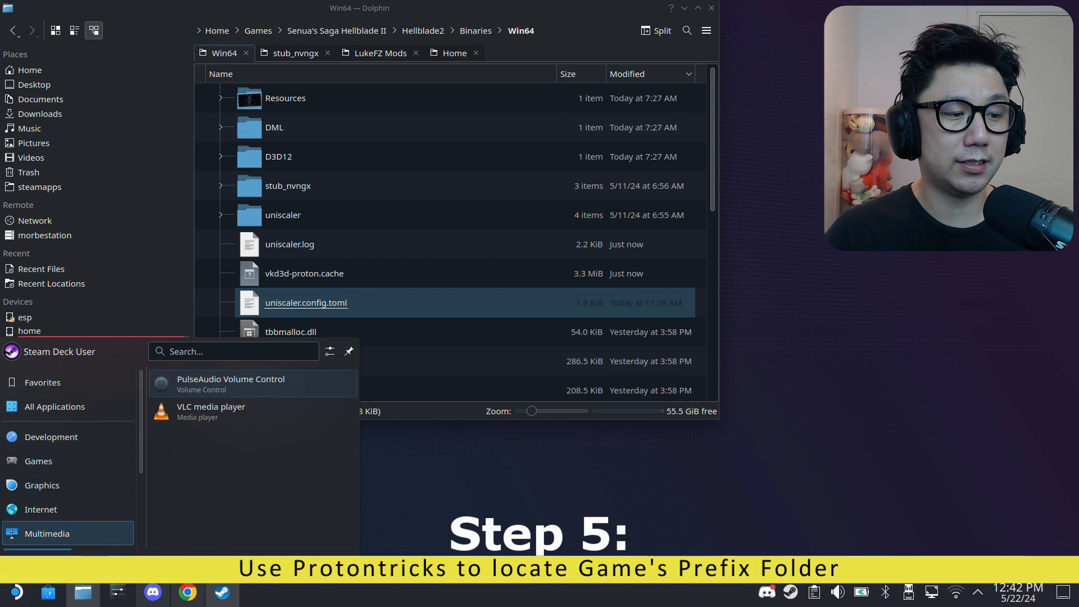
click(413, 302)
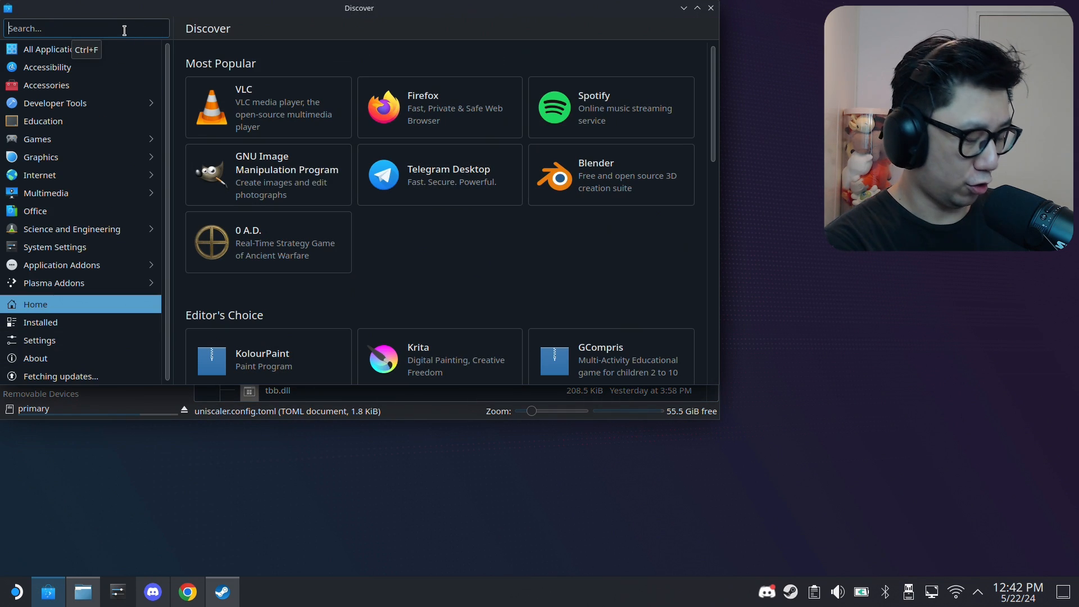
Search Discover for 'protontricks', select the Protontricks result and launch it.
text(protont)
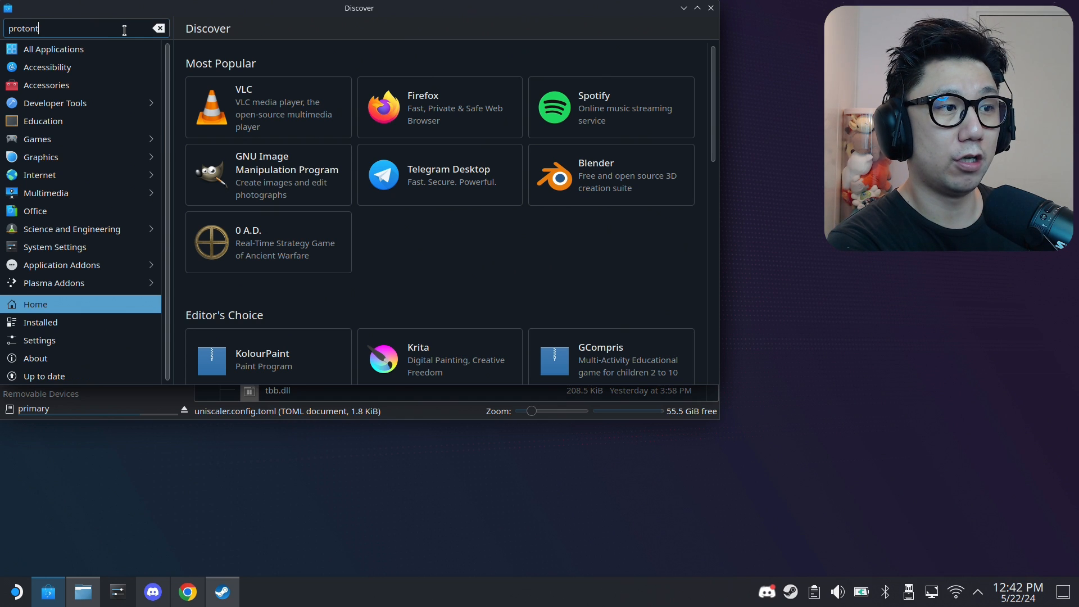
text(ricks)
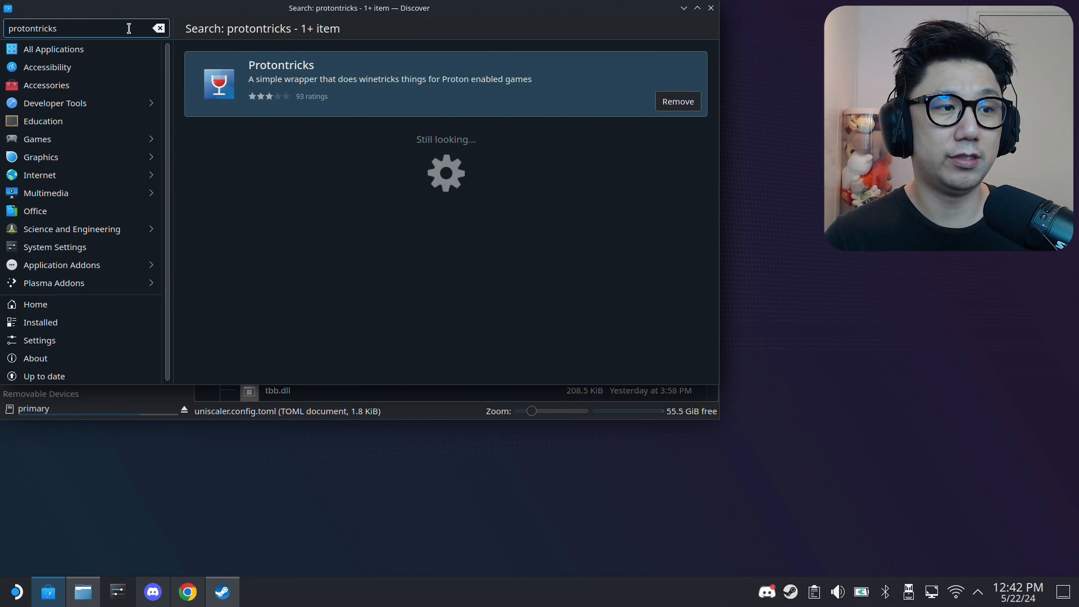
mouse_move(509, 79)
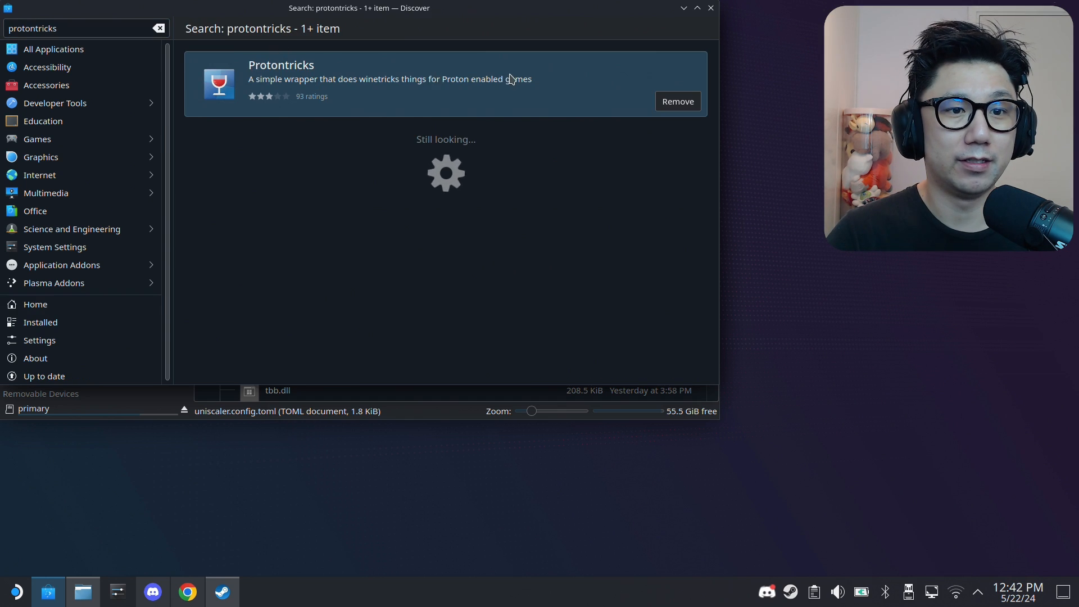
click(445, 78)
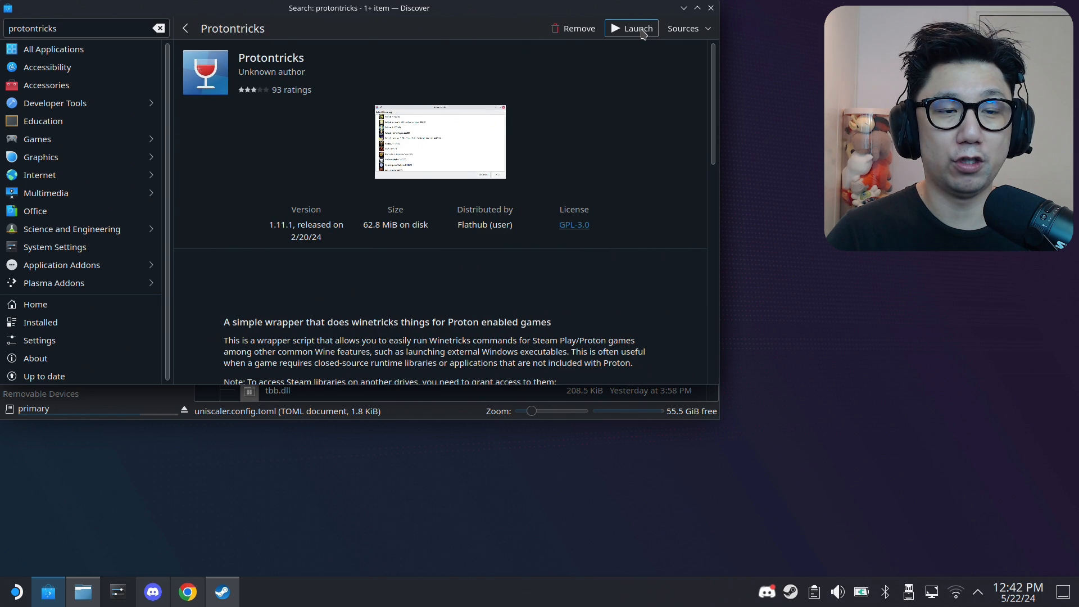
click(630, 28)
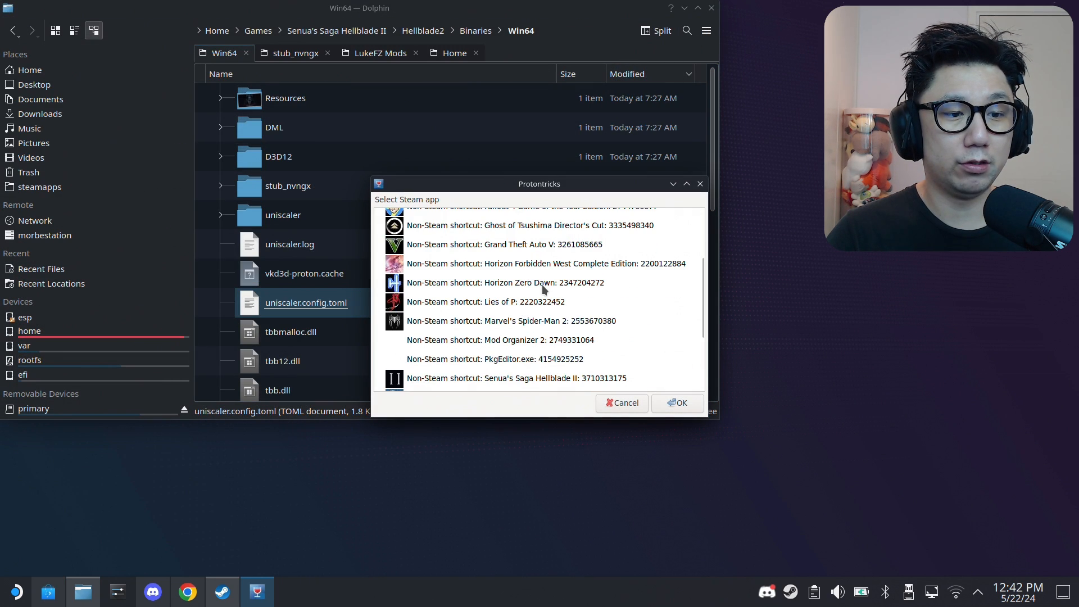
Select the Non-Steam shortcut for Senua's Saga Hellblade II, then reveal the Win64 folder path in Dolphin.
scroll(down, 3)
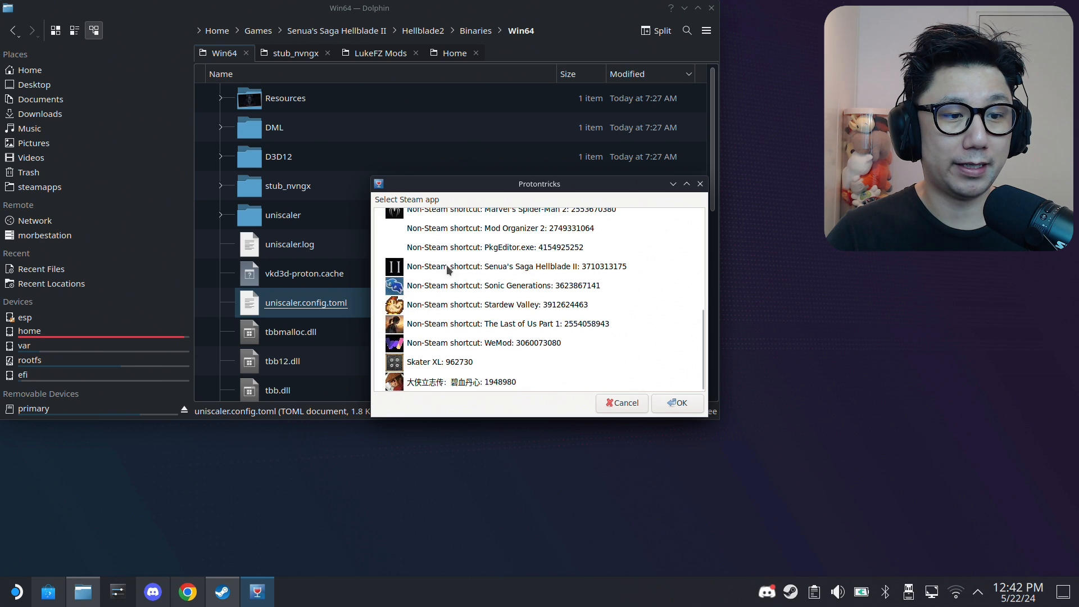
click(516, 266)
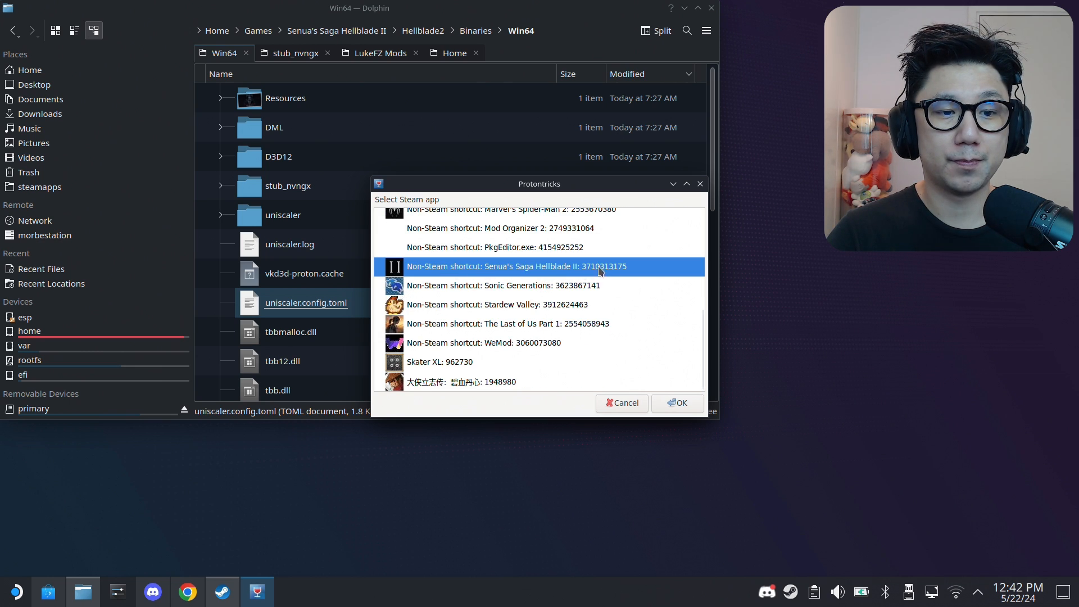
mouse_move(584, 274)
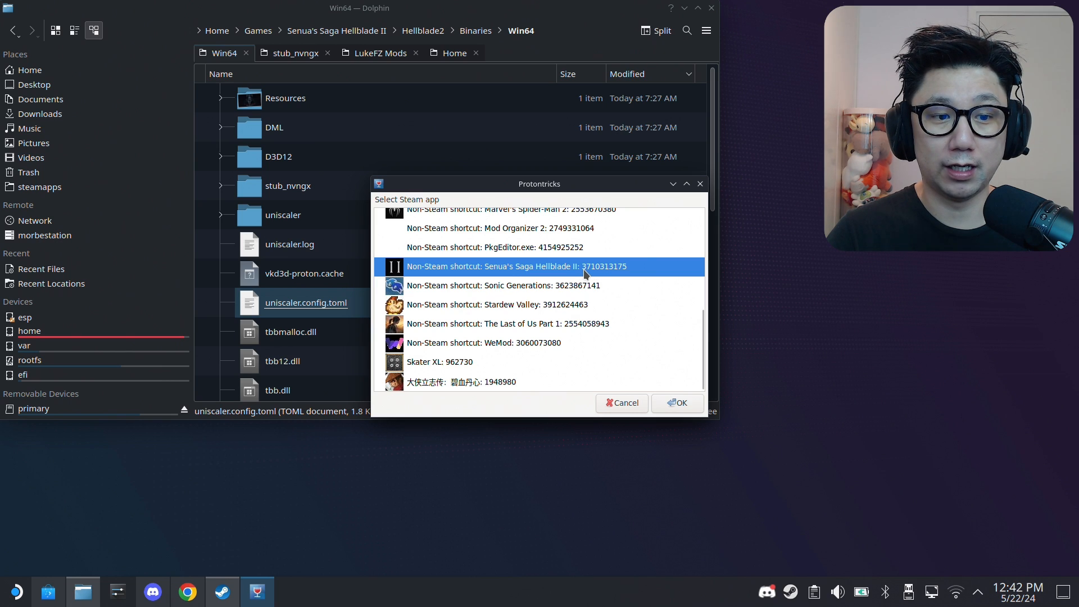
mouse_move(618, 273)
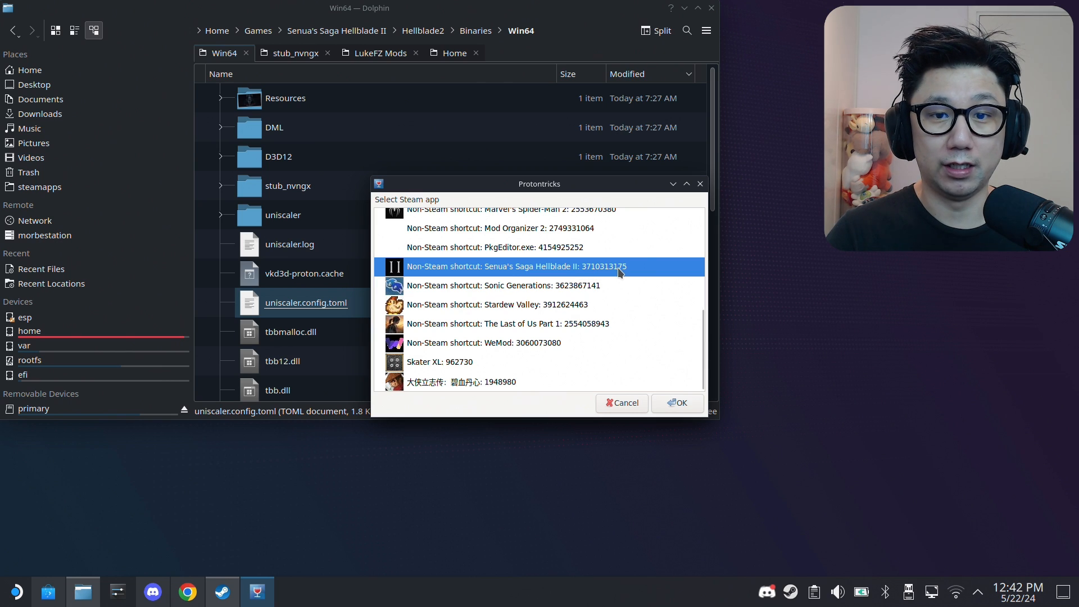
mouse_move(599, 276)
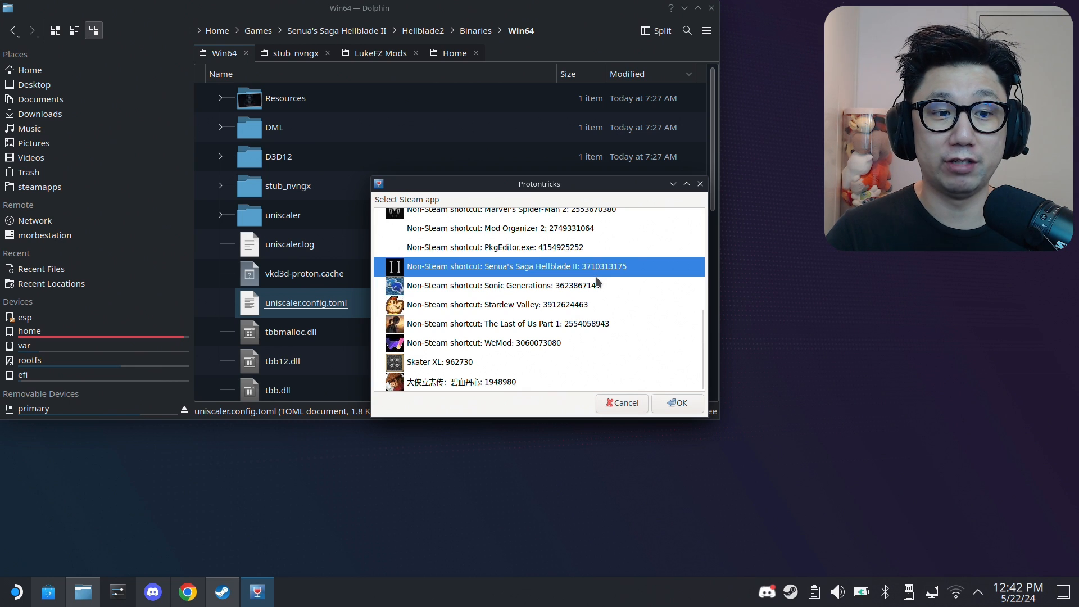
mouse_move(602, 277)
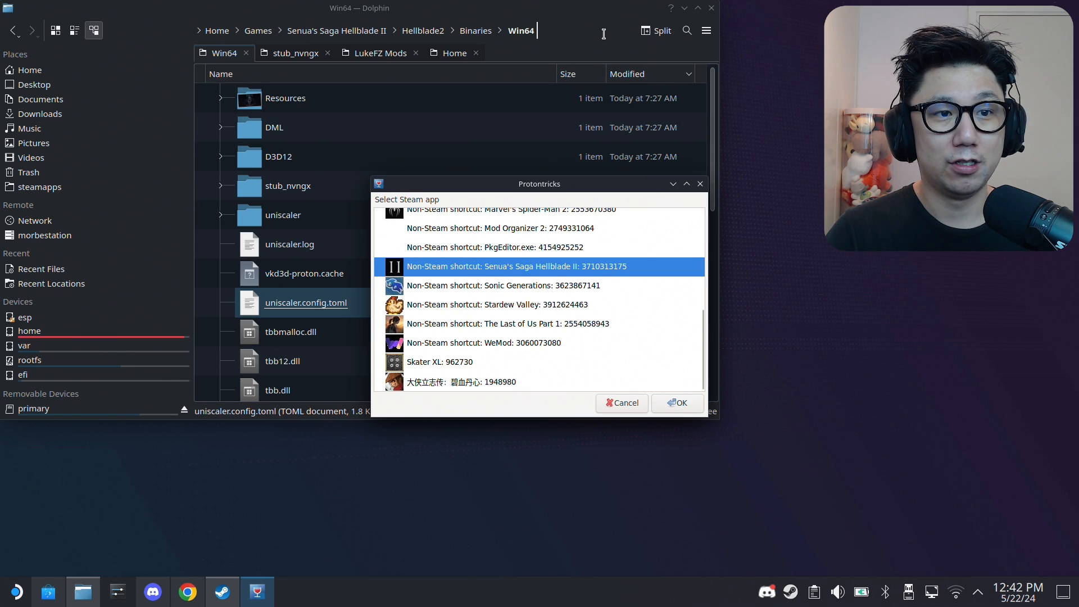
click(677, 402)
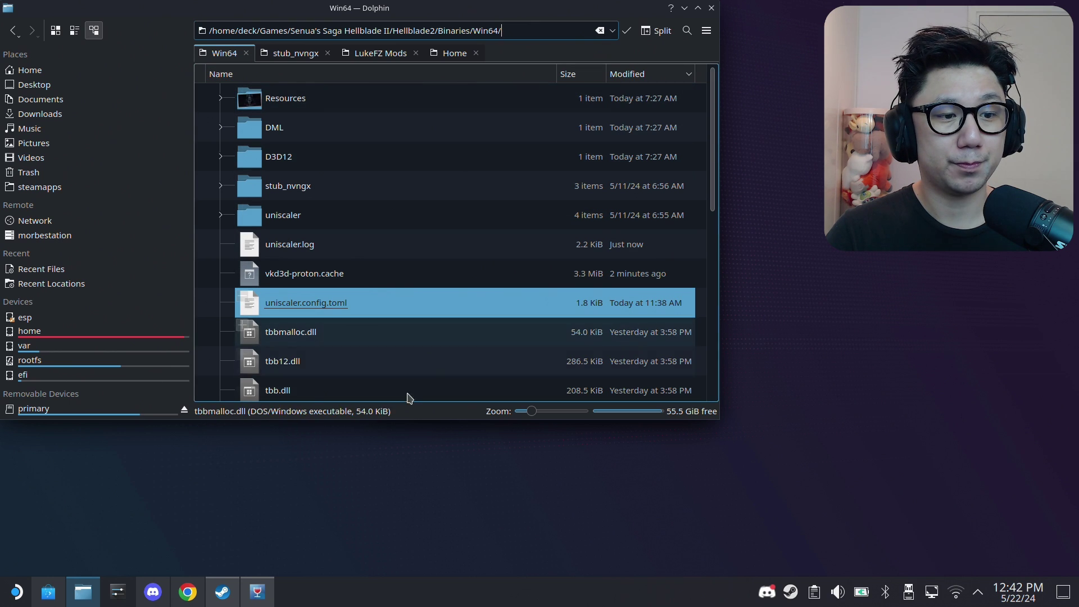
From Home with hidden files shown, go into .steam > steam > steamapps > compatdata and sort by Modified.
click(453, 52)
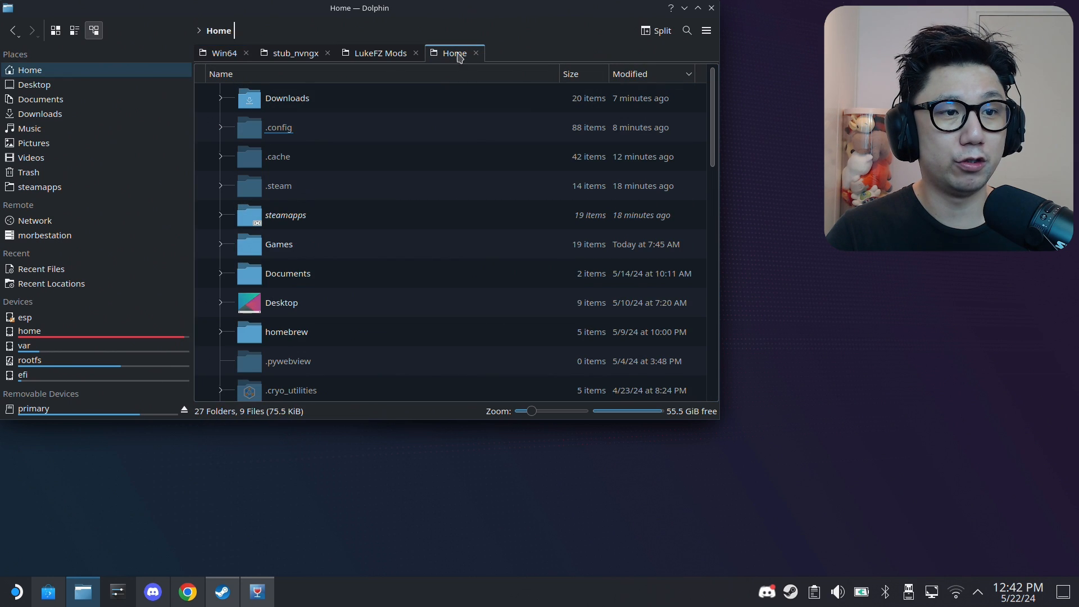
click(706, 30)
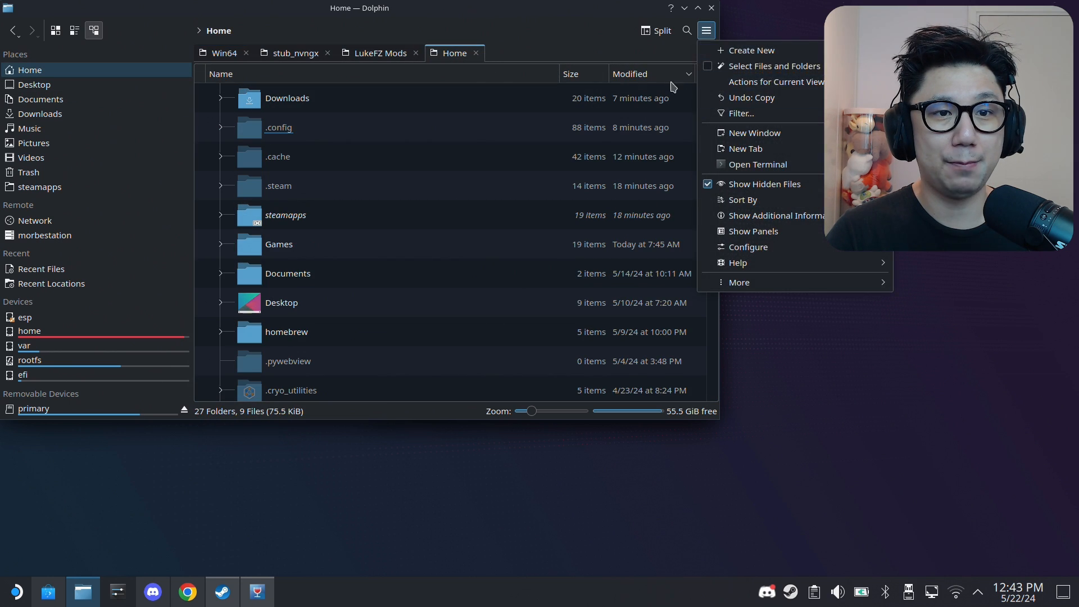
mouse_move(763, 183)
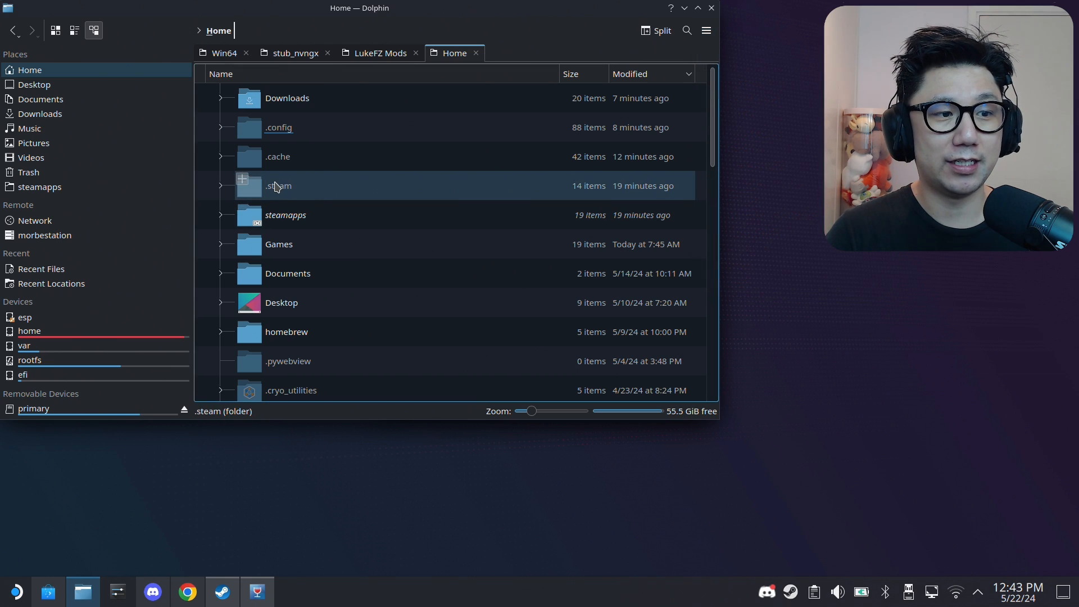
double_click(278, 185)
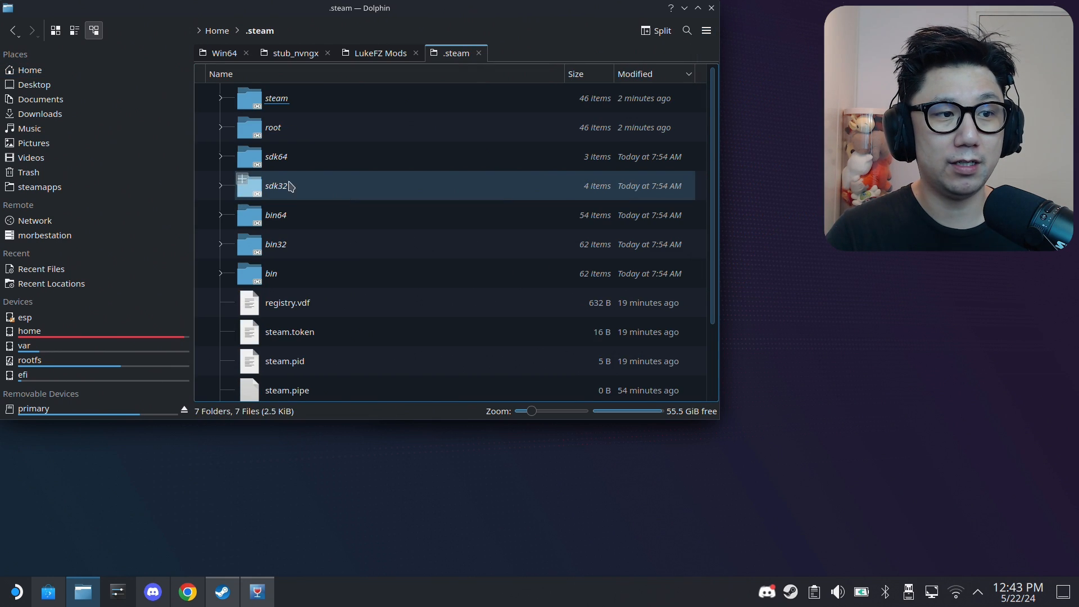
double_click(277, 98)
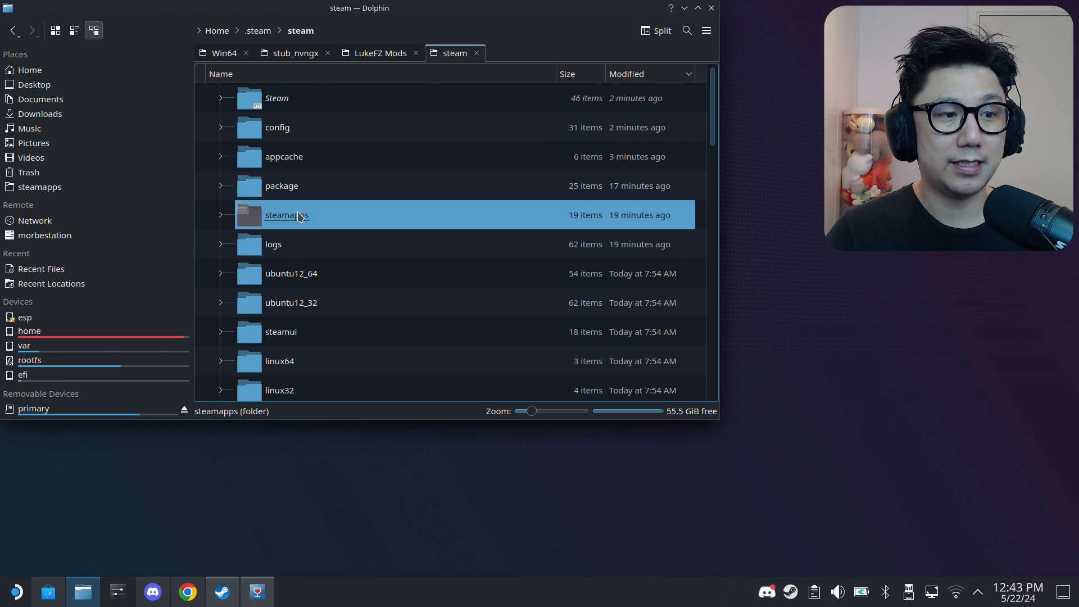
double_click(286, 215)
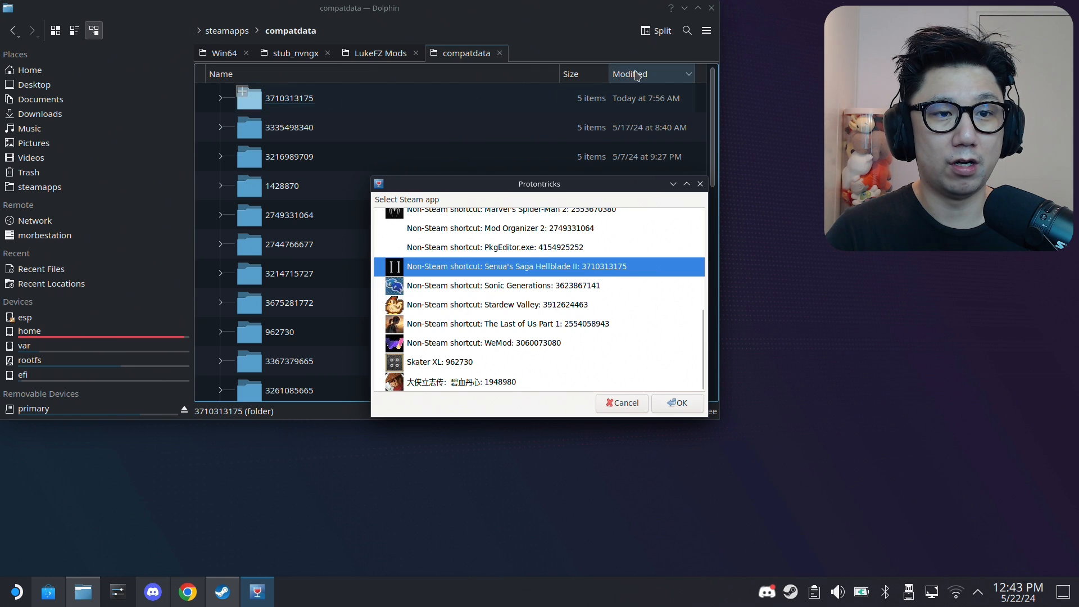
click(677, 403)
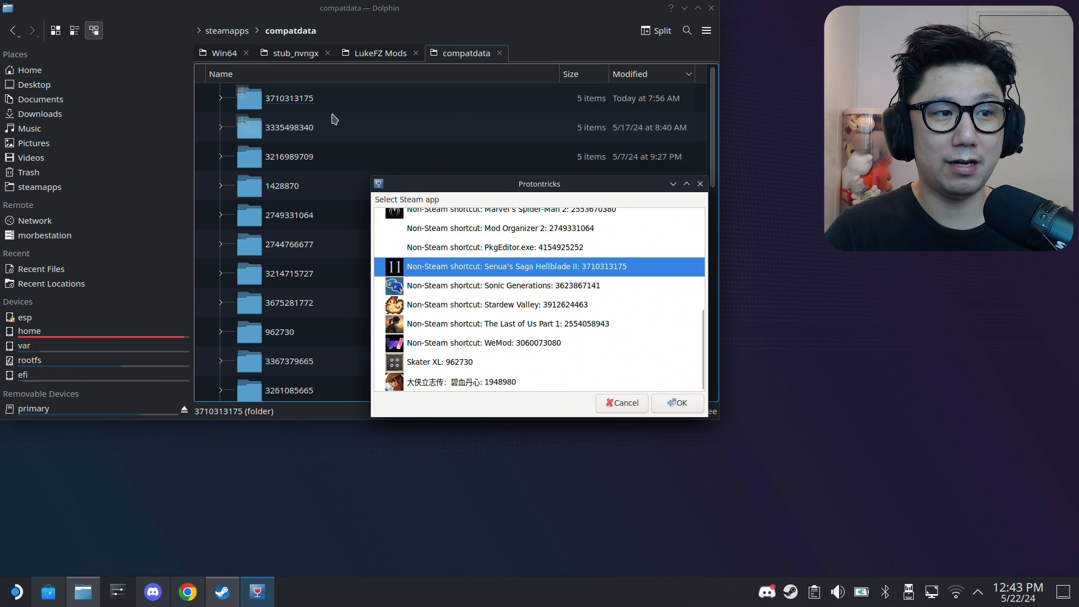
click(677, 403)
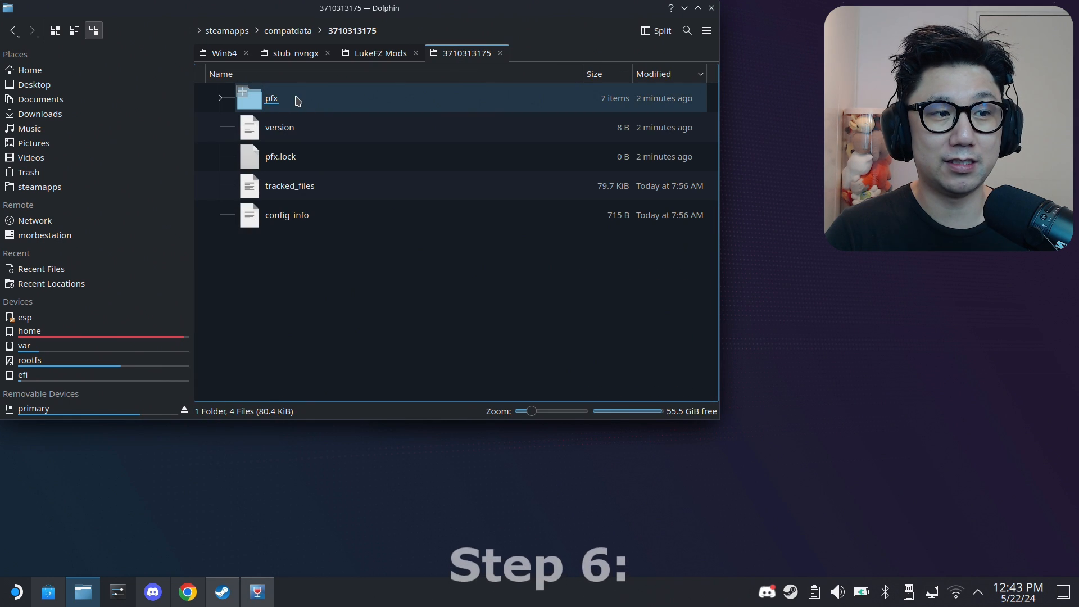
click(271, 98)
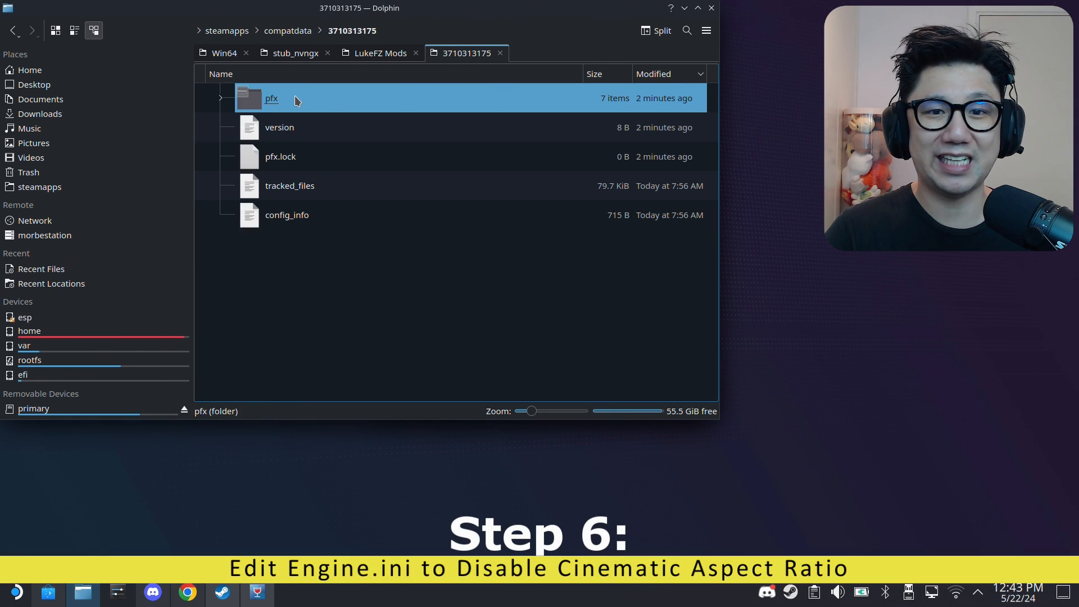
double_click(271, 98)
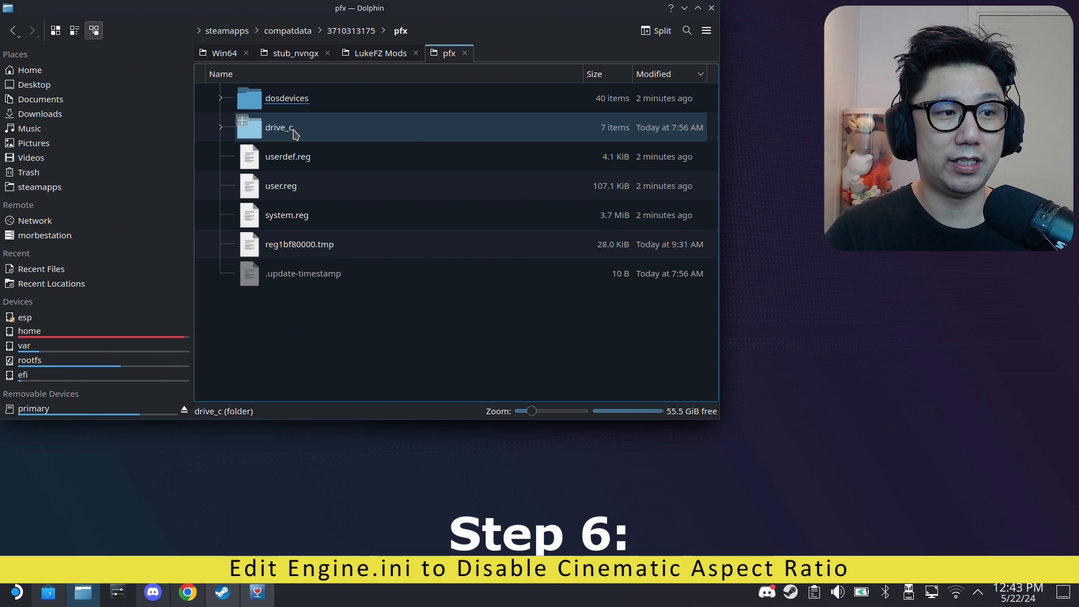
double_click(278, 127)
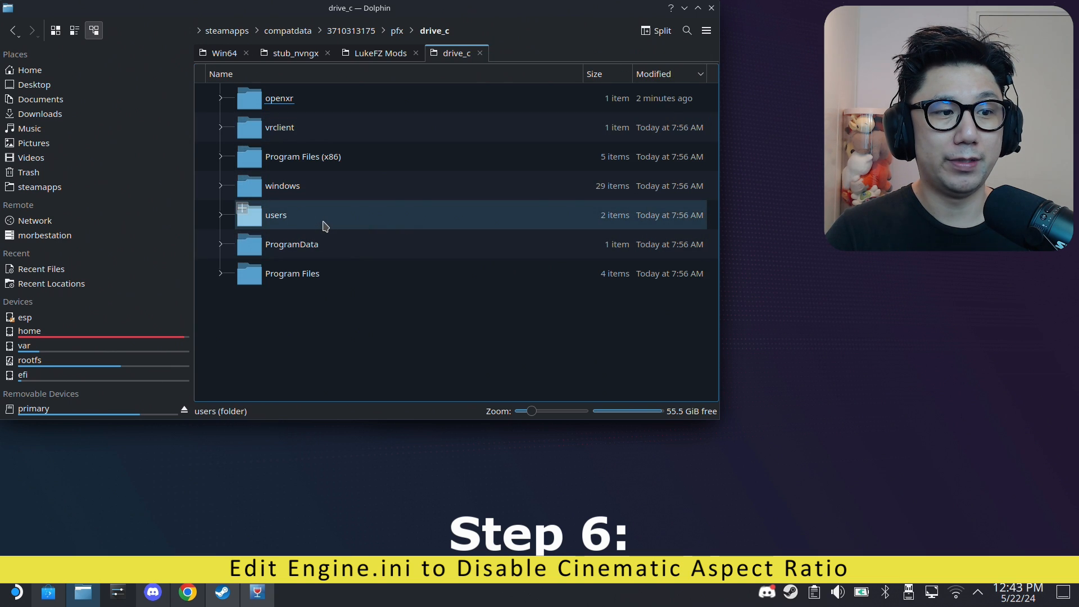
double_click(277, 215)
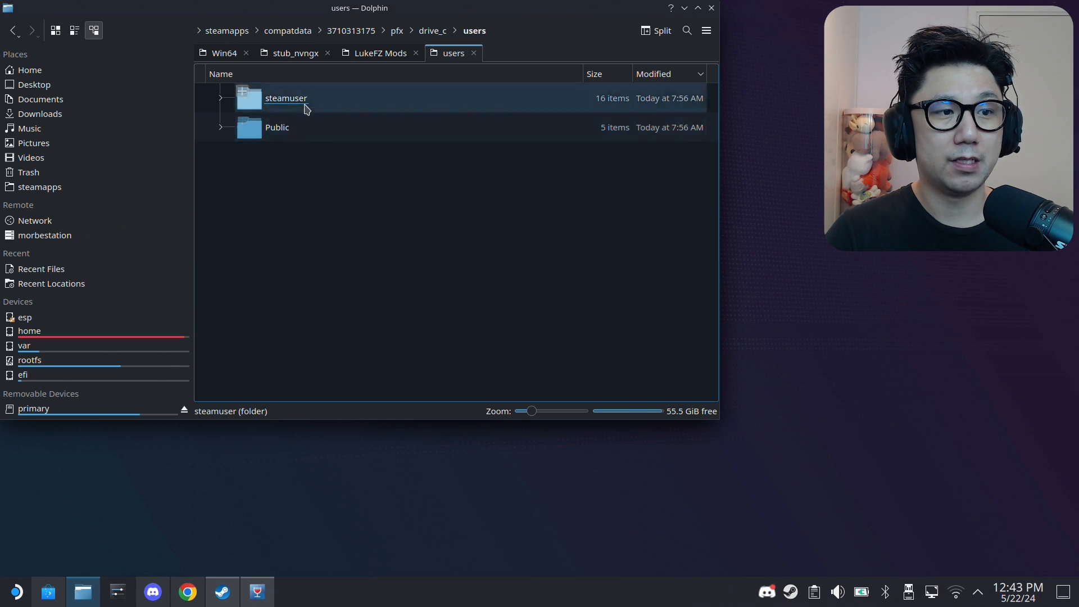
double_click(285, 98)
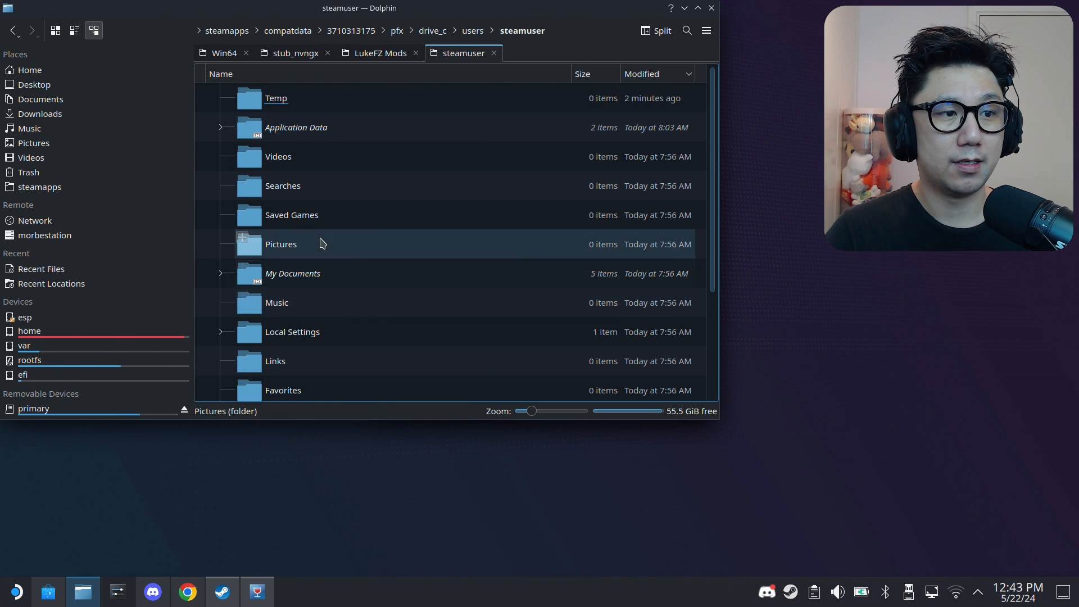
double_click(296, 127)
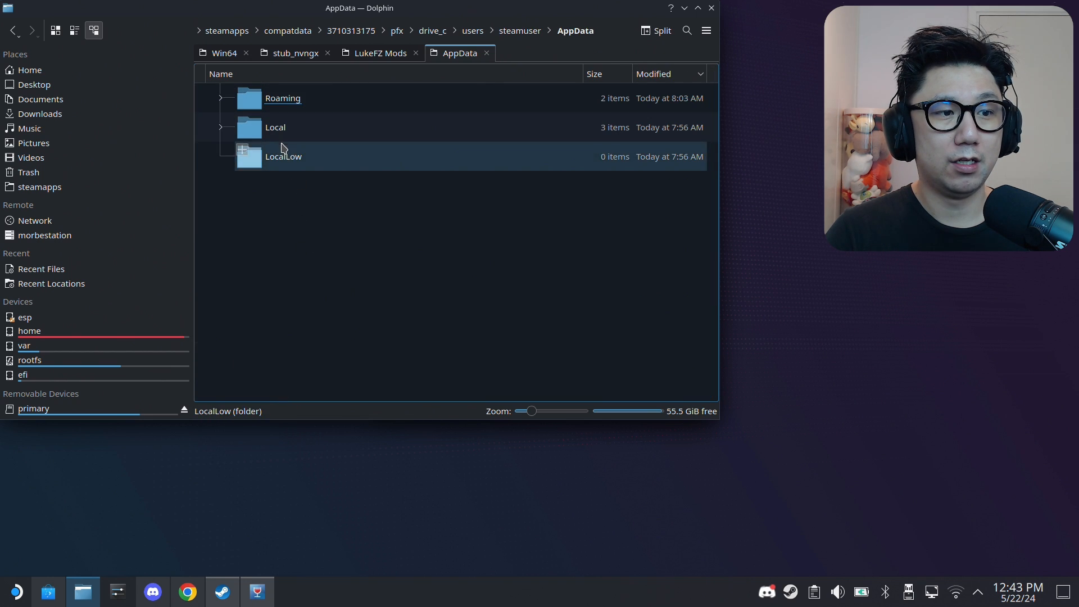
Continue into Hellblade2 > Saved > Config > Windows and select Engine.ini.
double_click(274, 127)
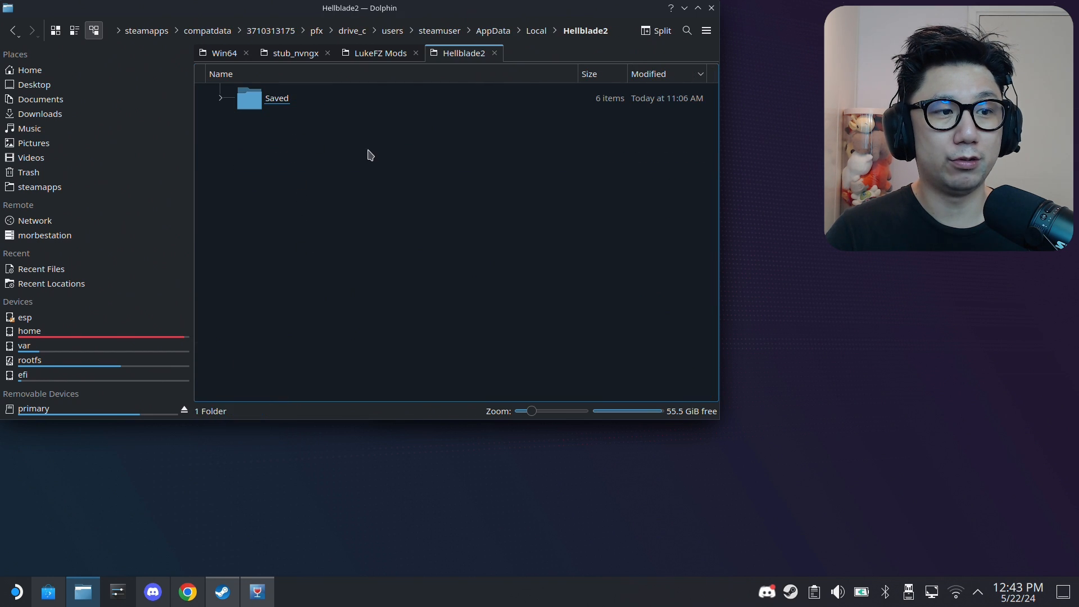
double_click(276, 98)
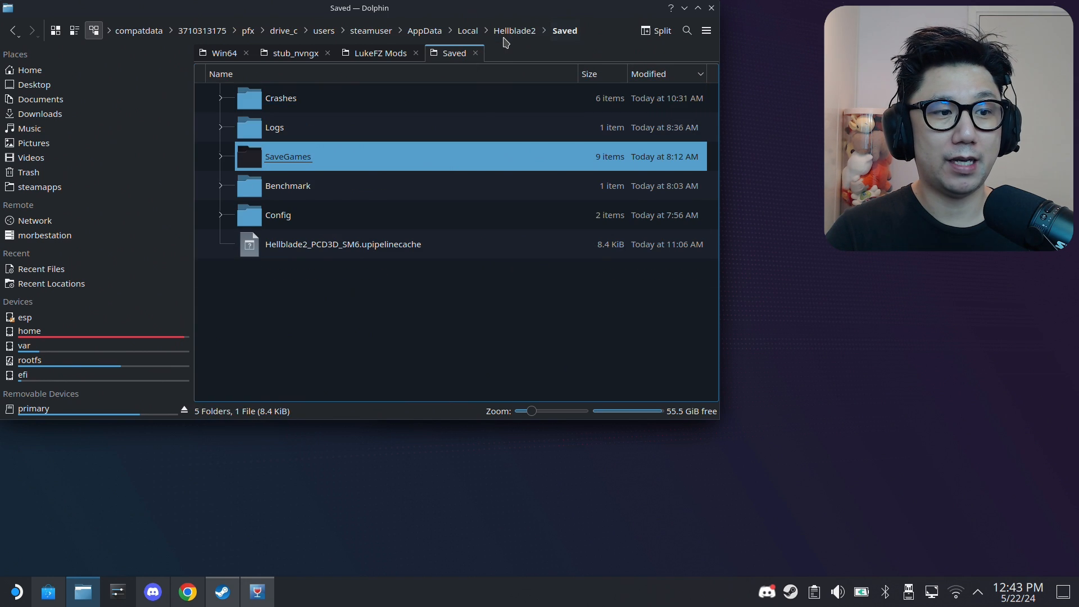
click(278, 215)
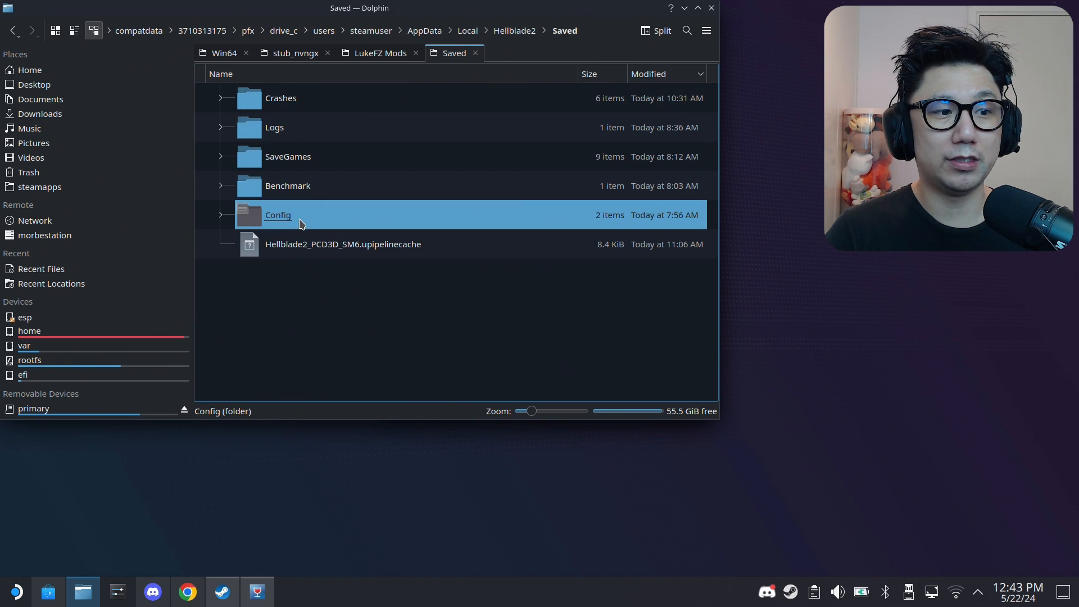
double_click(277, 215)
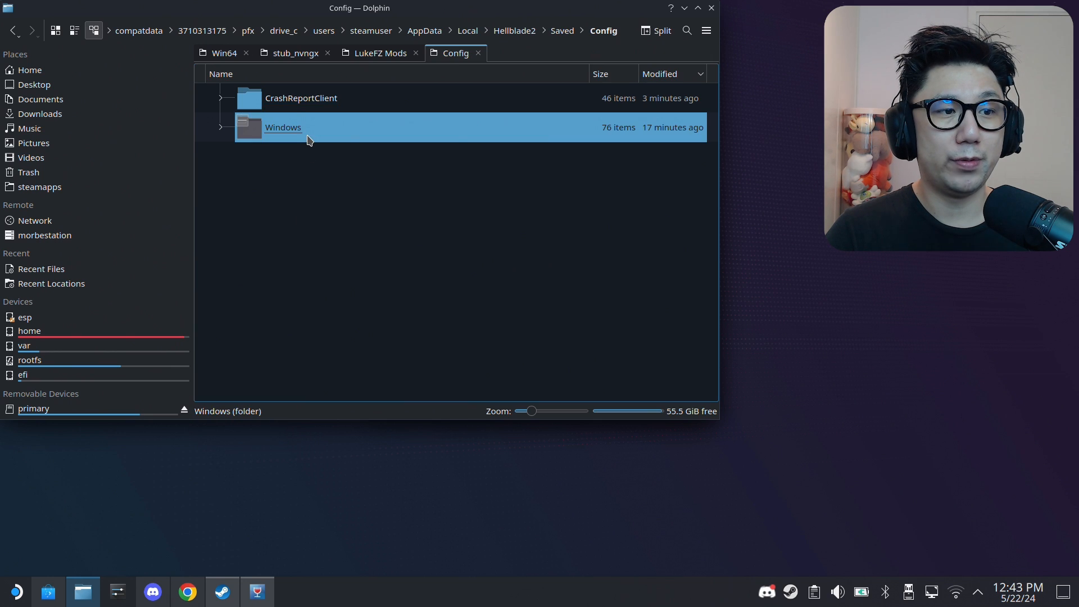
double_click(283, 127)
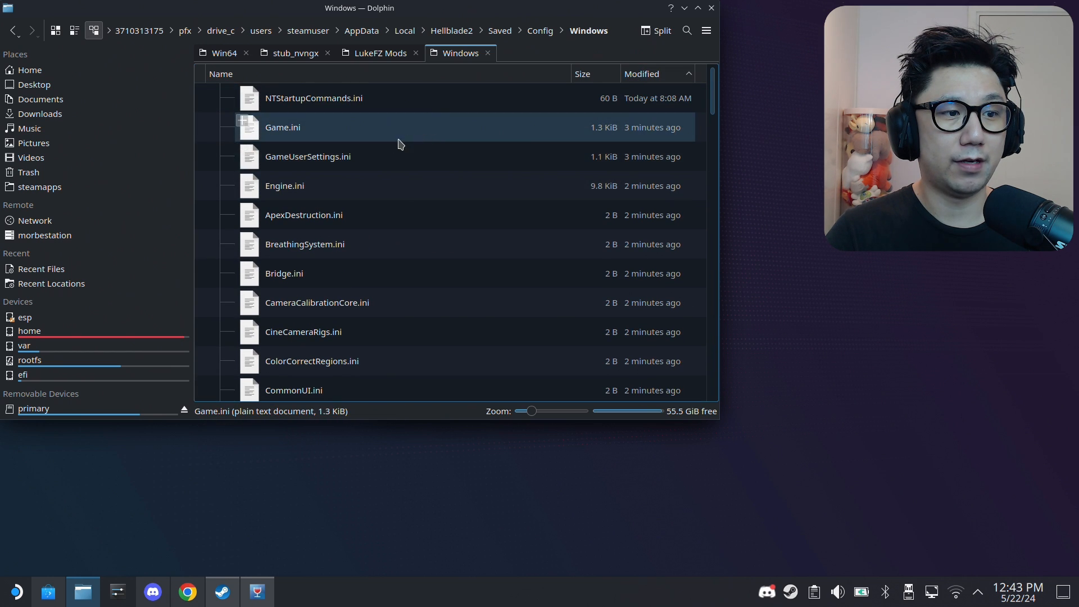
click(285, 186)
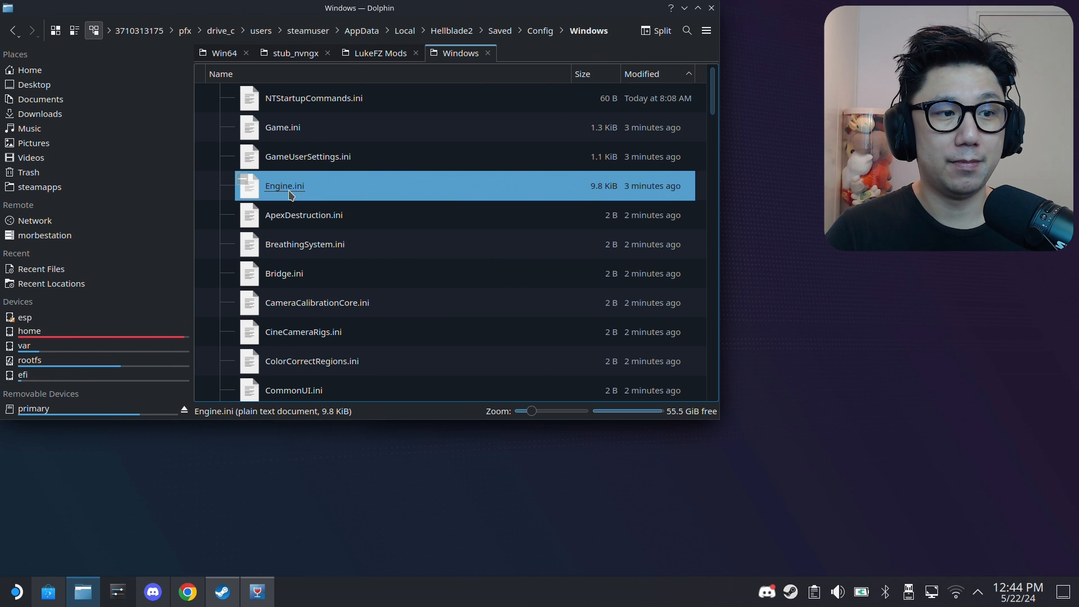
Load Engine.ini in Kate and scroll to its final [Audio] section.
double_click(284, 186)
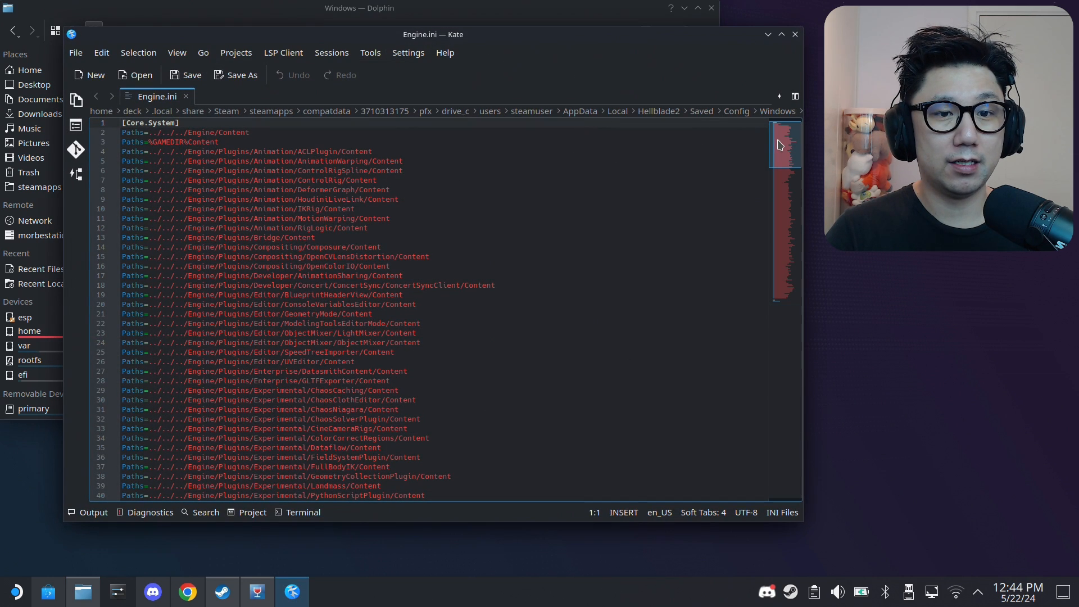
scroll(down, 3)
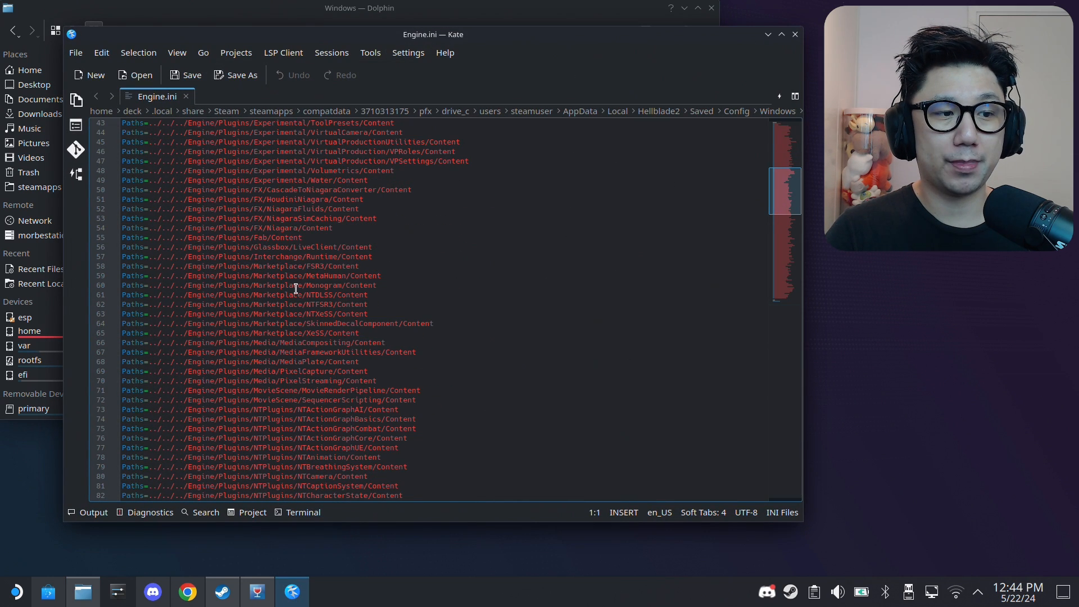
scroll(down, 3)
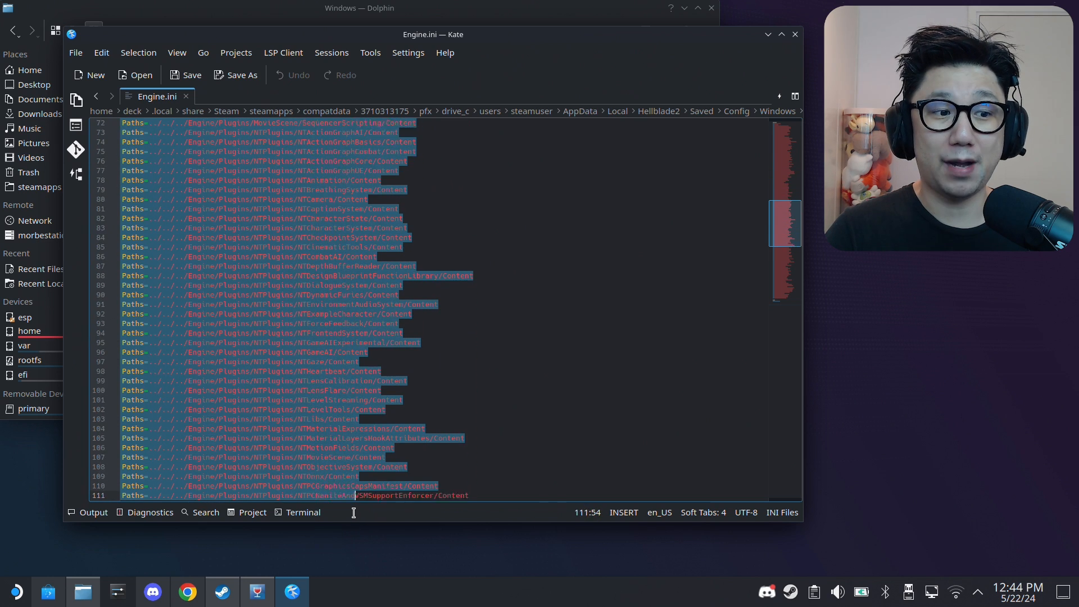
scroll(down, 3)
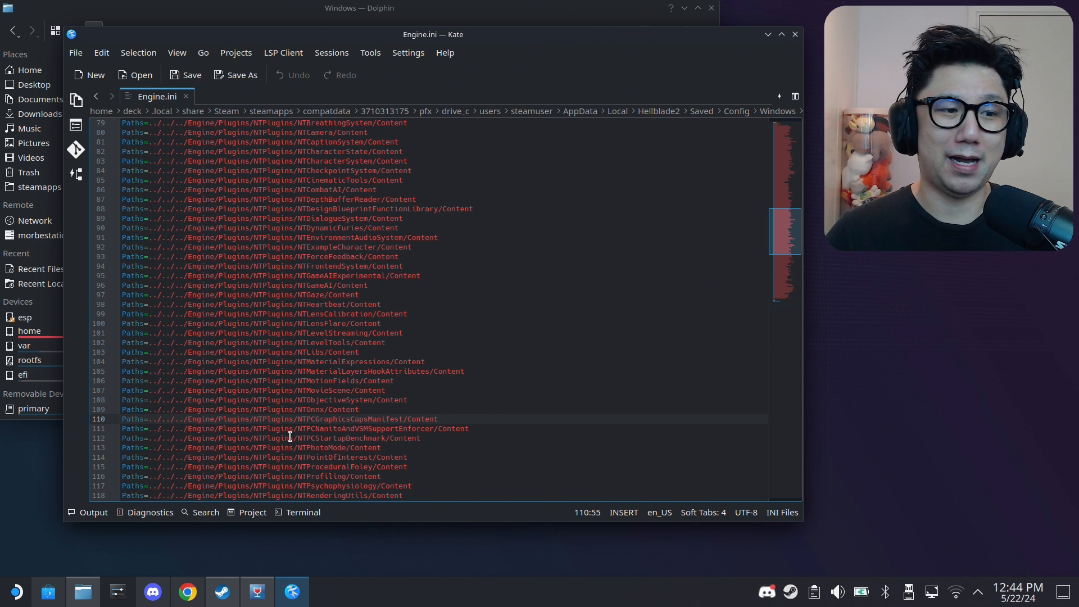
scroll(down, 3)
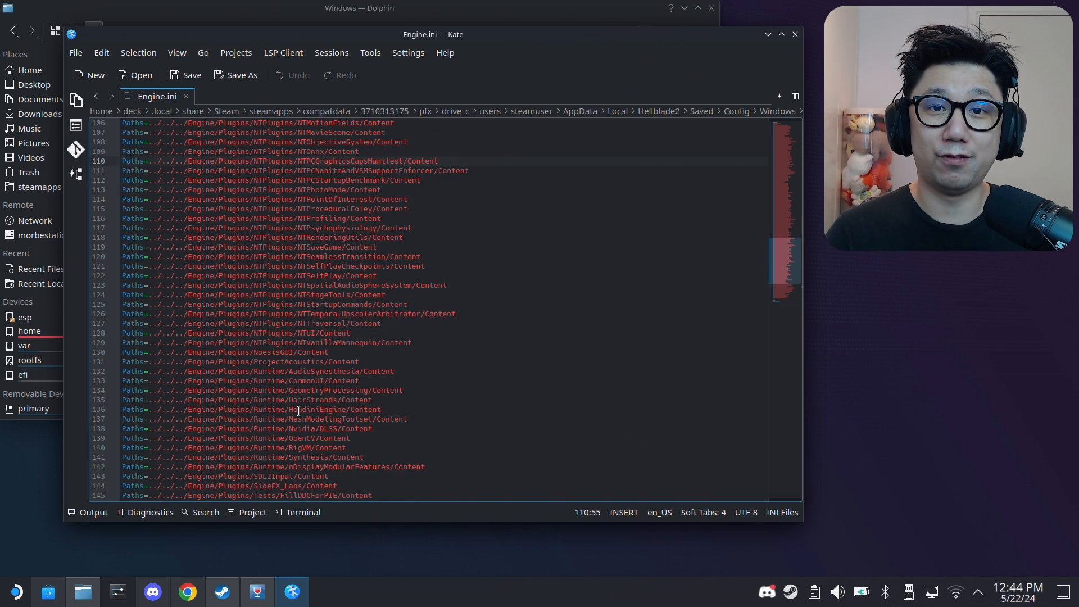
scroll(down, 3)
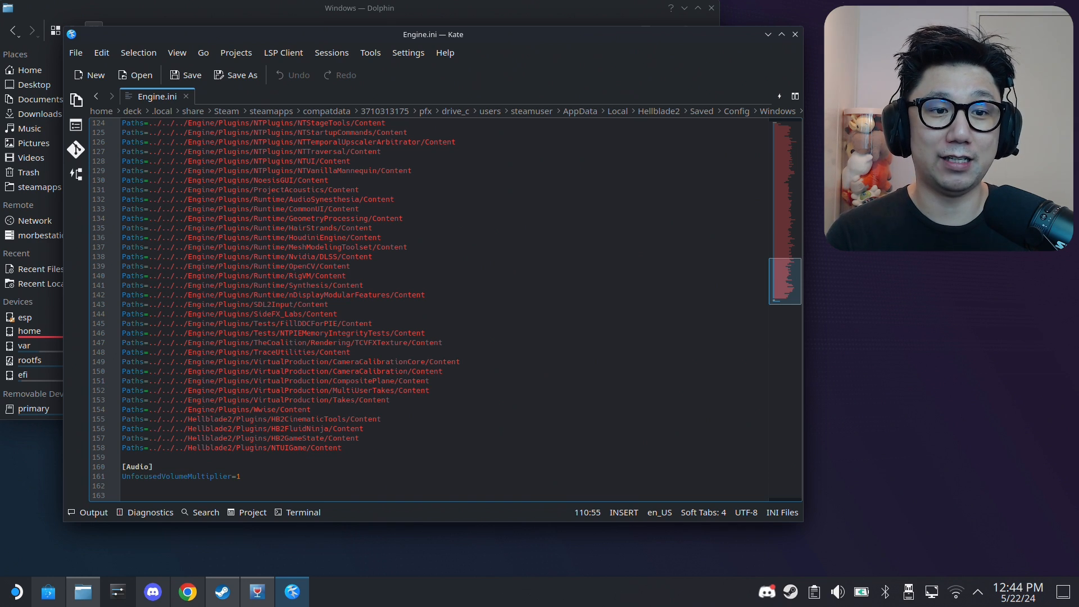
mouse_move(327, 392)
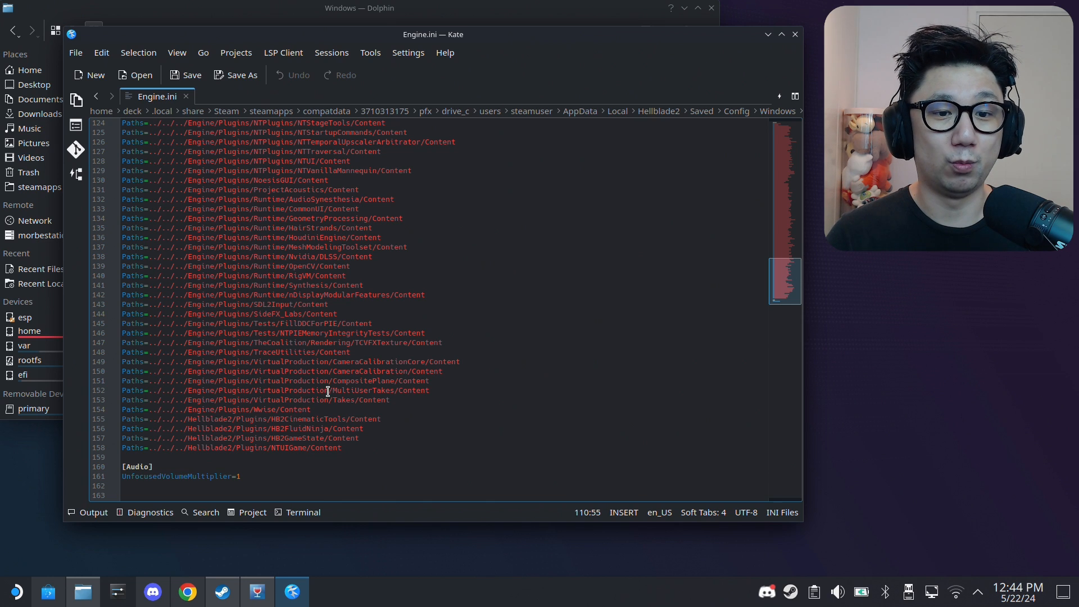
mouse_move(288, 386)
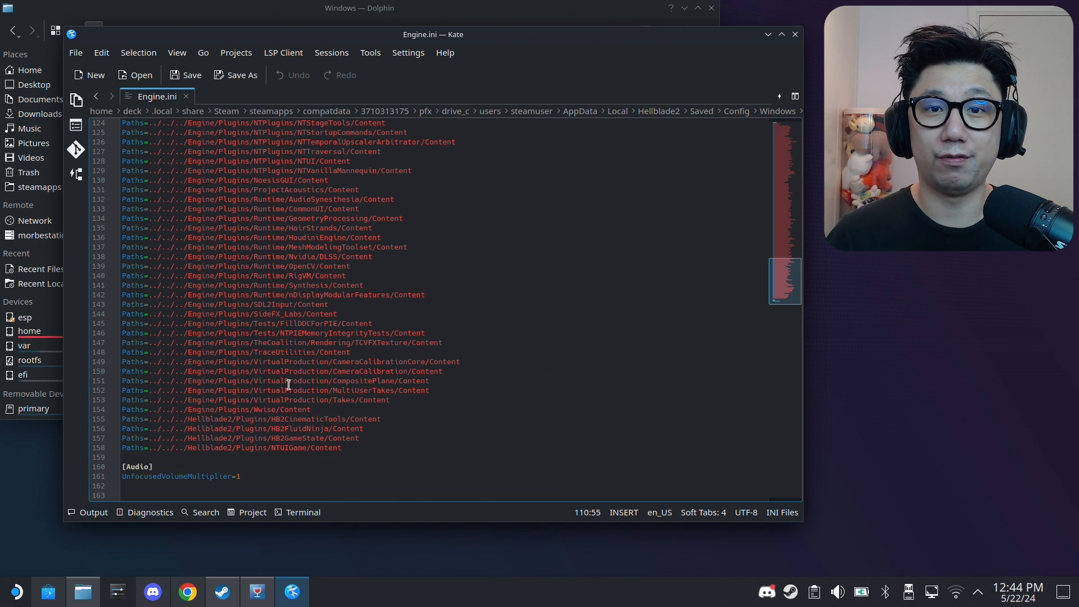
mouse_move(462, 443)
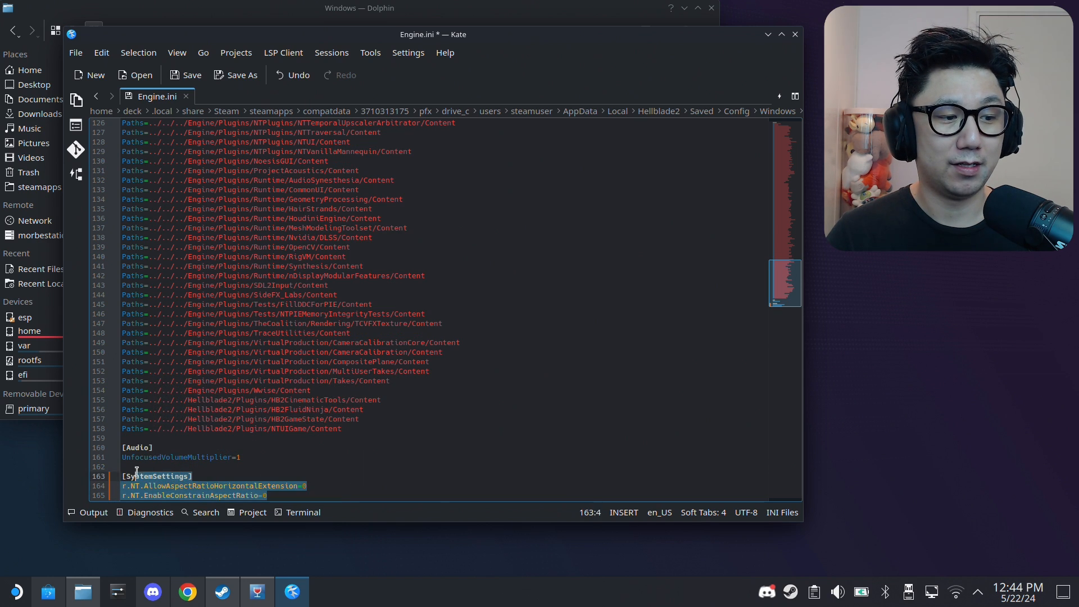
Paste the [SystemSettings] block with r.NT.AllowAspectRatioHorizontalExtension=0 and r.NT.EnableConstrainAspectRatio=0 at the file's end.
click(123, 477)
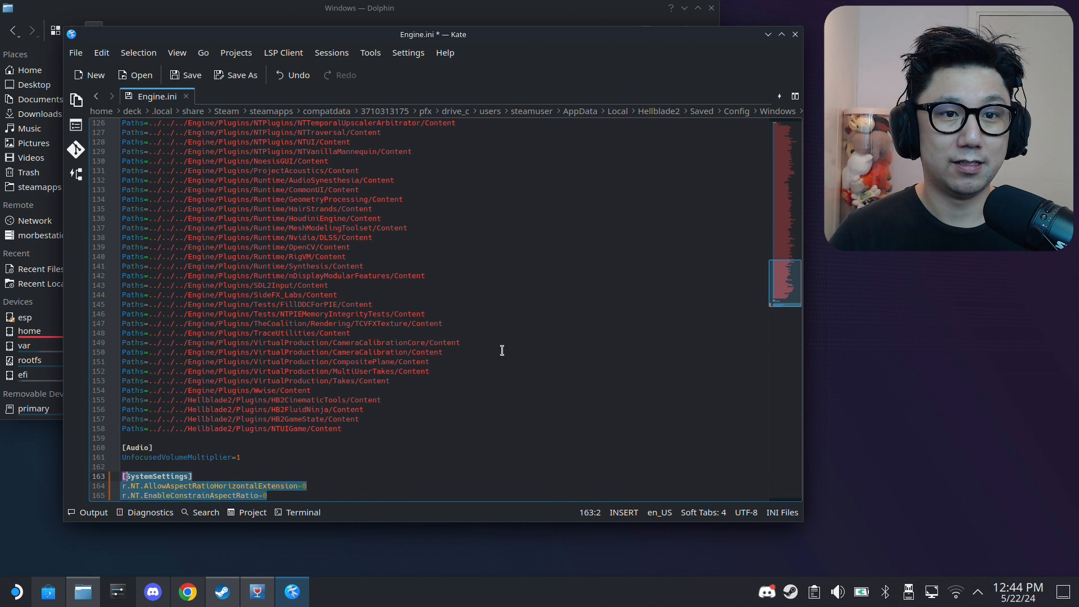
click(100, 53)
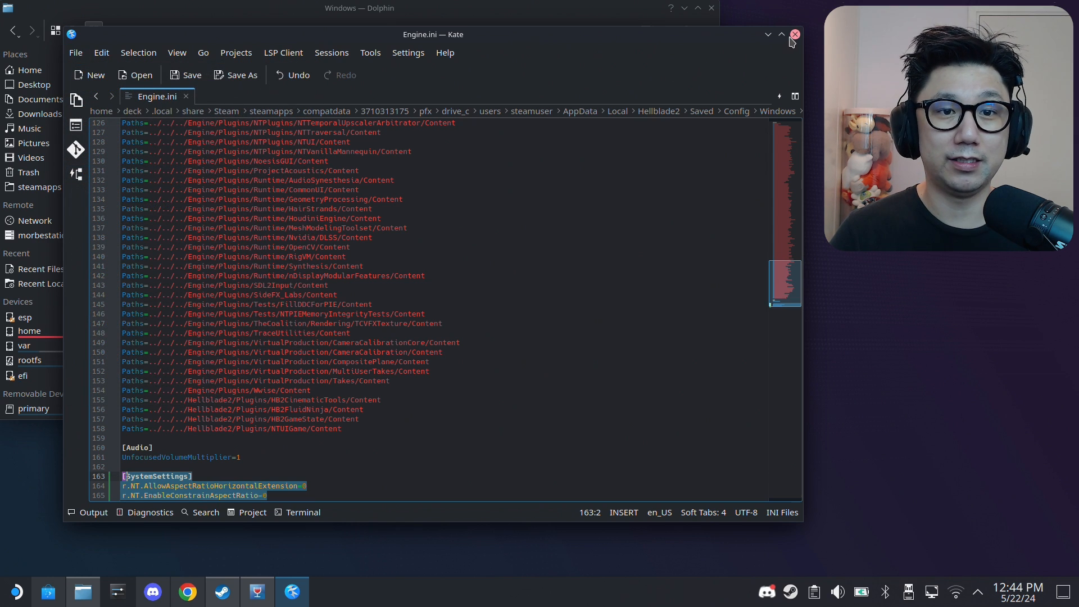
mouse_move(795, 35)
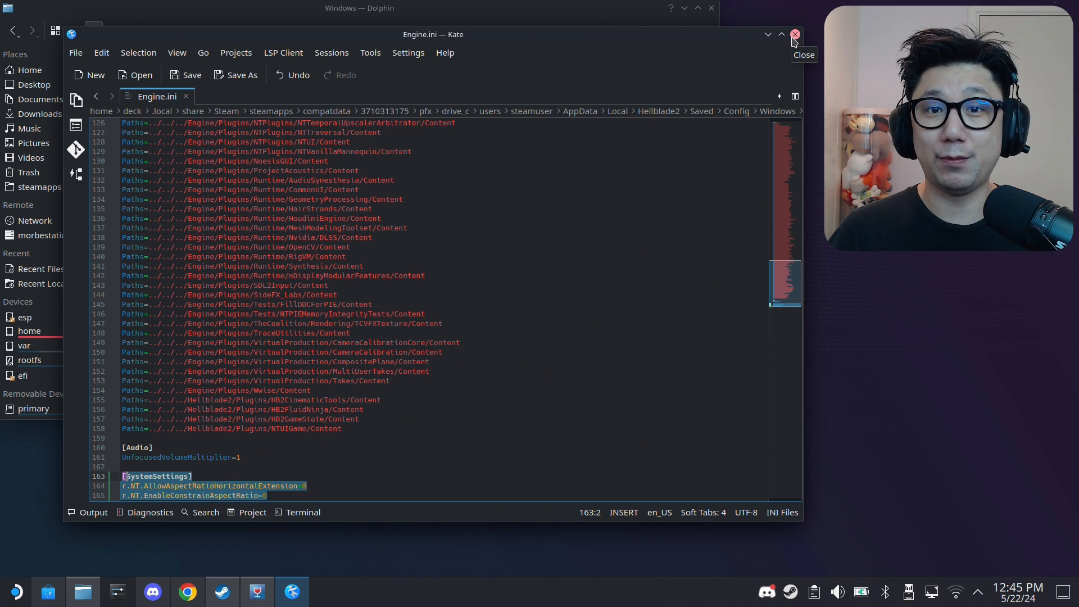
mouse_move(794, 43)
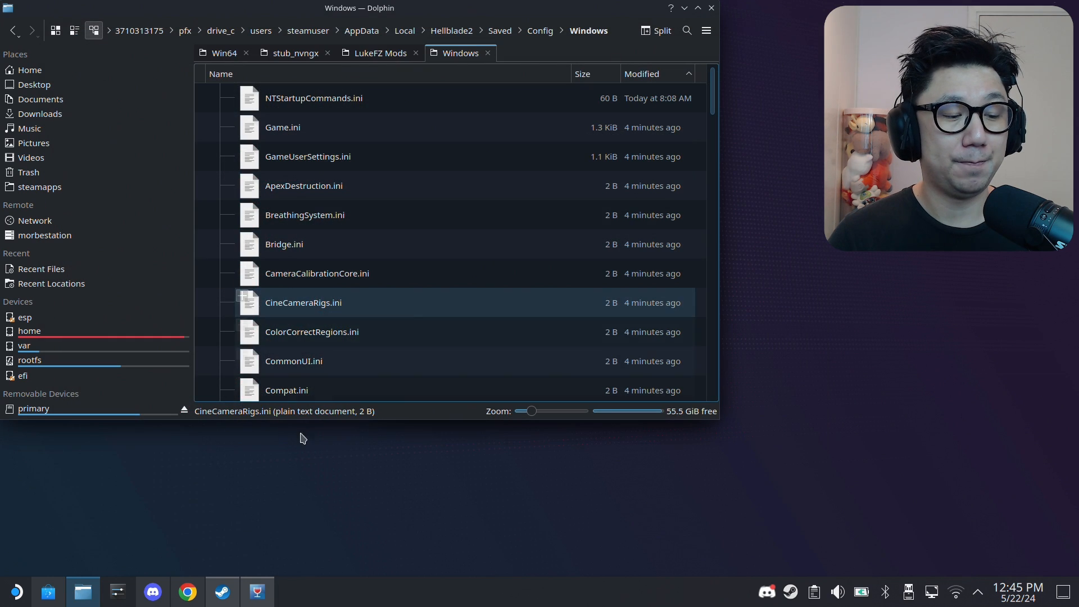
mouse_move(256, 590)
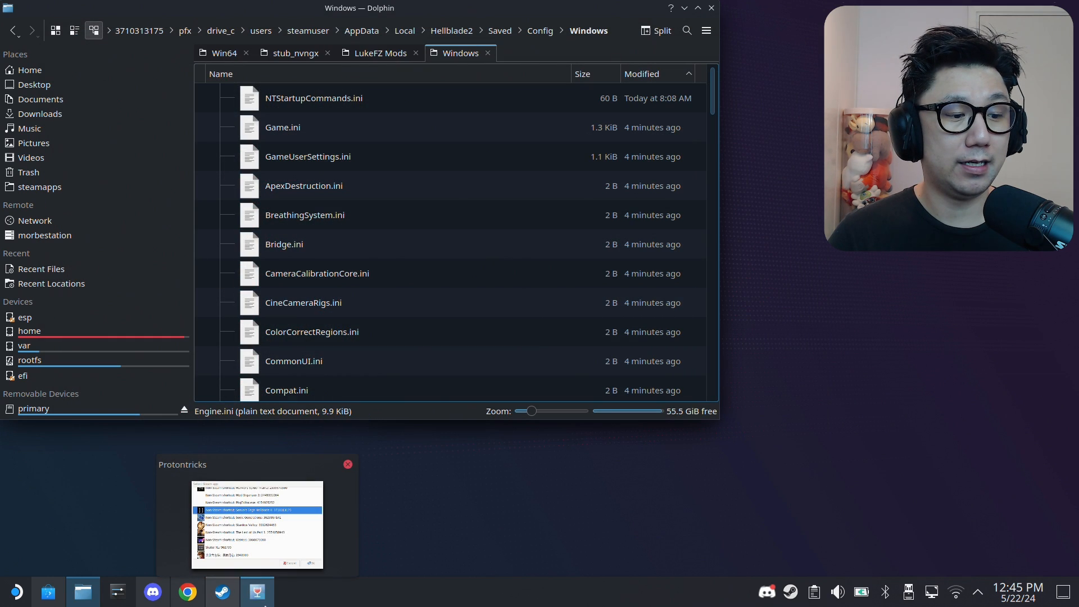
Return to Protontricks and confirm Senua's Saga Hellblade II as the target game with OK.
click(259, 526)
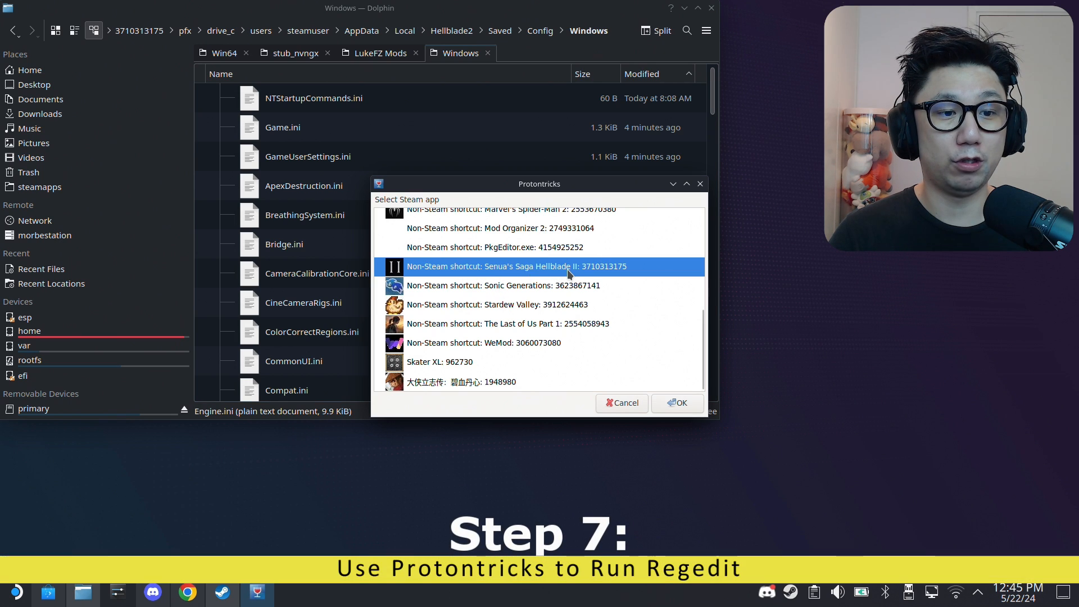
click(675, 403)
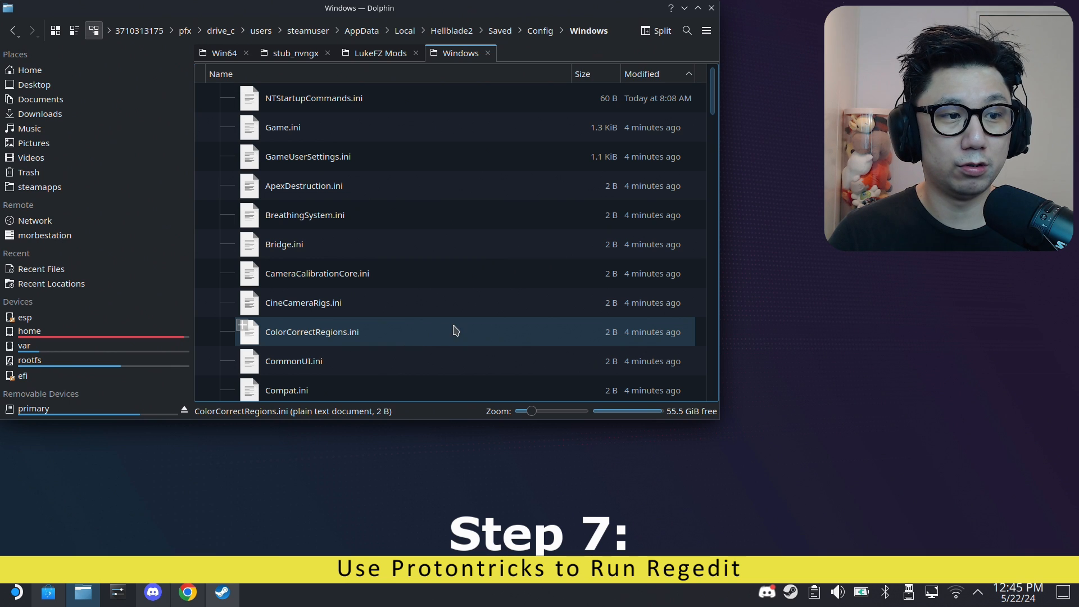
click(303, 302)
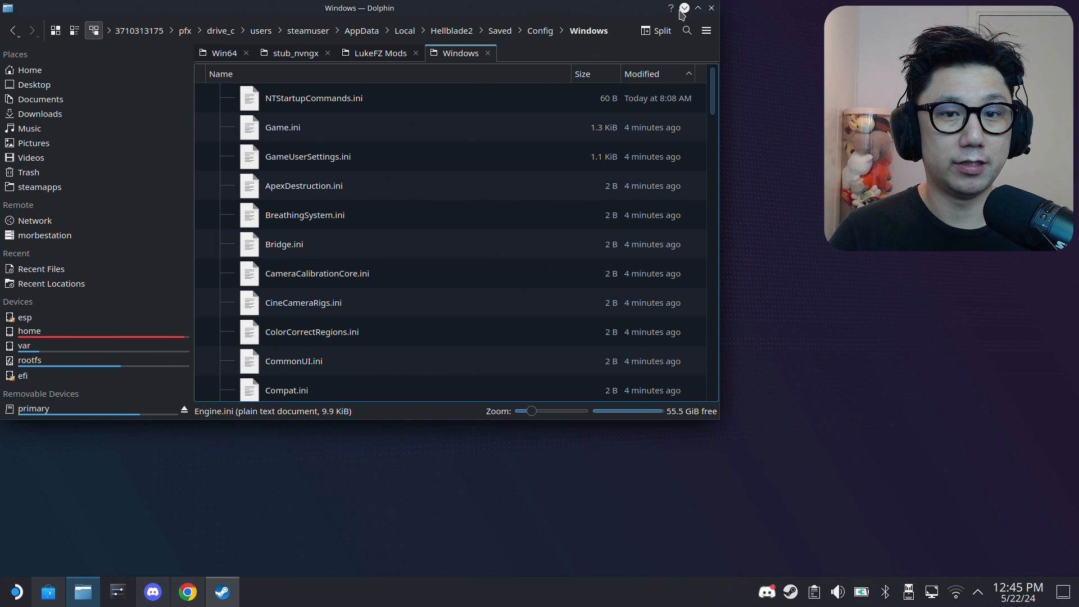
mouse_move(685, 8)
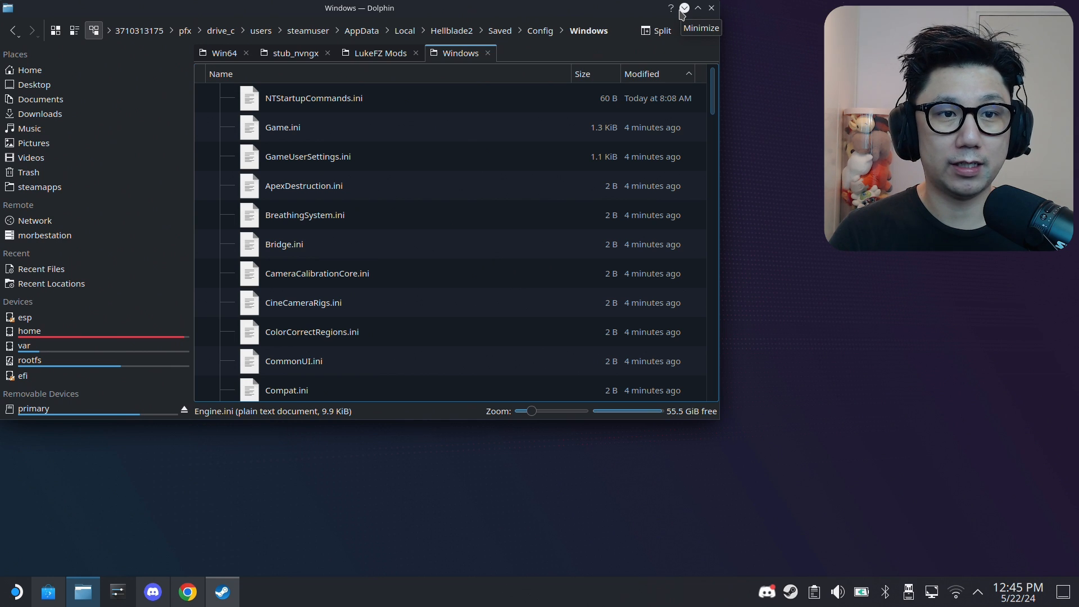
mouse_move(471, 398)
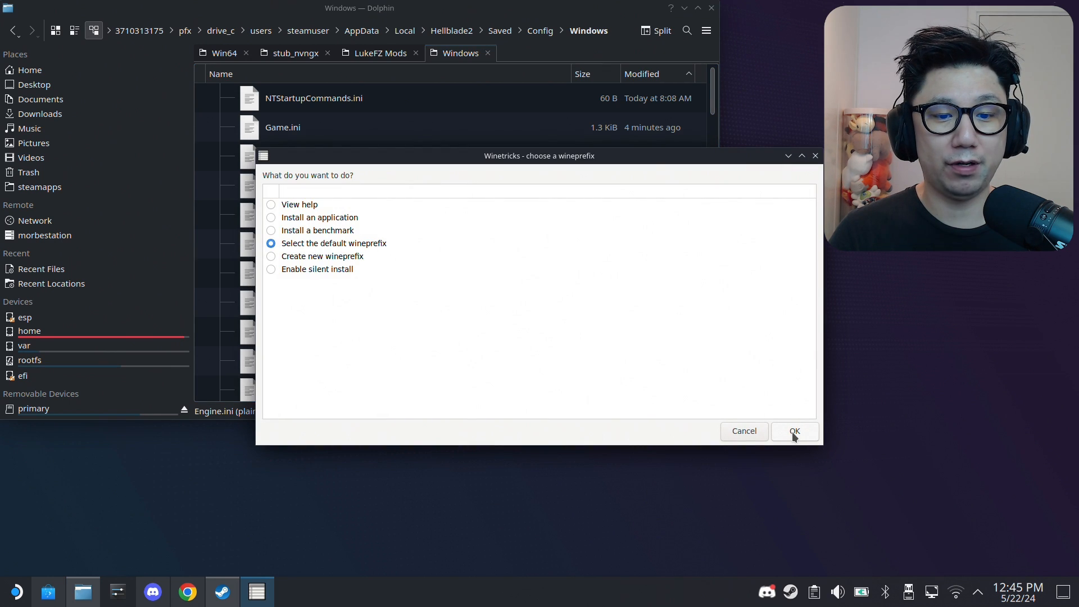
Accept the game's prefix and choose 'Run regedit' to bring up the Registry Editor.
click(795, 431)
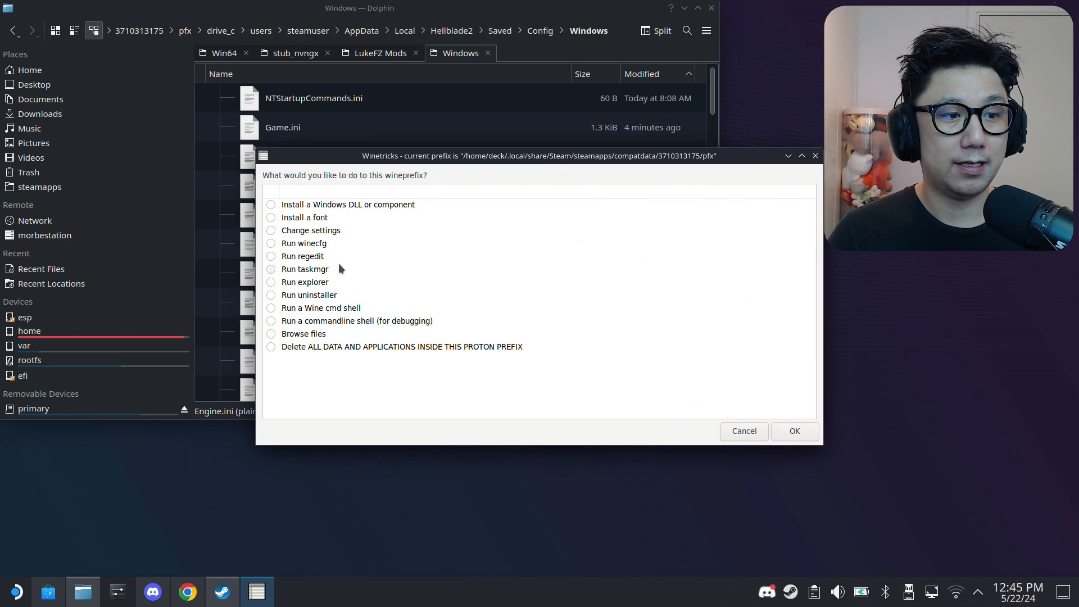
click(302, 257)
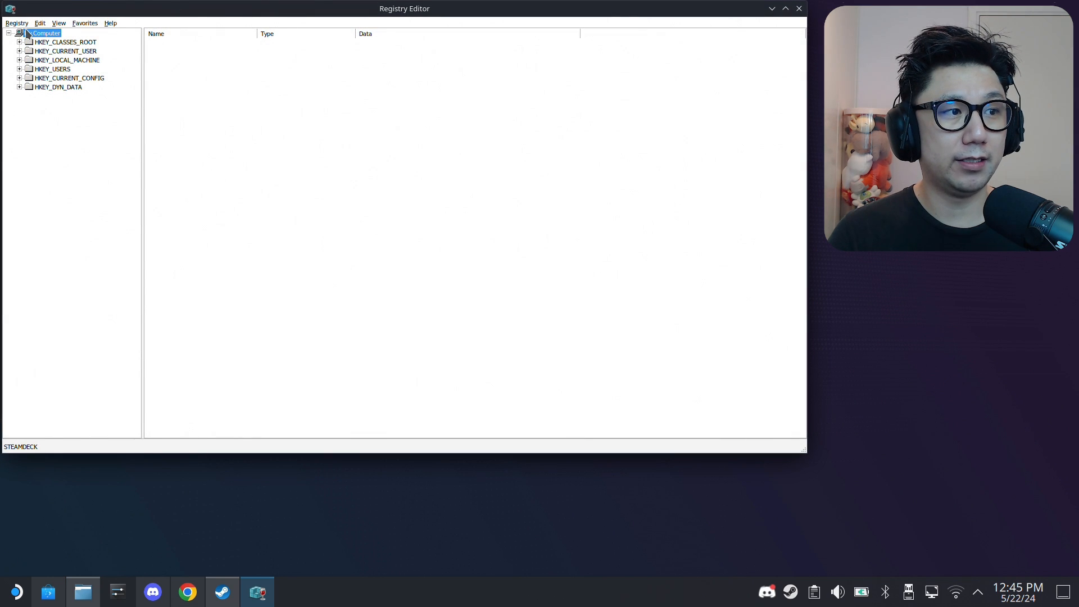
Start a registry import and select EnableSignatureOverride.reg in the Downloads folder.
click(16, 22)
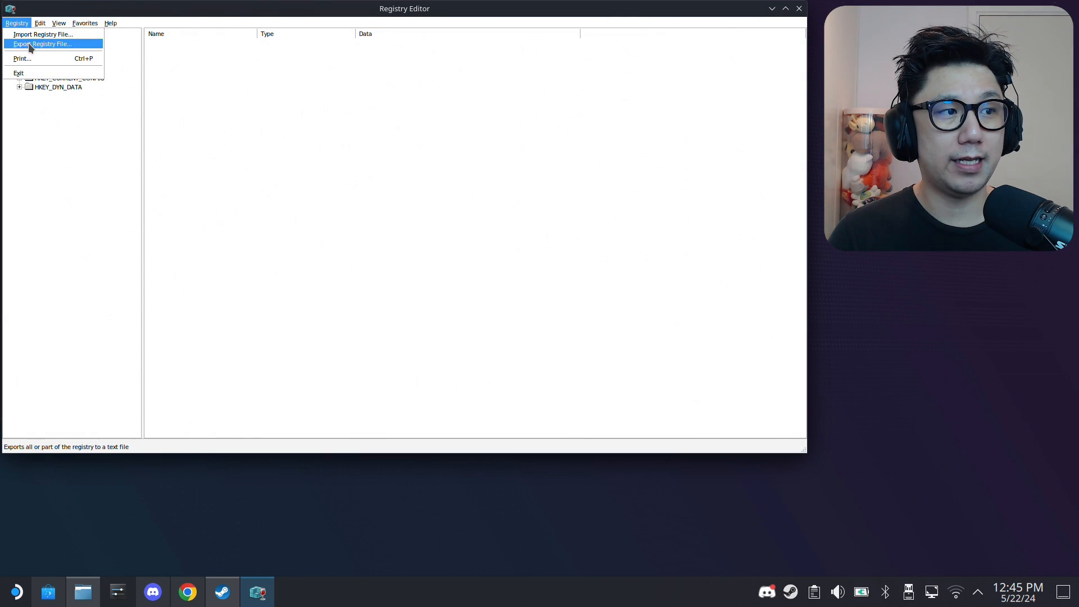
click(42, 33)
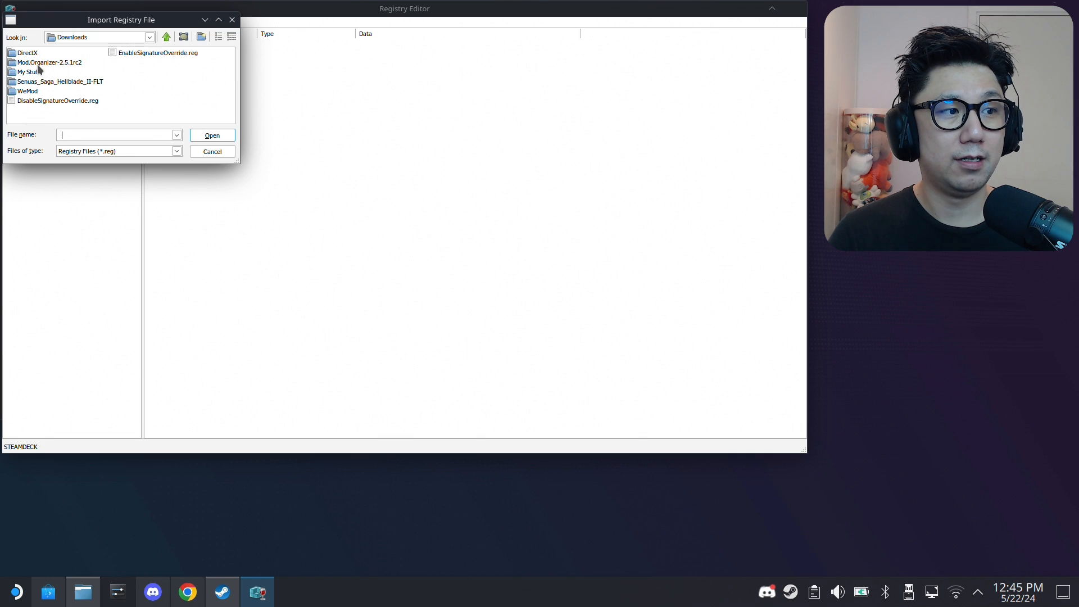
click(158, 53)
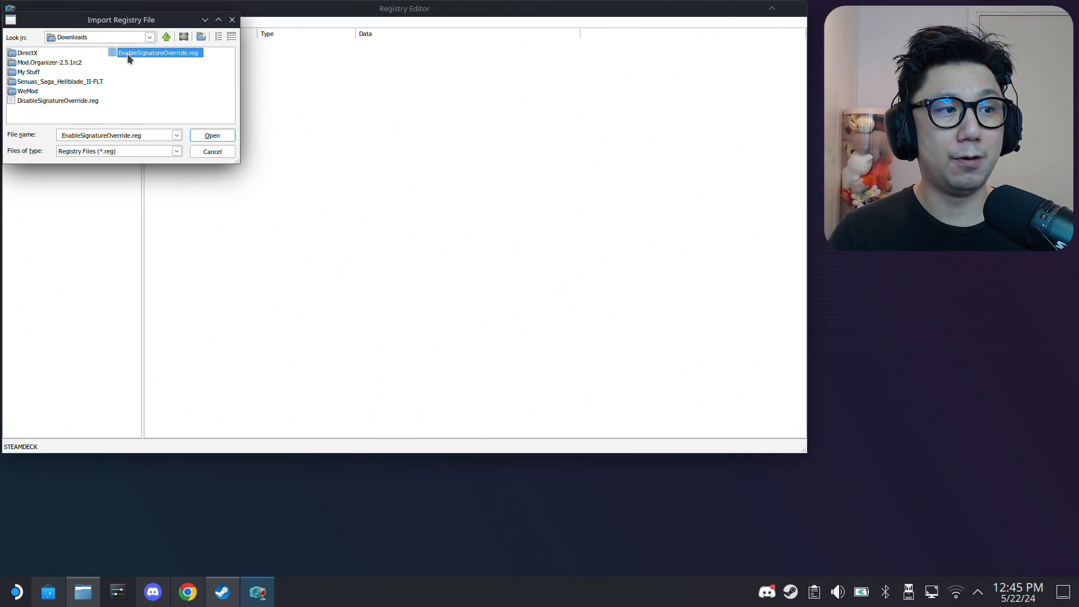
mouse_move(152, 60)
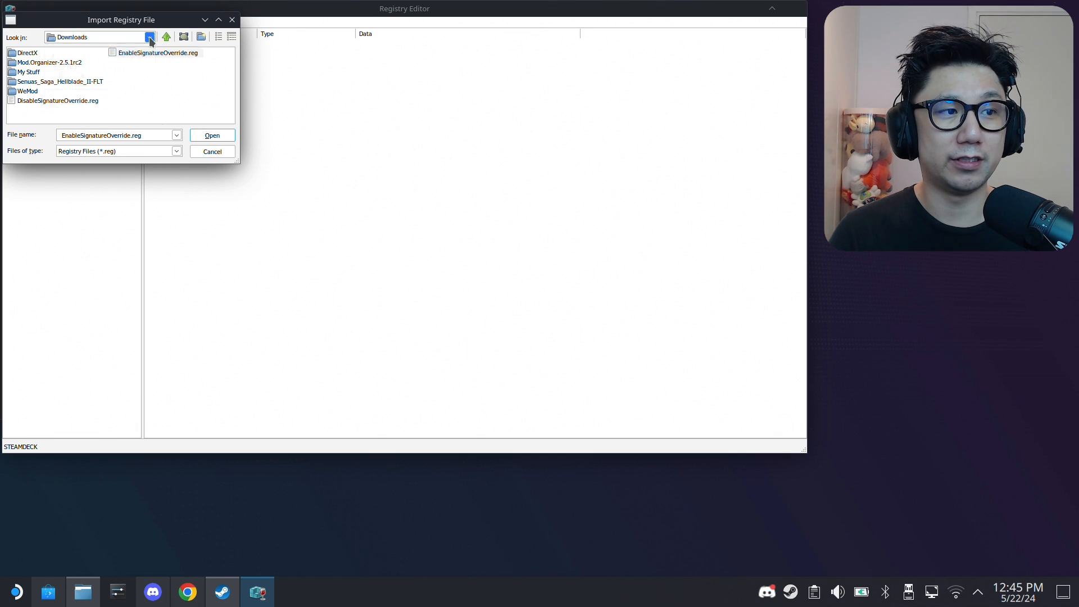
click(150, 37)
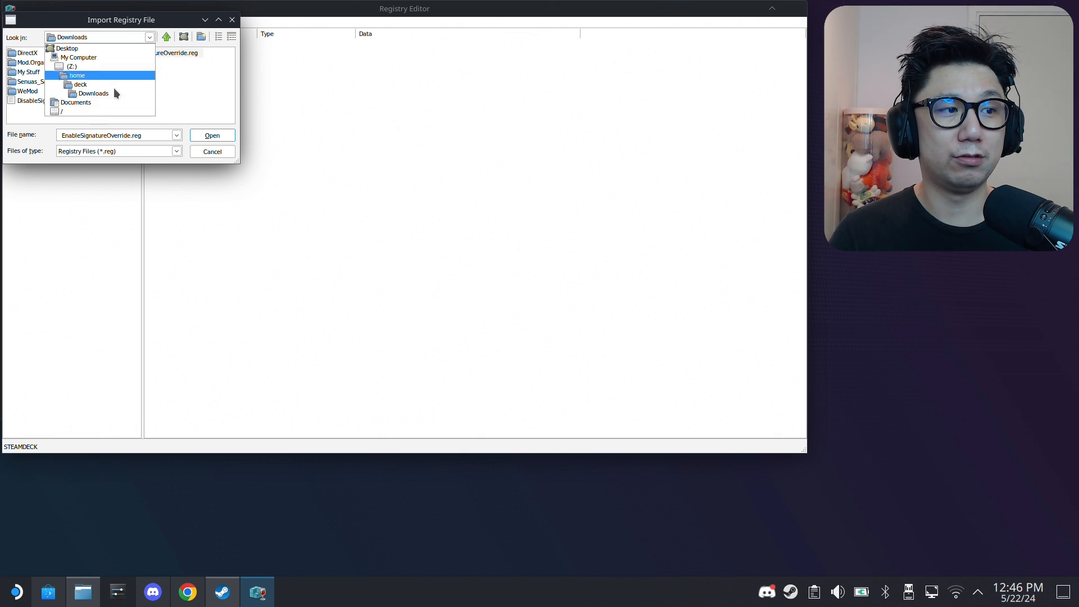
click(93, 94)
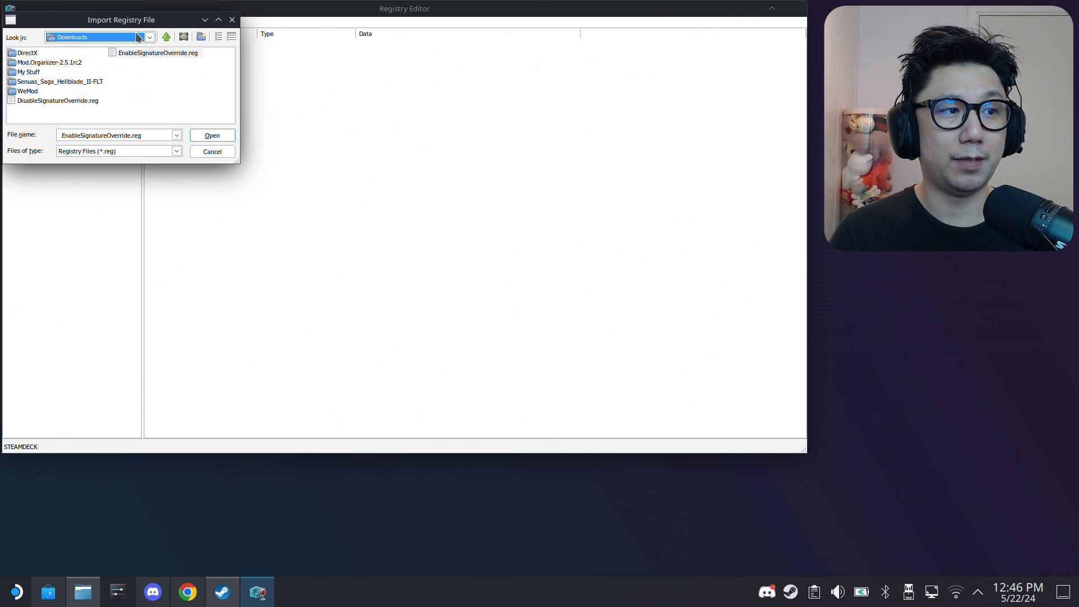
click(148, 37)
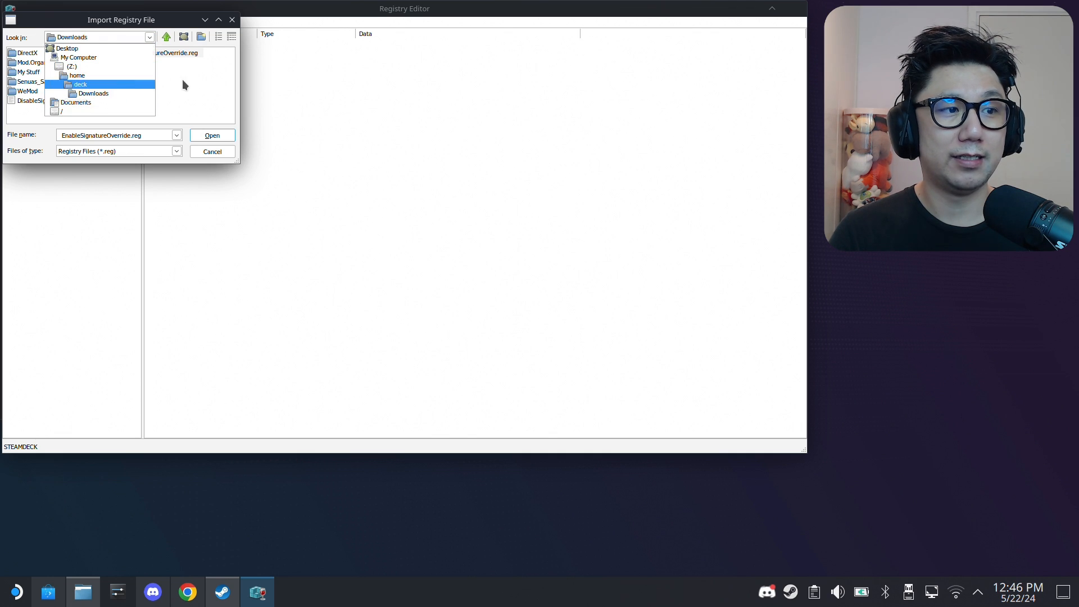
click(93, 93)
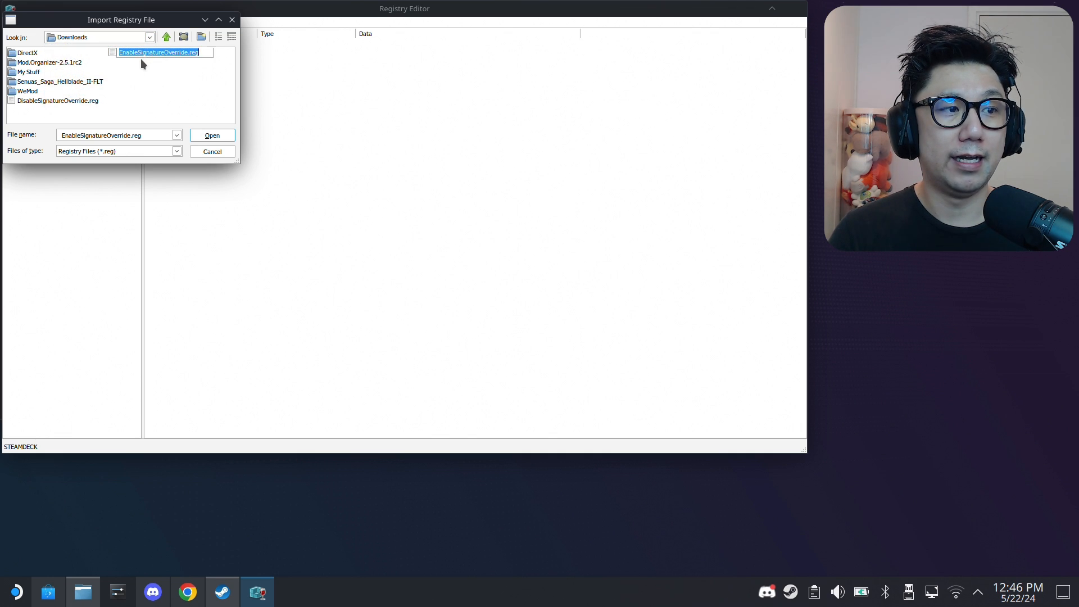
Import the chosen registry file into the game prefix and acknowledge the success message.
click(212, 135)
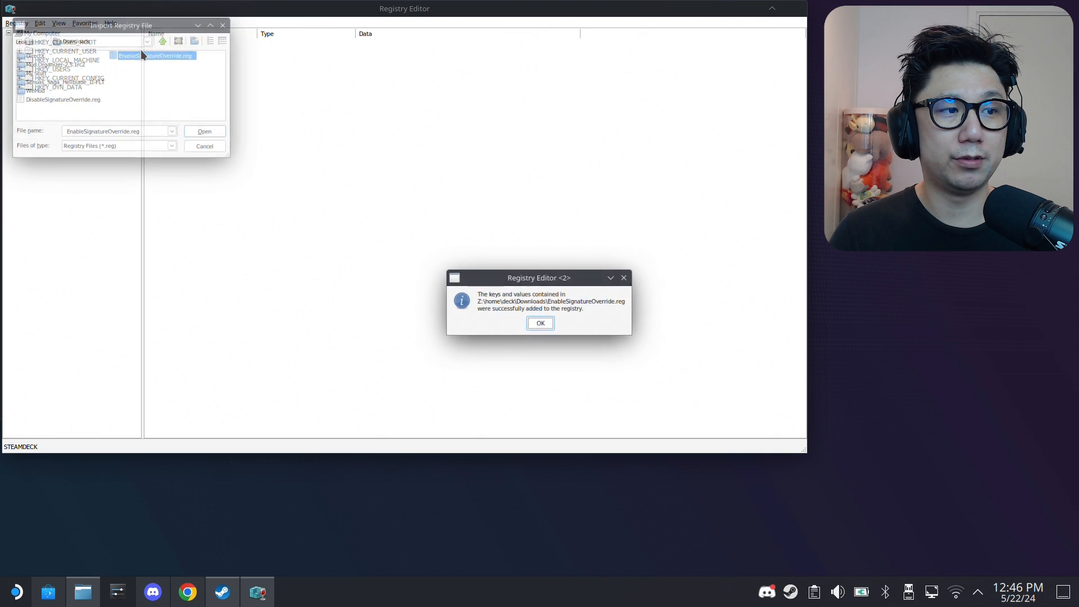
click(203, 130)
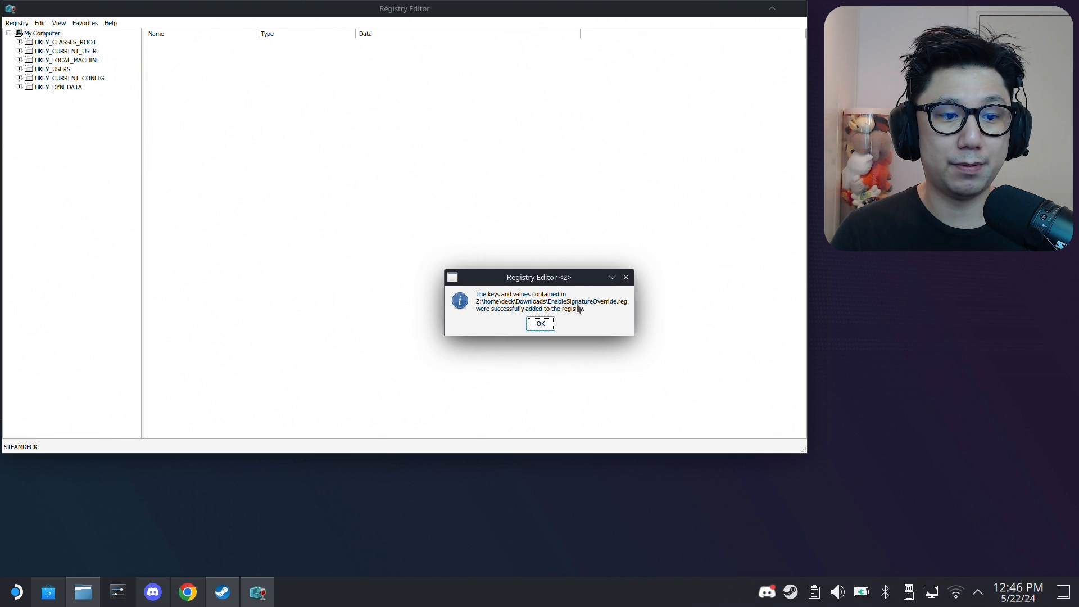
mouse_move(573, 317)
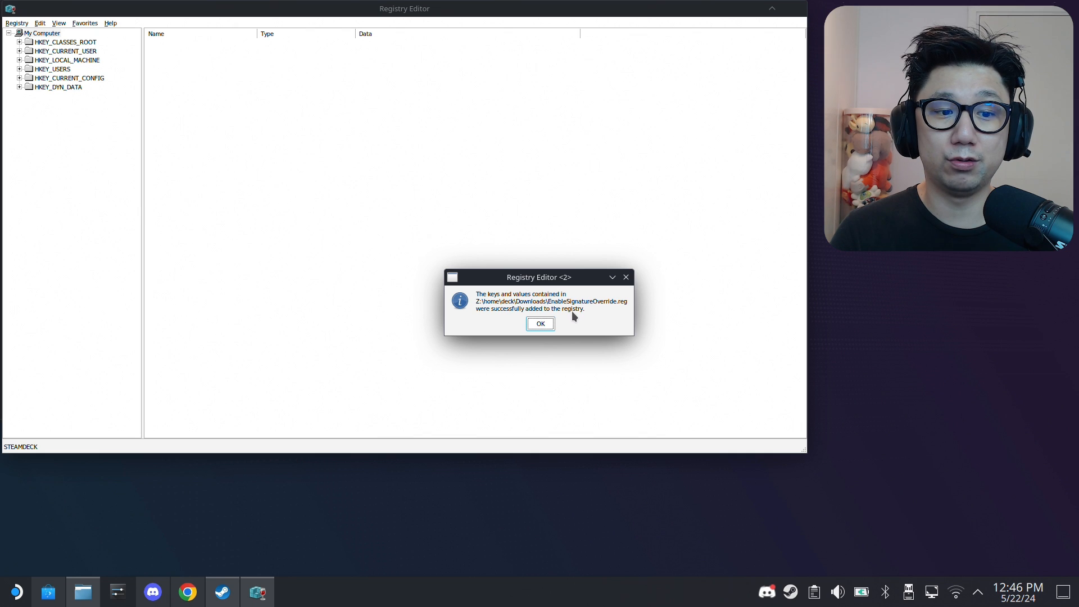
click(539, 324)
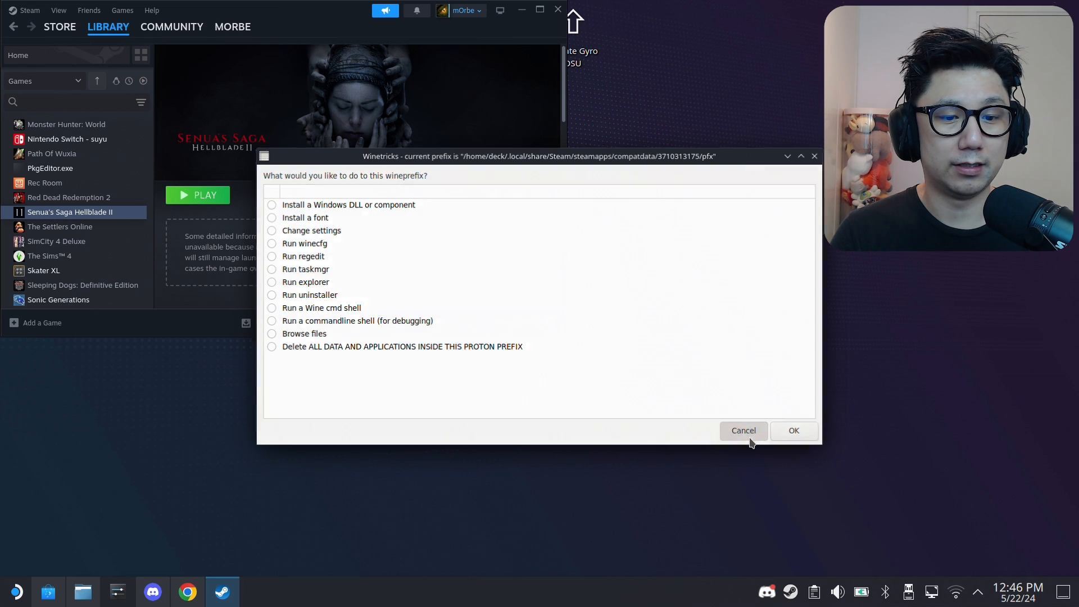
Cancel the leftover Winetricks prompt and launch Senua's Saga Hellblade II from the library.
click(743, 431)
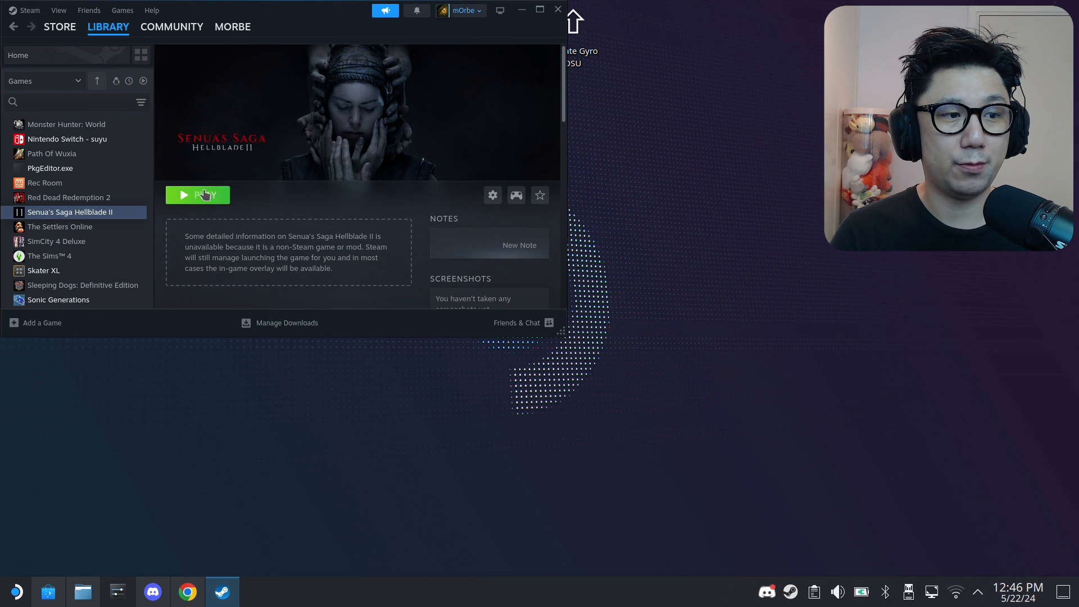
click(198, 195)
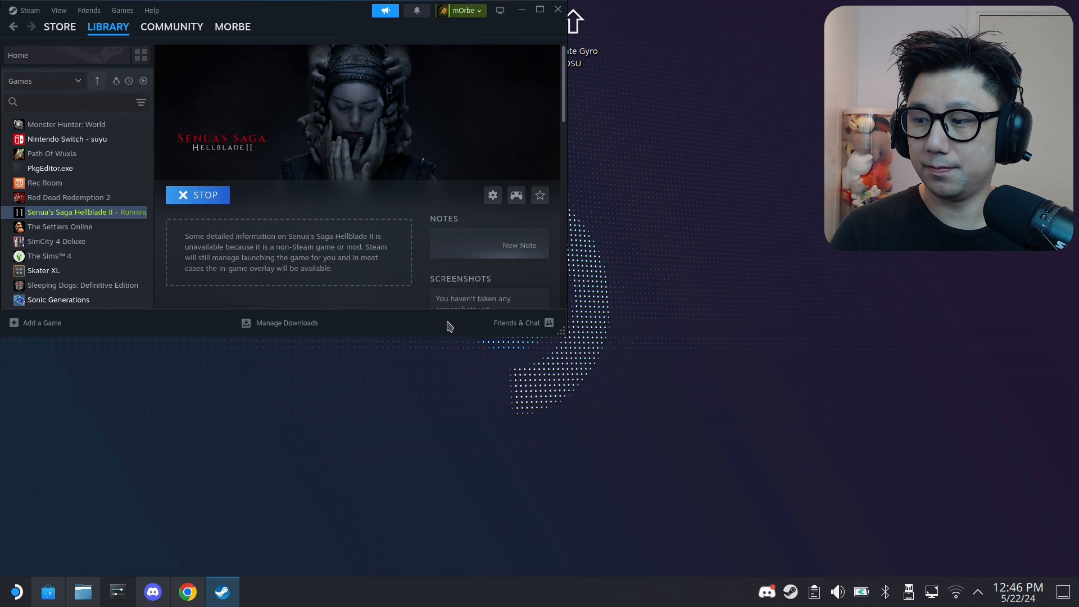
mouse_move(485, 337)
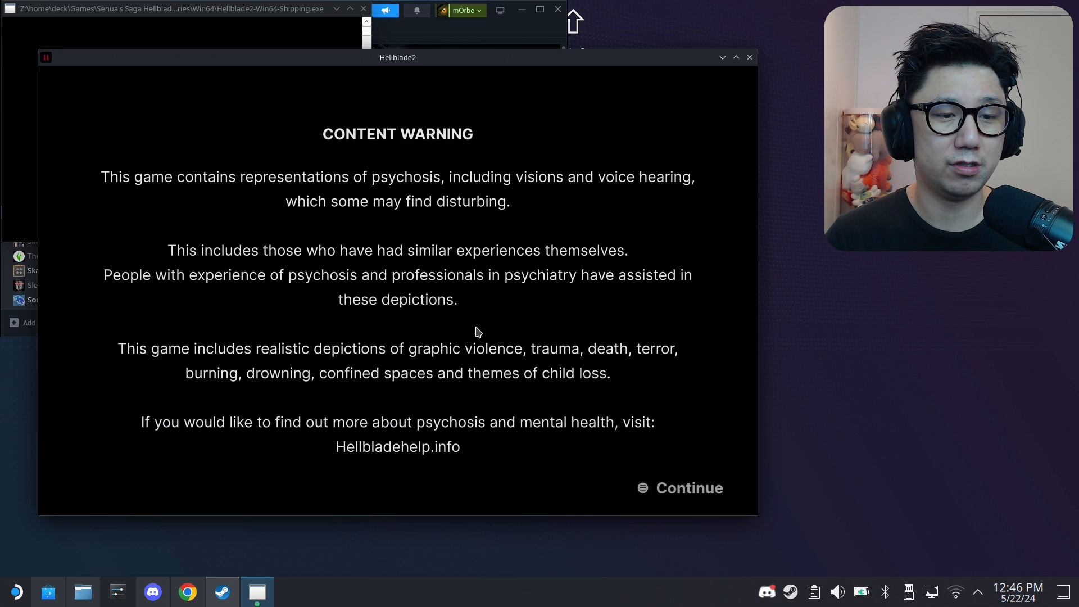
Pass the content warning and check Graphics settings show NVIDIA DLSS with Frame Generation on.
click(688, 487)
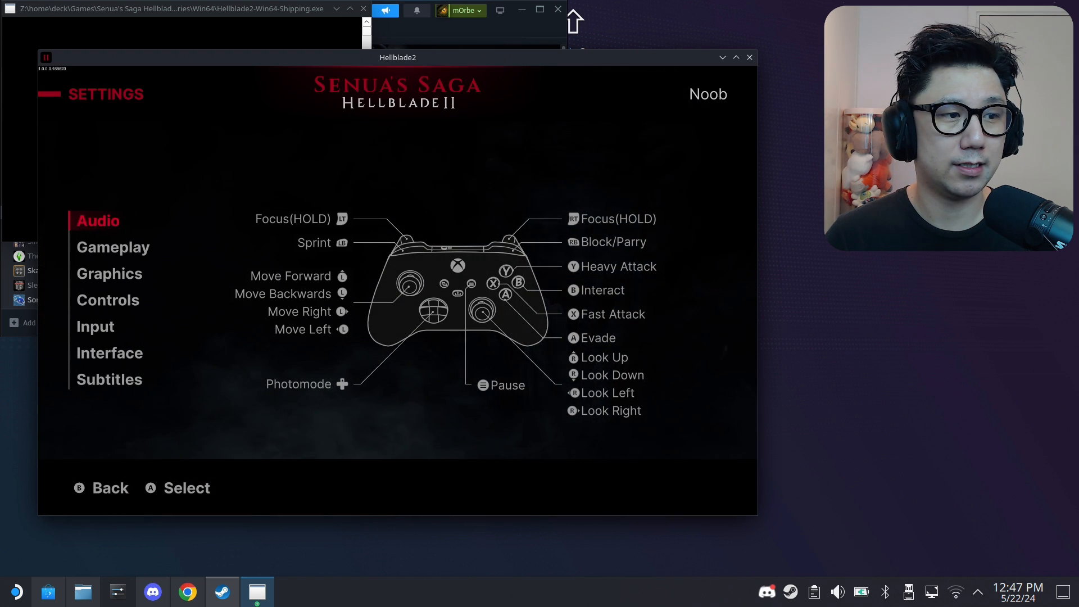
click(110, 273)
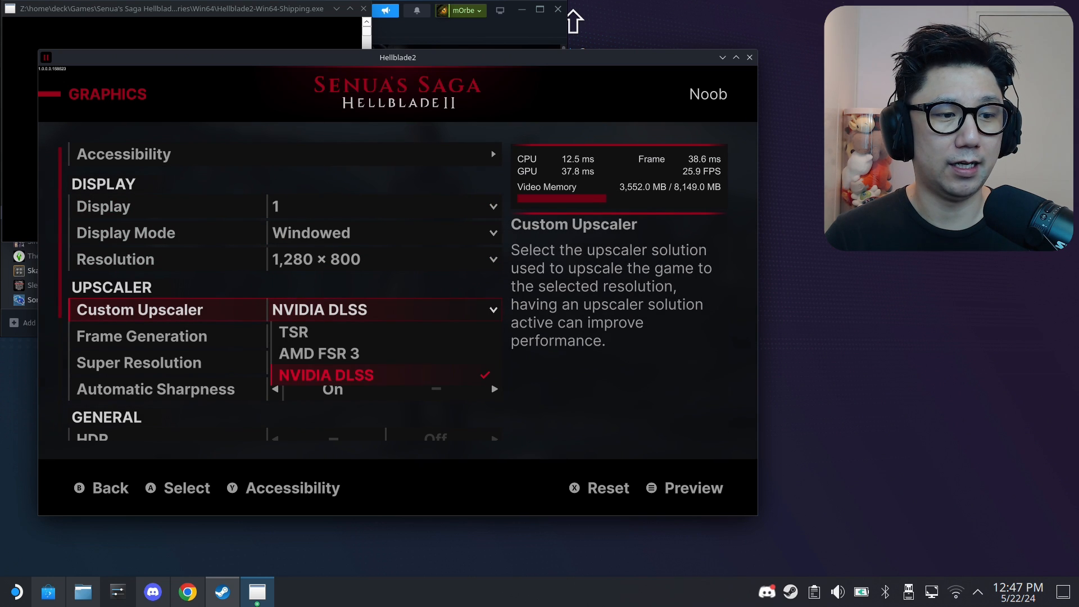
click(326, 376)
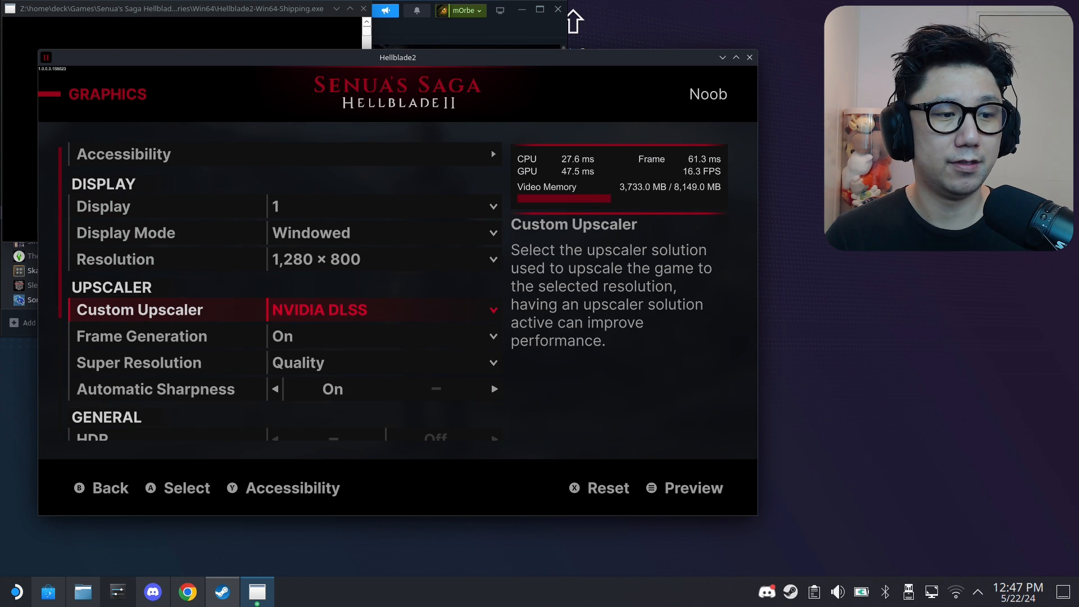
click(109, 488)
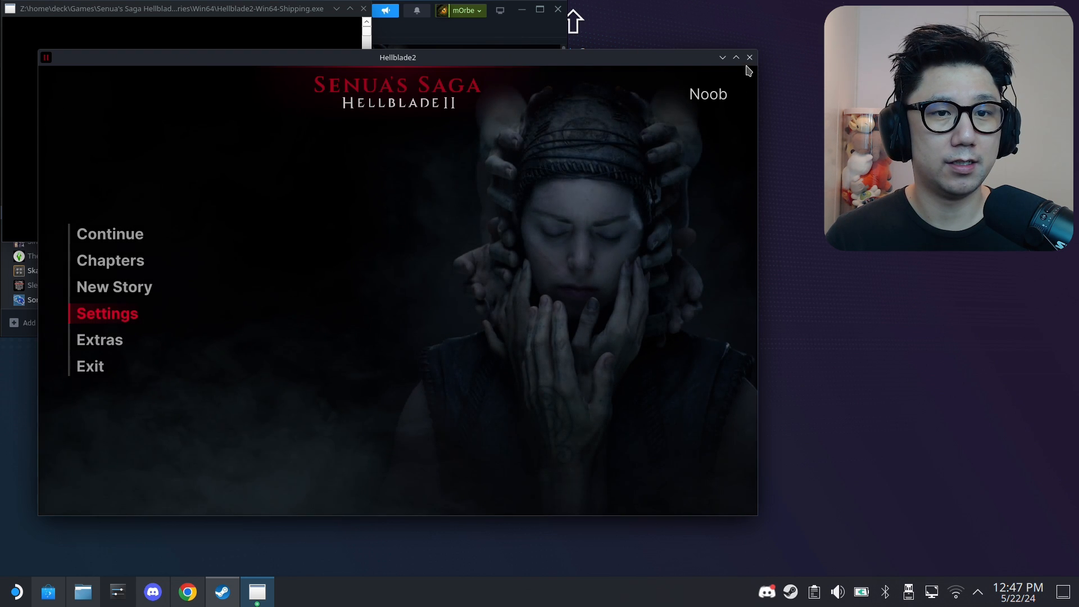
mouse_move(750, 57)
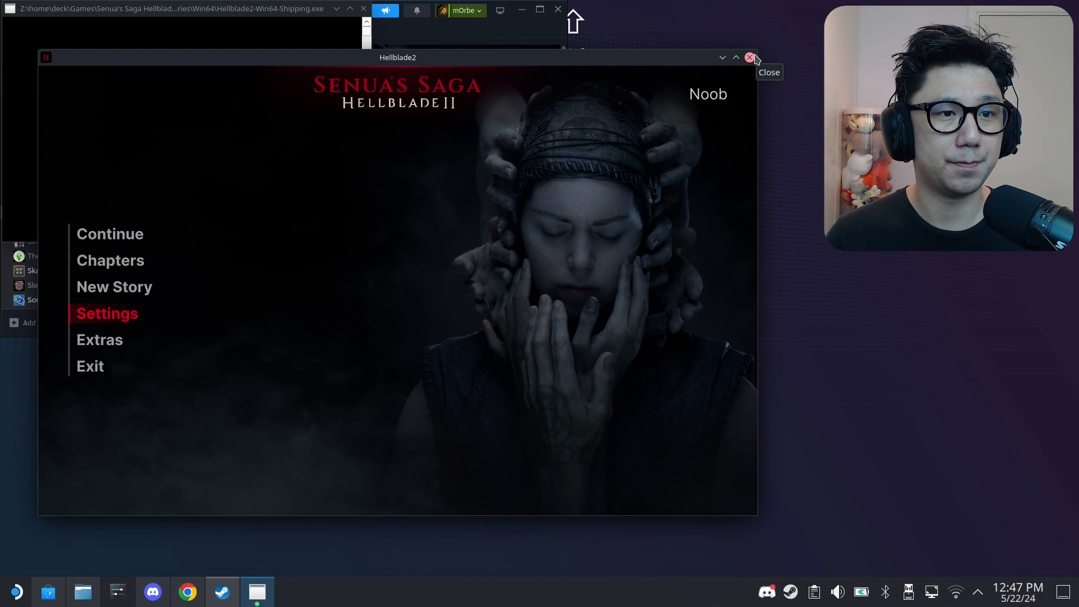
Quit Hellblade II and confirm exiting to the desktop.
click(90, 365)
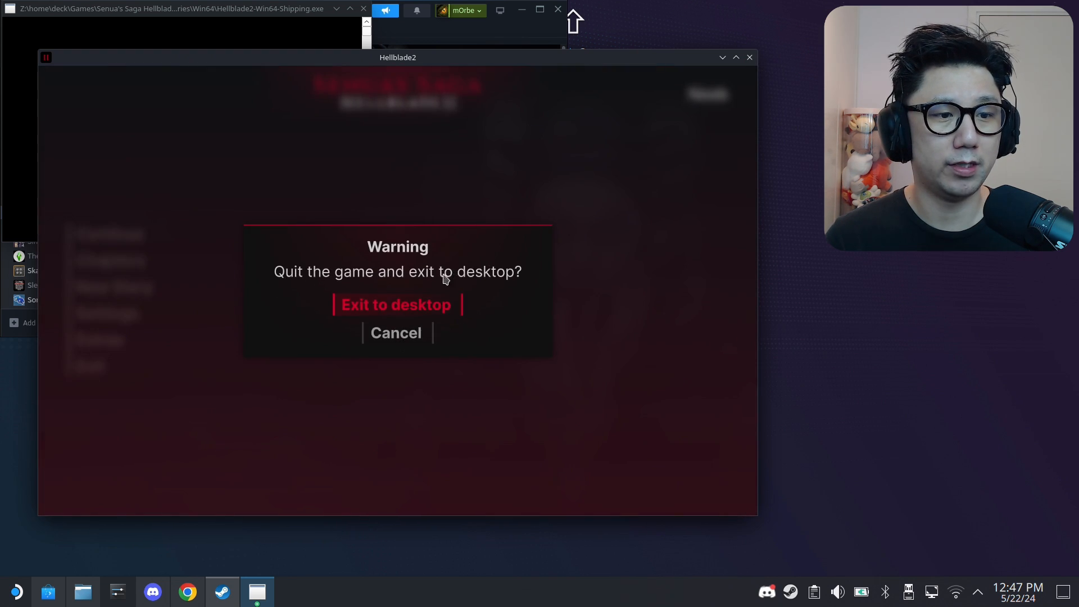
click(396, 304)
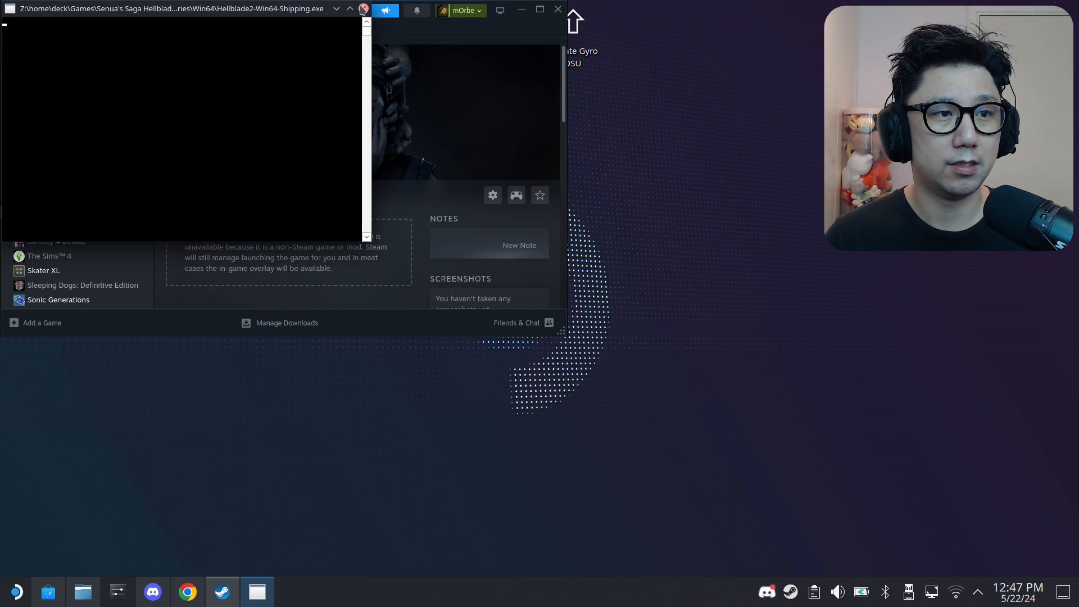
Close the leftover console window and return to Steam Gaming Mode.
click(364, 9)
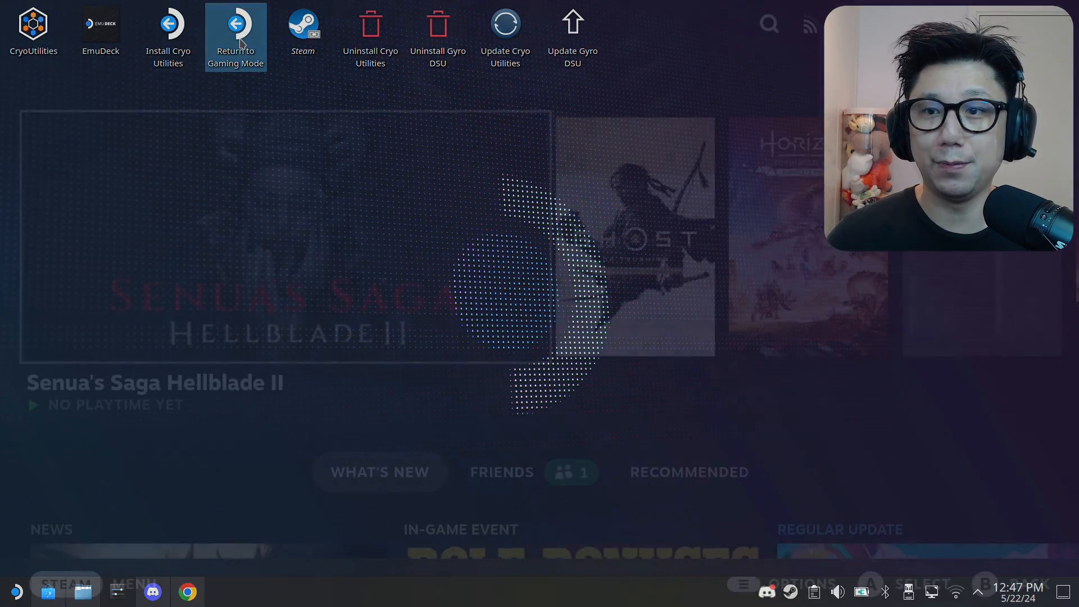
click(235, 36)
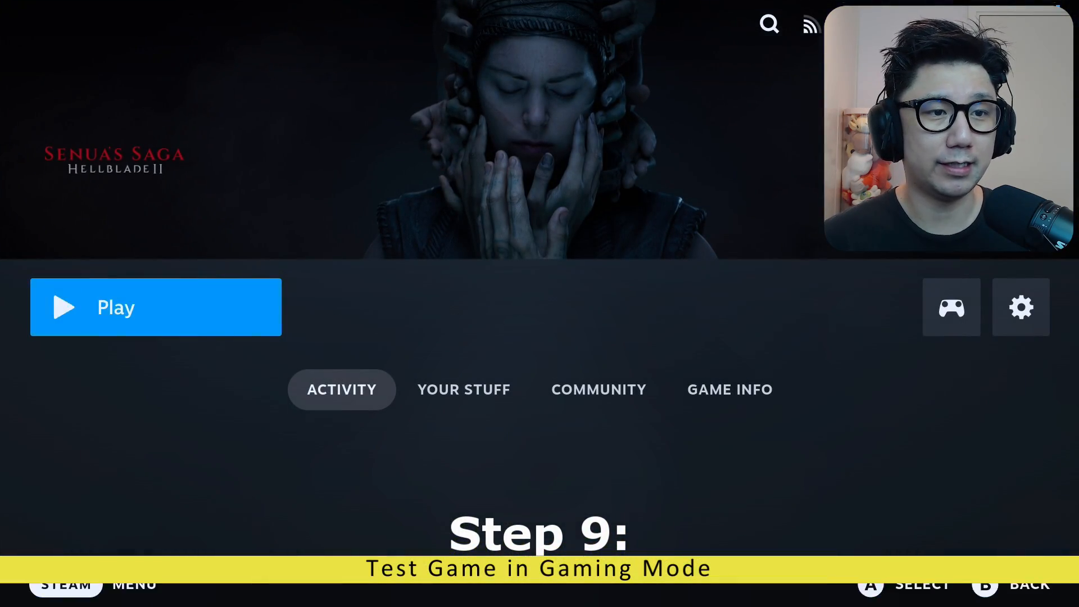
Launch Hellblade II in Gaming Mode and view its graphics settings showing Frame Generation on.
click(155, 307)
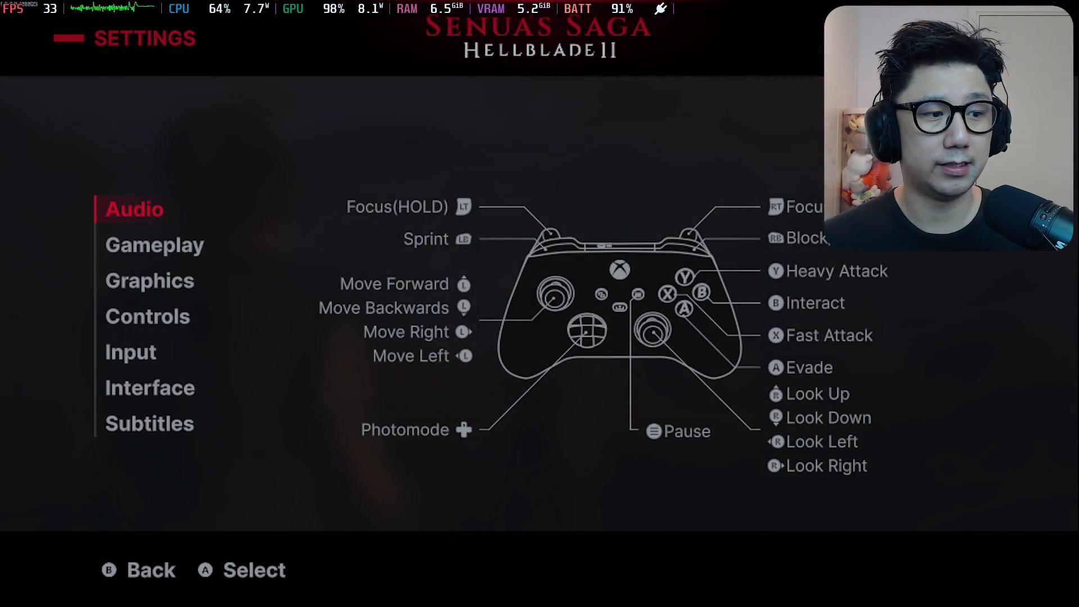
click(149, 280)
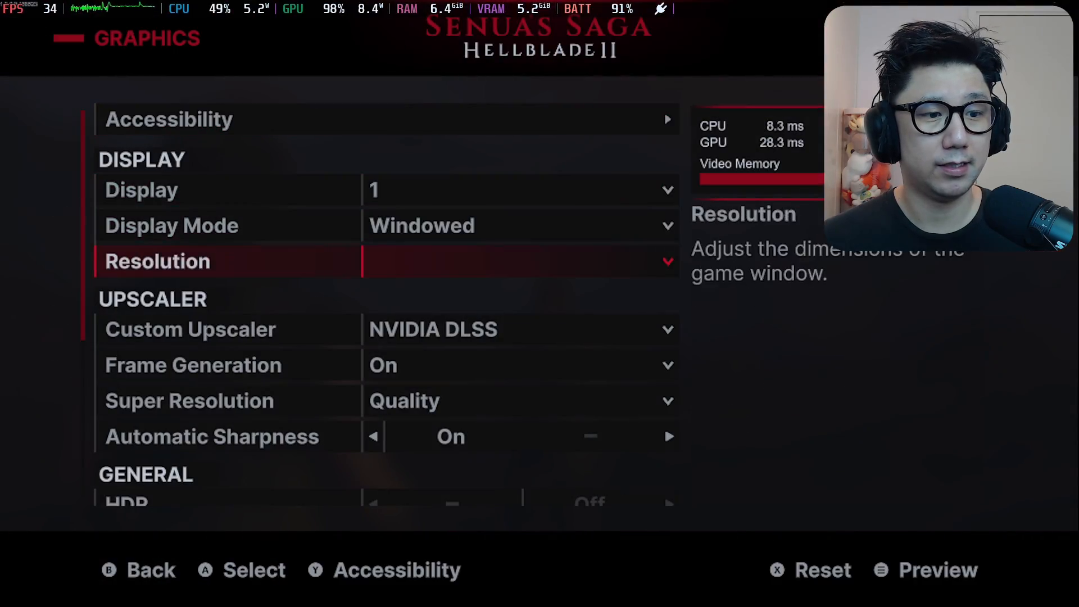